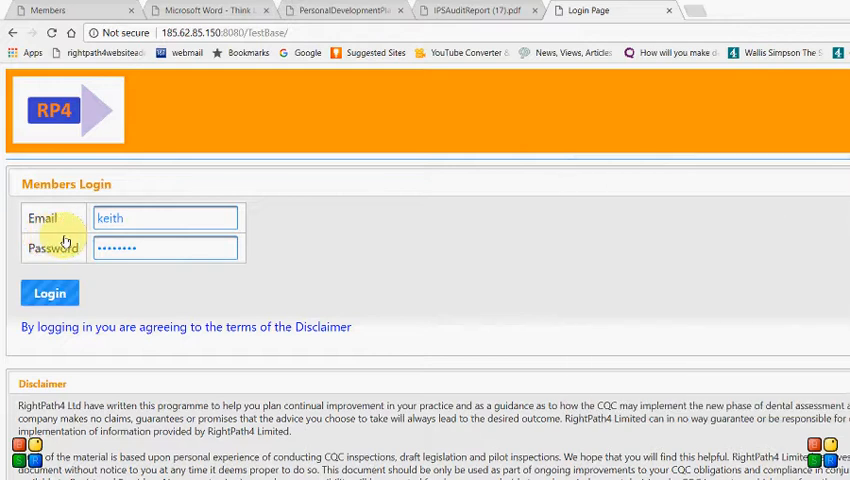
Step: Log in to the members area and open the Virtual CQC Inspector module
left_click(49, 292)
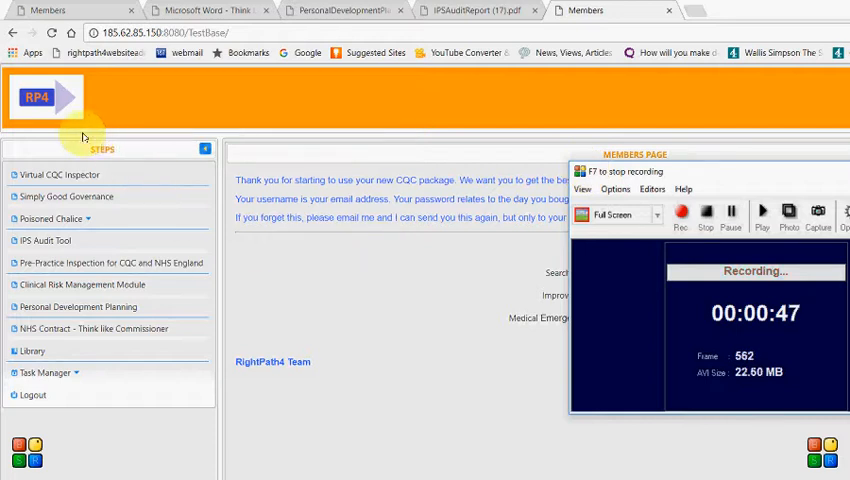
mouse_move(170, 210)
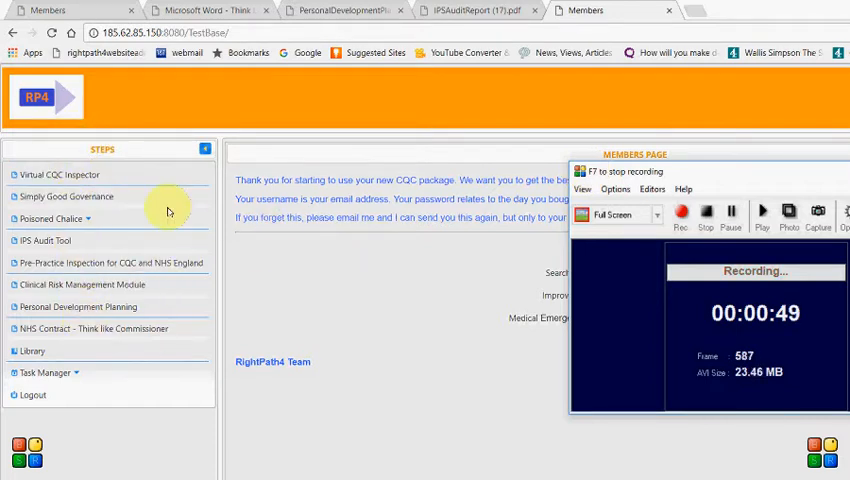
mouse_move(105, 148)
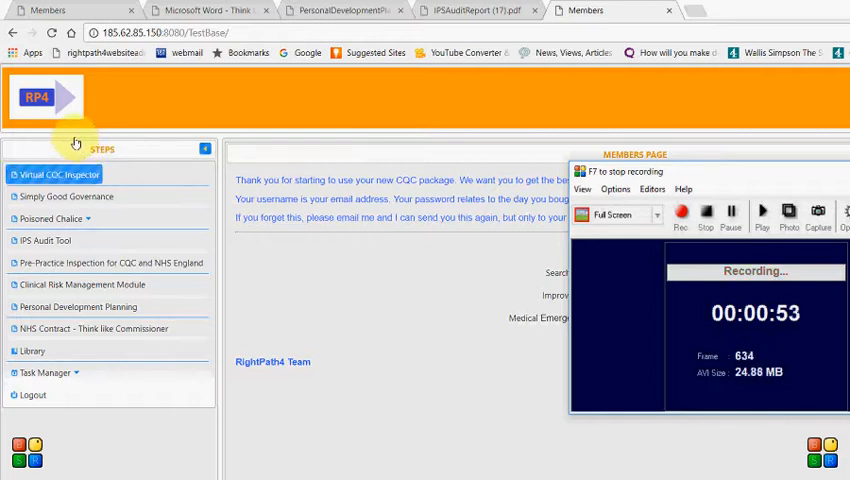
left_click(50, 218)
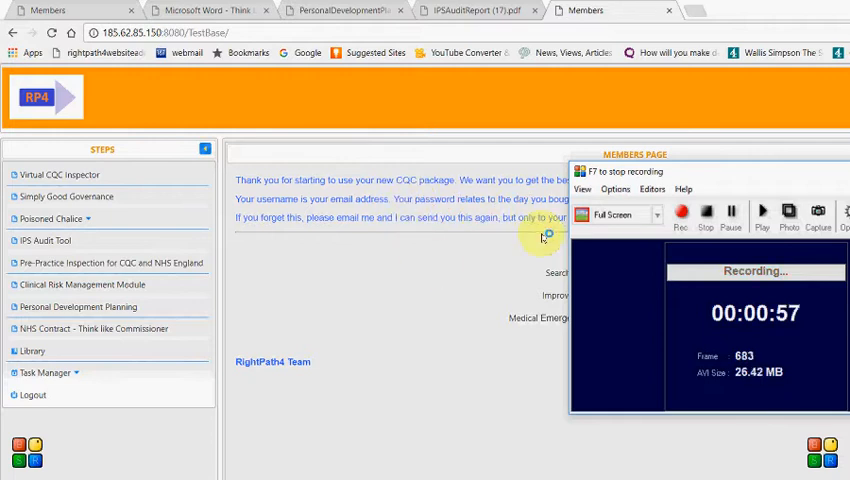
mouse_move(365, 272)
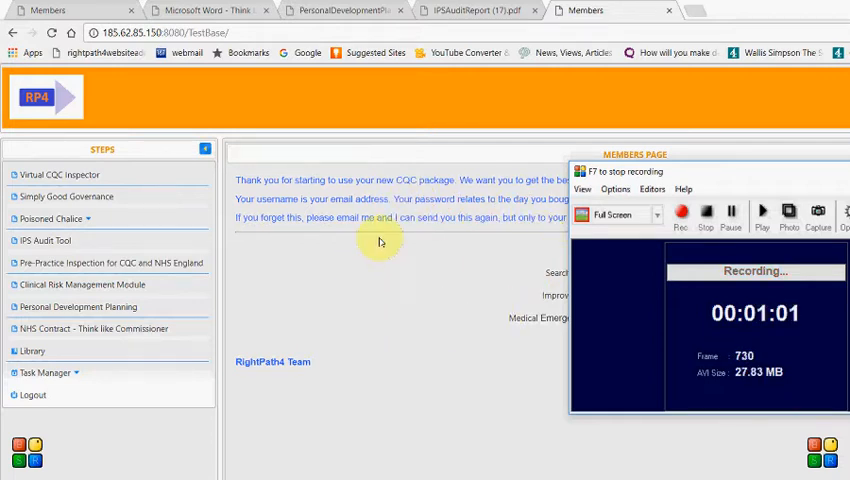
mouse_move(260, 248)
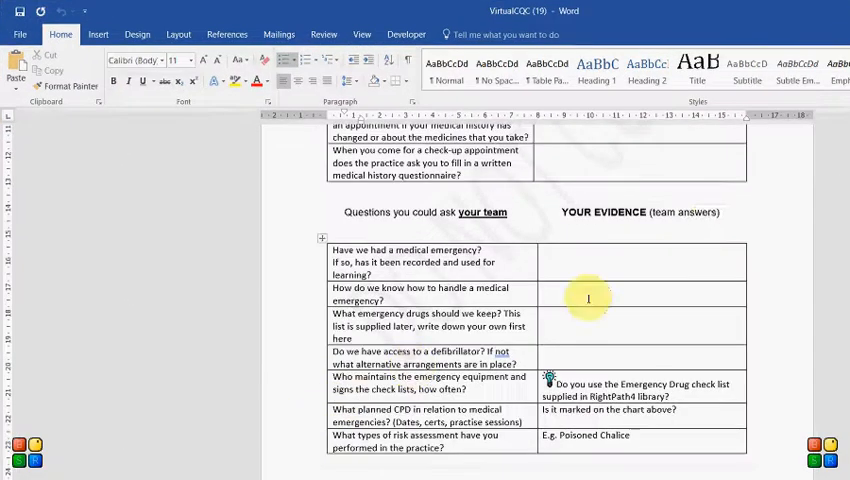
Step: Scroll through the Virtual CQC Inspector patient and team evidence question tables
scroll("up", 3)
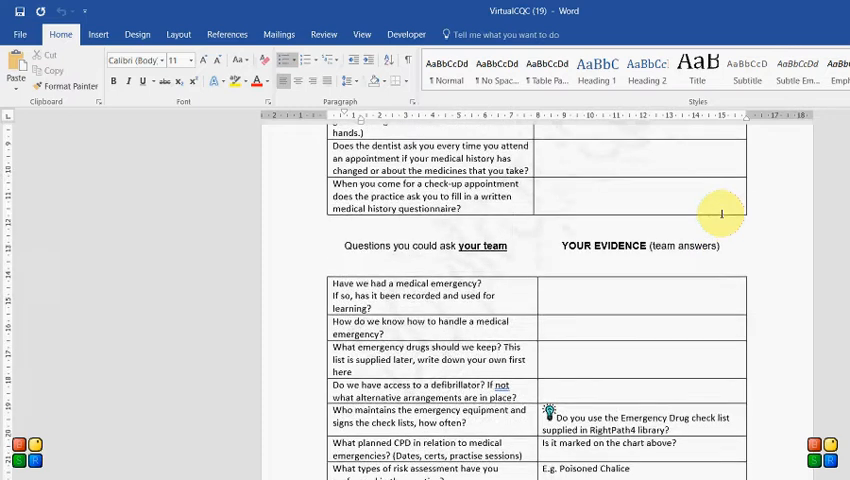
scroll("up", 3)
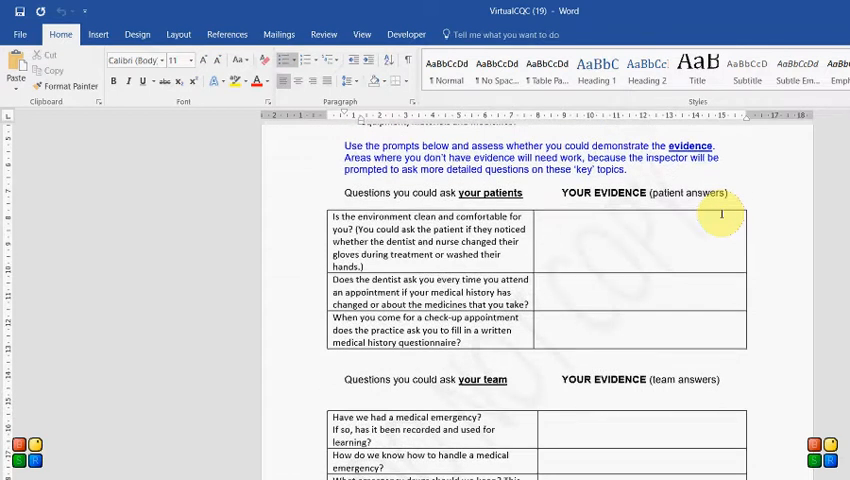
mouse_move(730, 196)
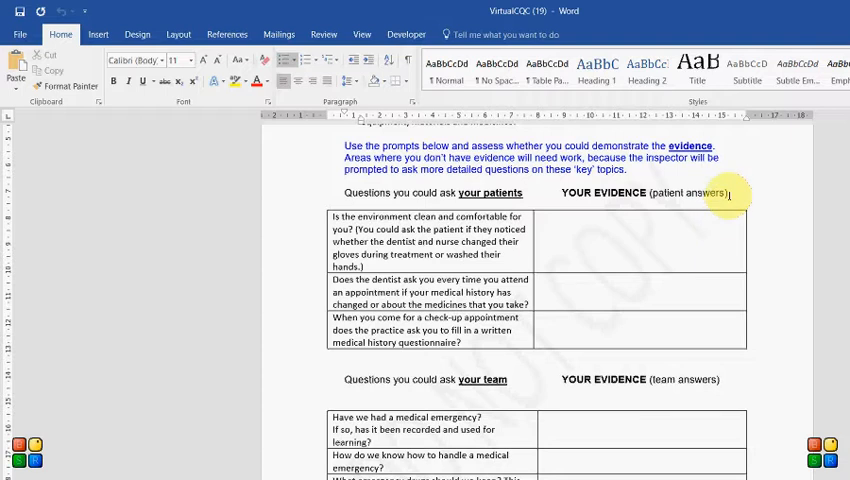
scroll("down", 3)
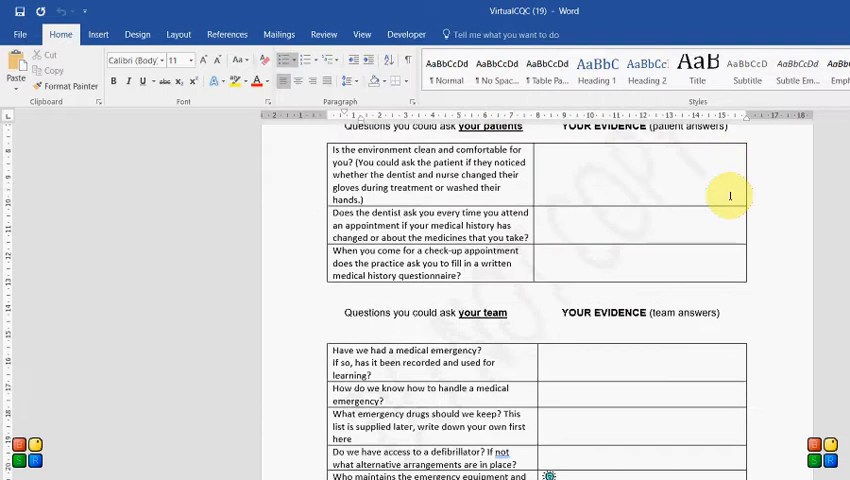
scroll("down", 3)
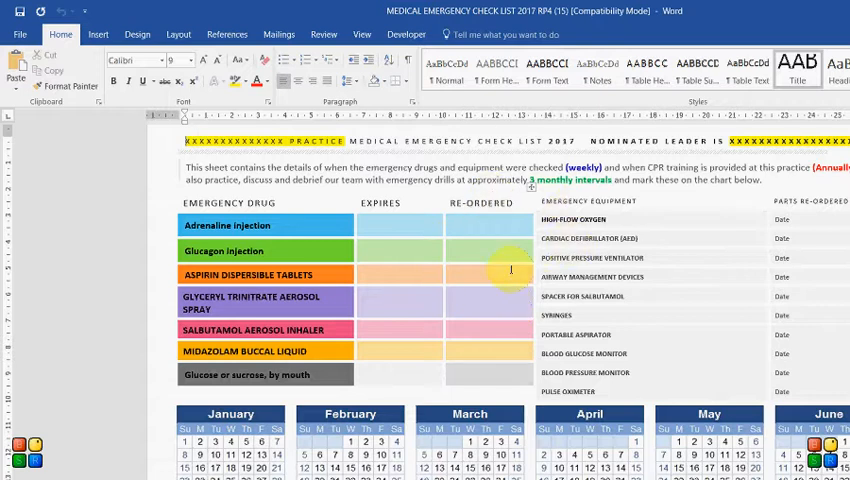
mouse_move(647, 190)
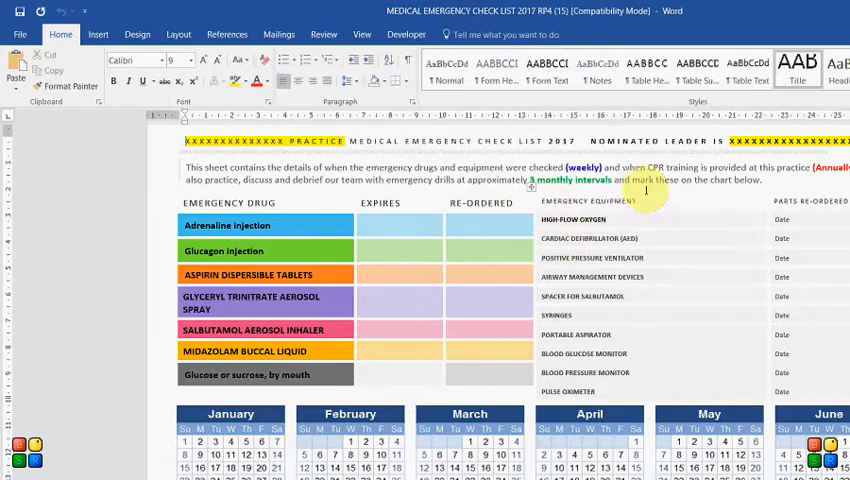
mouse_move(659, 229)
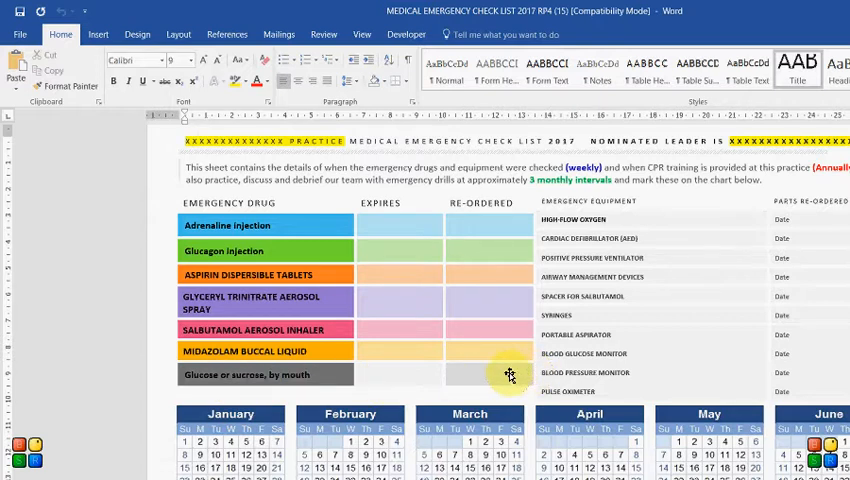
mouse_move(453, 385)
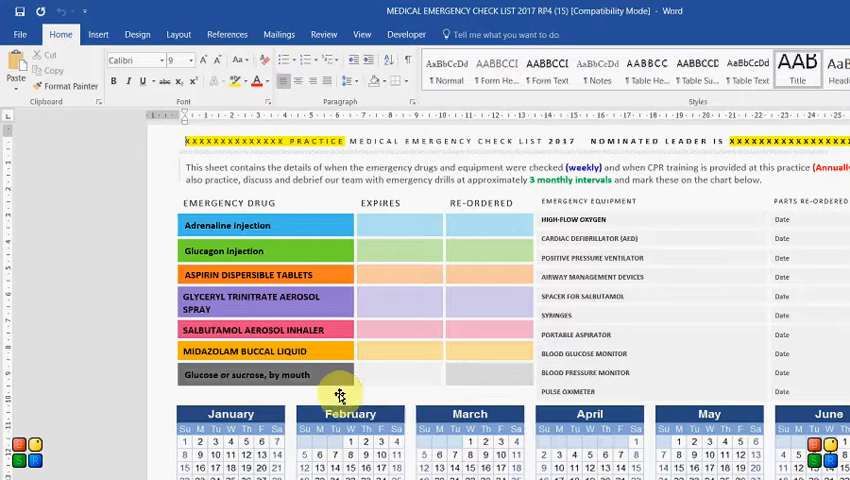
mouse_move(515, 355)
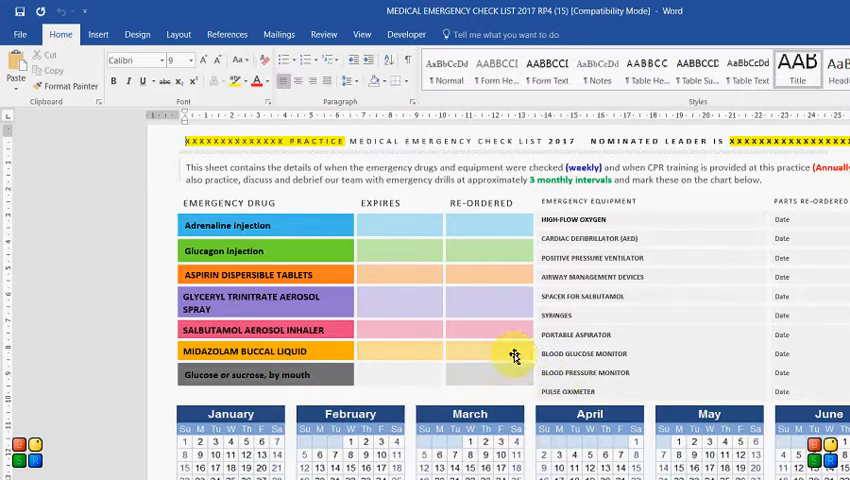
mouse_move(530, 185)
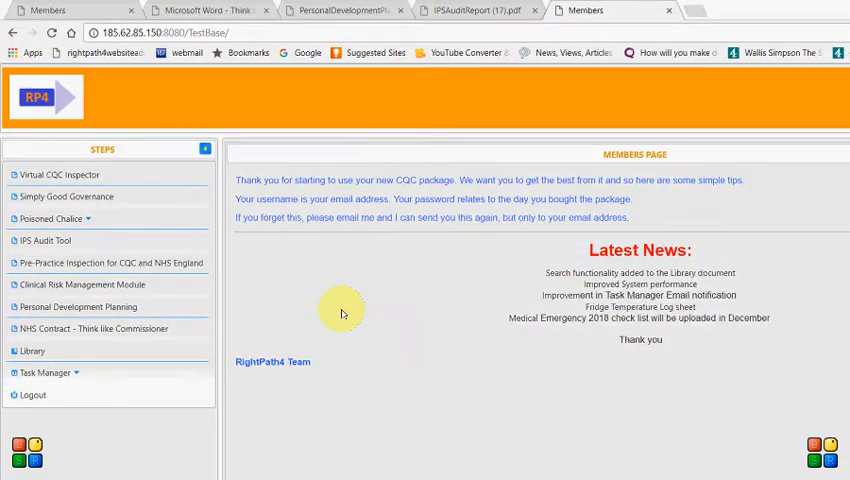
mouse_move(97, 161)
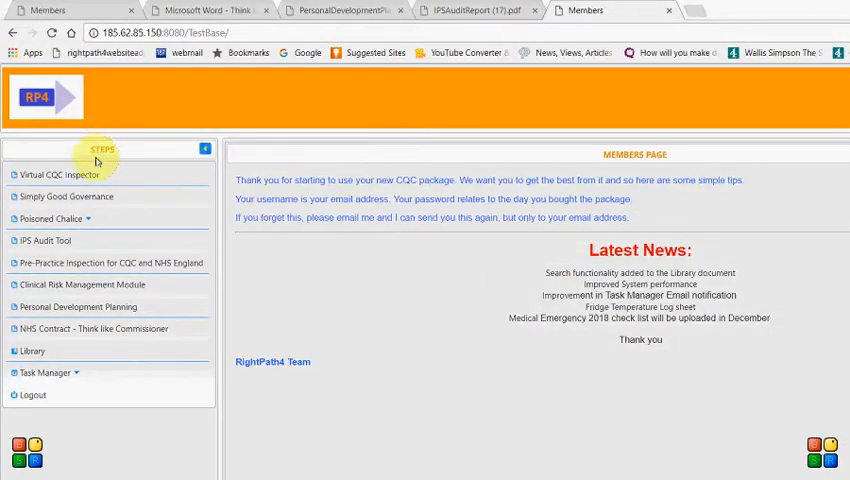
Step: Return to the Members tab and open the downloaded Simply Good Governance System document
left_click(66, 196)
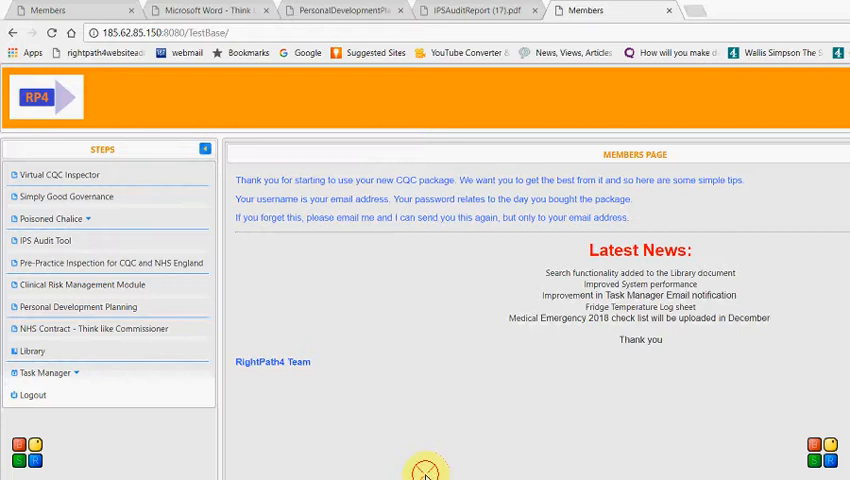
left_click(205, 10)
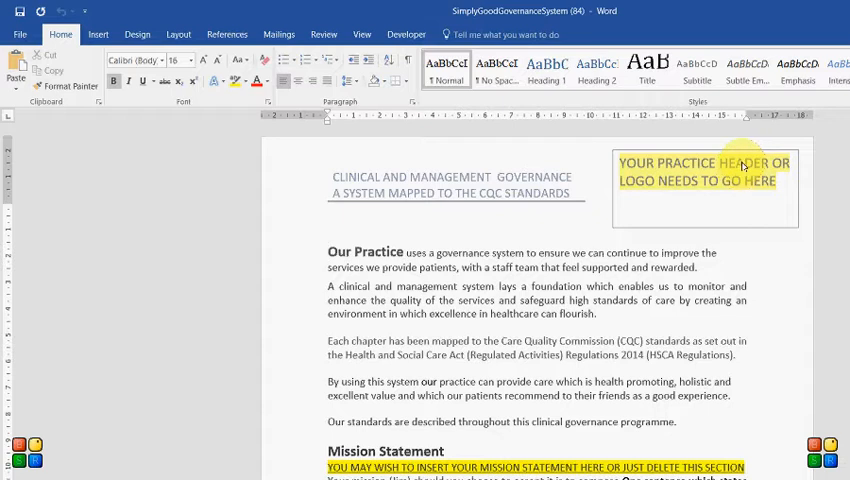
Step: Edit the governance document header text box to read 'YOUR PRACTICE NAME'
scroll("down", 3)
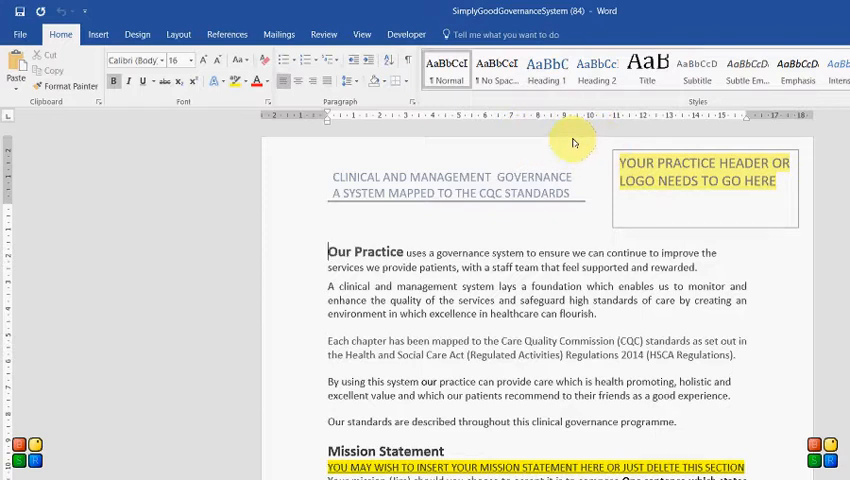
mouse_move(531, 143)
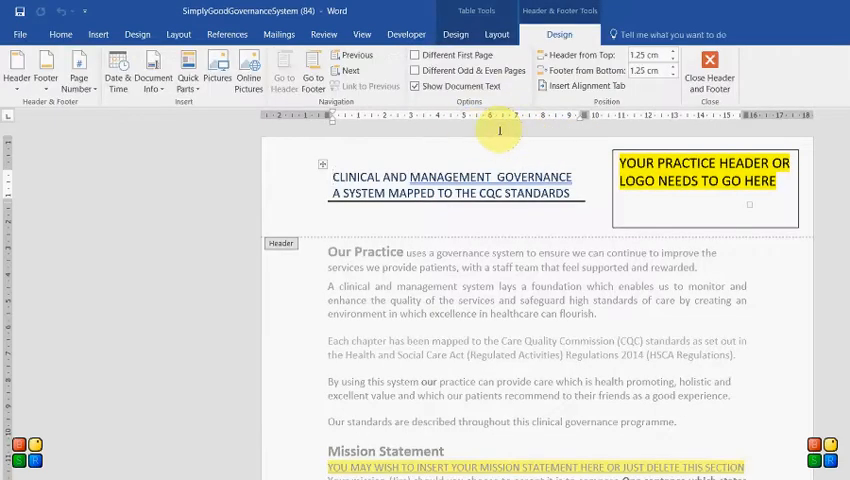
left_click(705, 188)
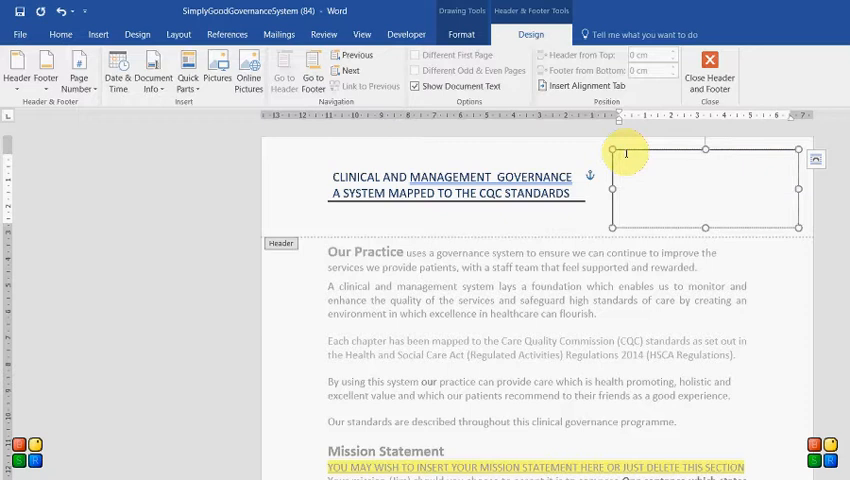
type("You")
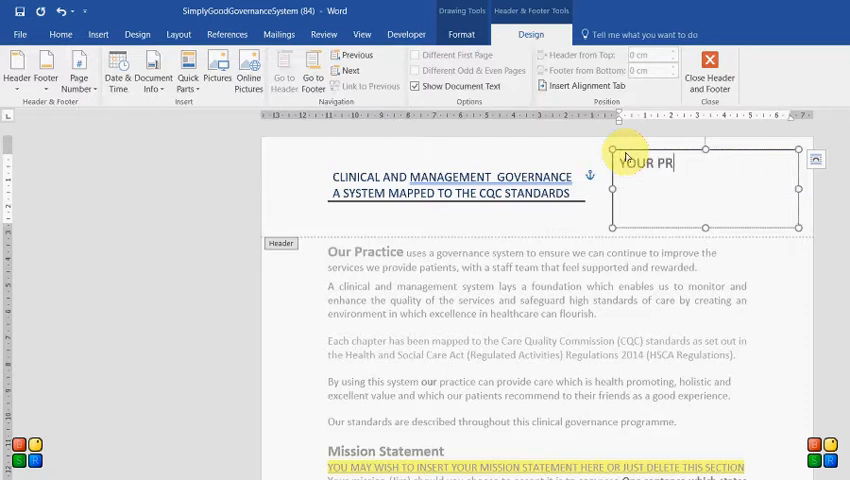
type("ACTIC")
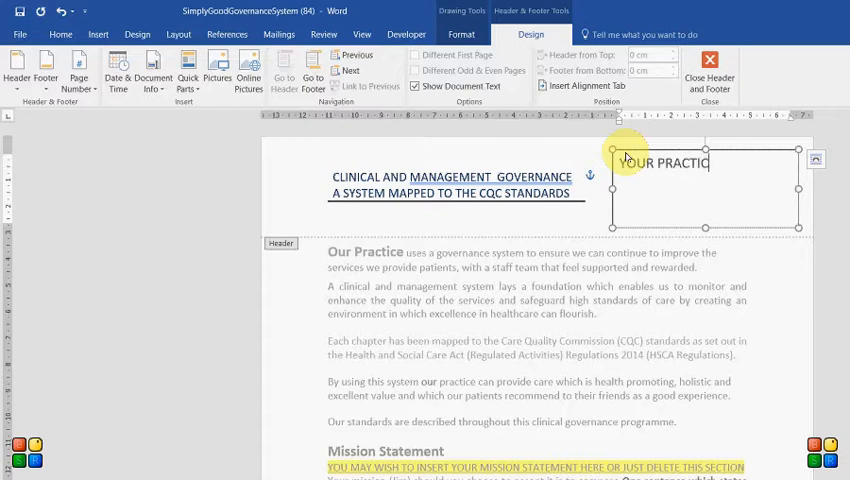
type("E NAME")
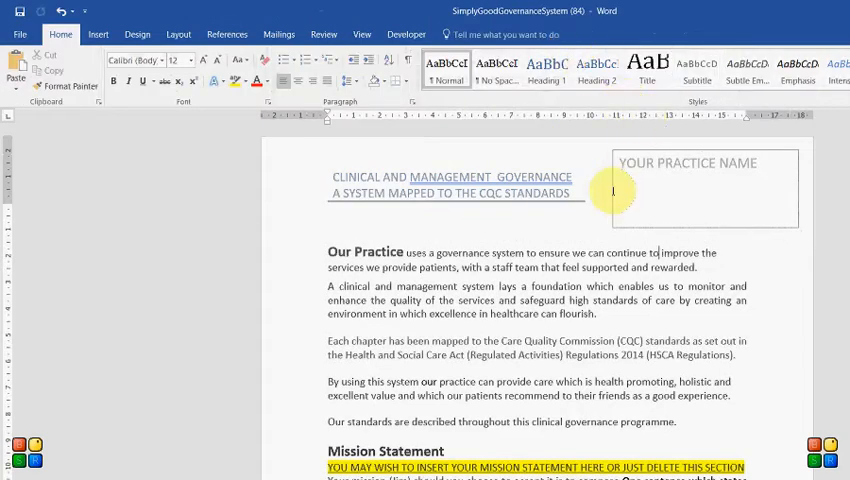
Step: Scroll to Mission Statement and delete its highlighted guidance lines, keeping the example bullet
scroll("down", 3)
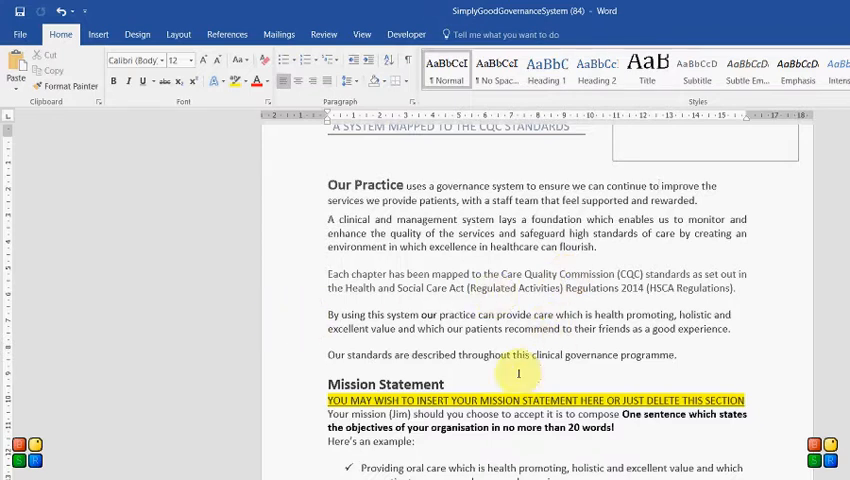
mouse_move(465, 400)
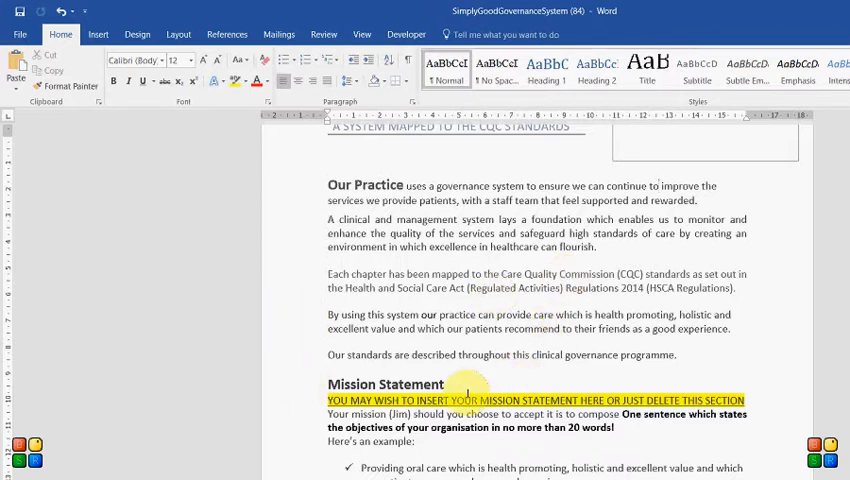
scroll("down", 3)
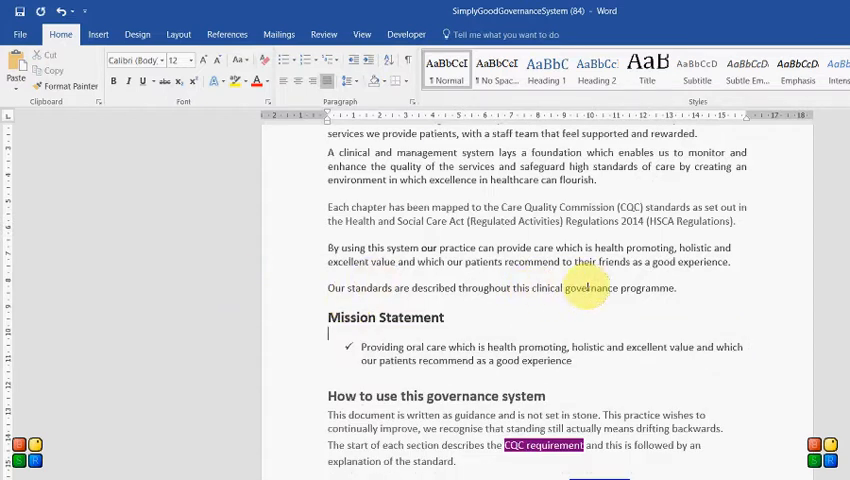
Step: Scroll from Section 1 past Sections 2–4 to the practice meetings tip
scroll("down", 3)
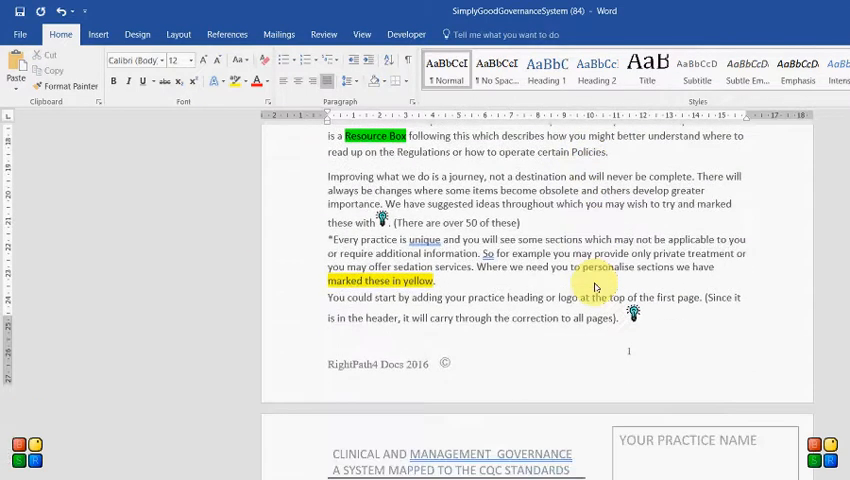
scroll("down", 3)
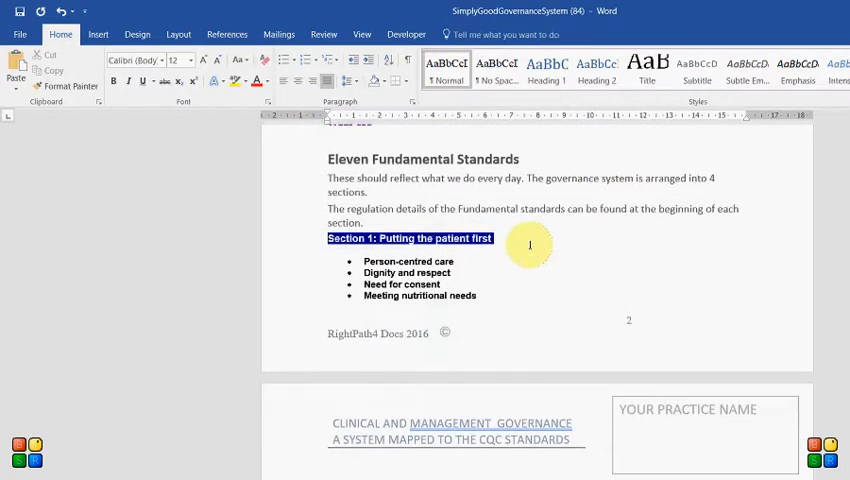
scroll("down", 3)
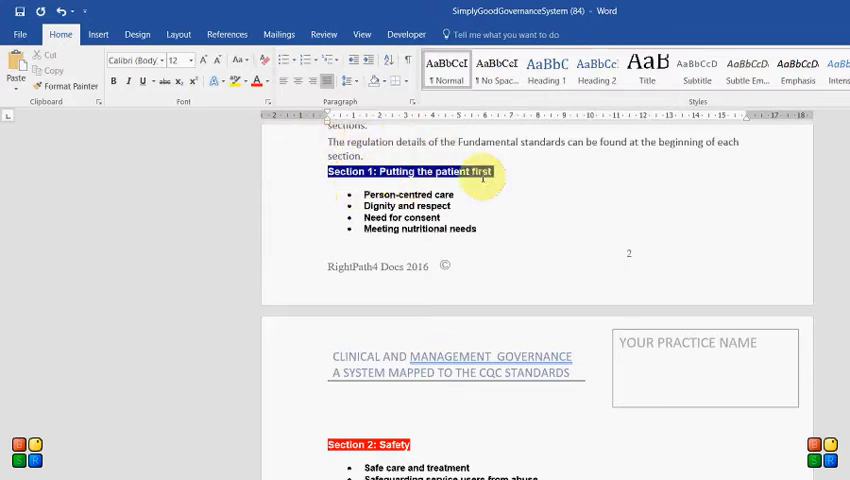
scroll("down", 3)
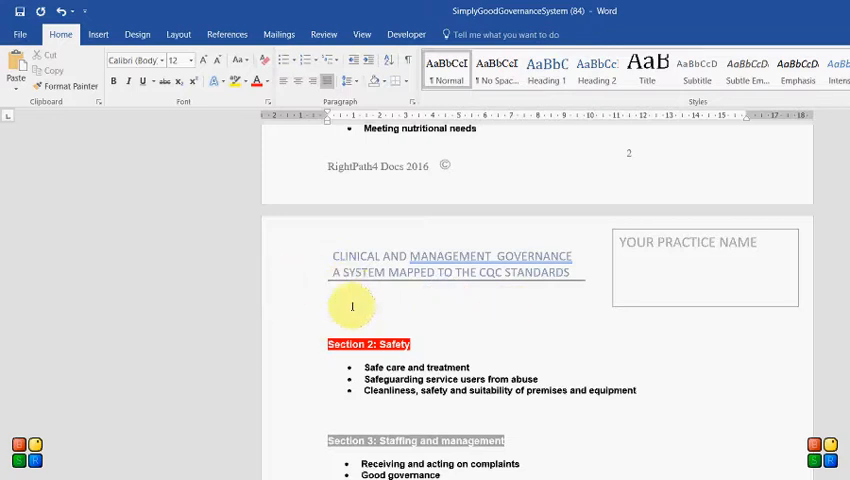
scroll("down", 3)
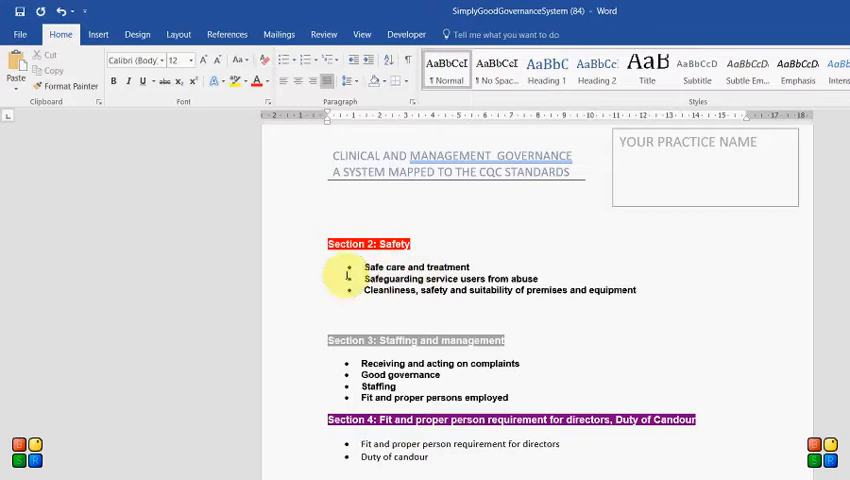
mouse_move(594, 273)
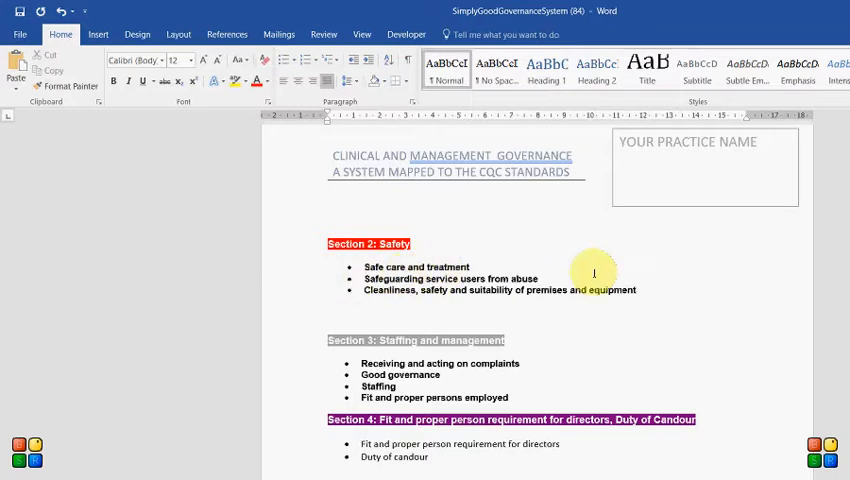
scroll("down", 3)
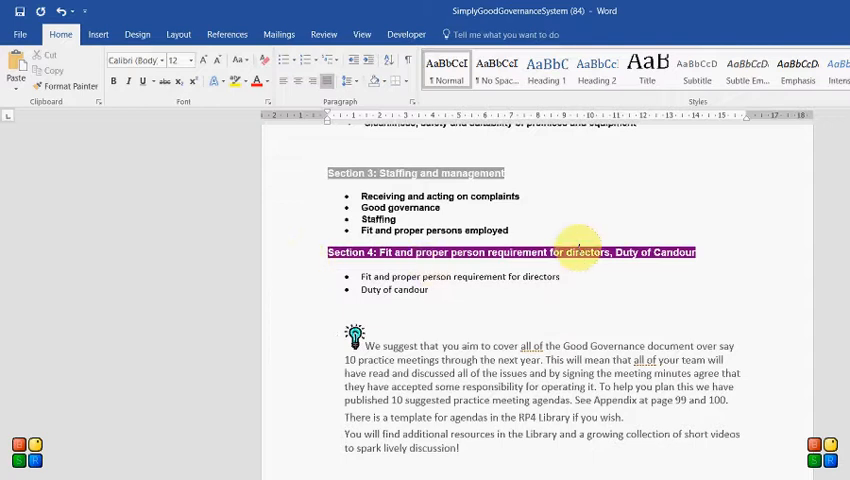
scroll("down", 3)
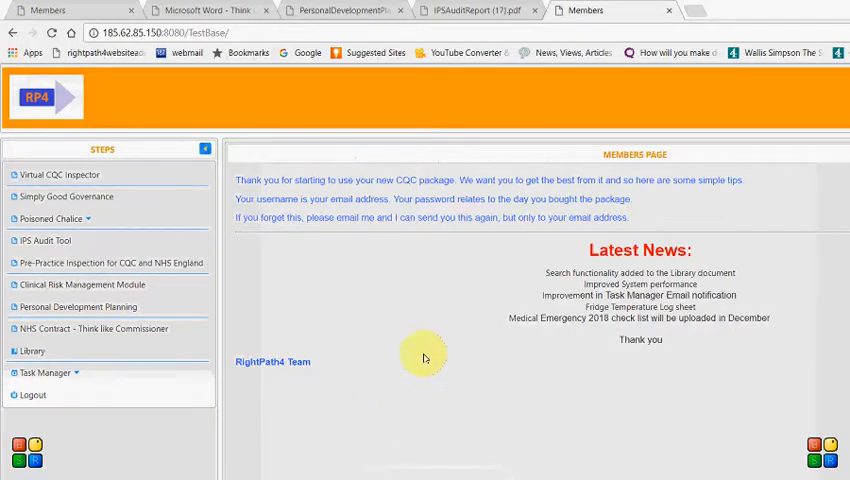
mouse_move(90, 170)
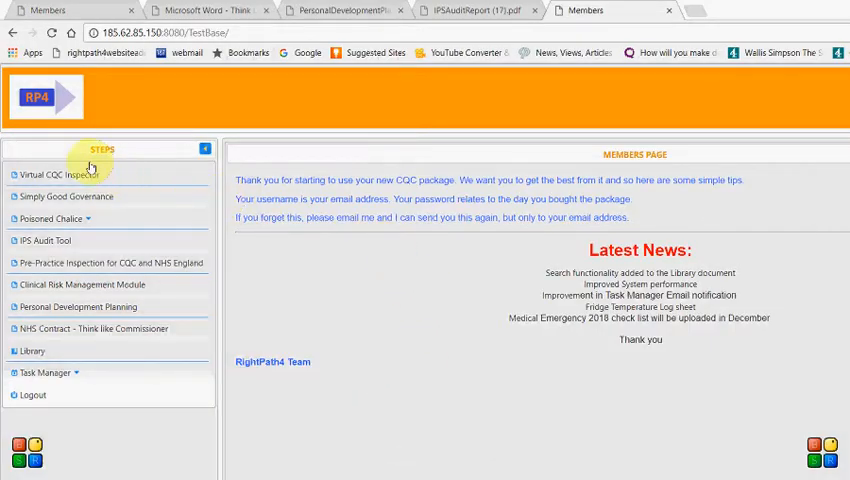
Step: Return to the Members tab and open the Task Manager Configuration page
left_click(66, 196)
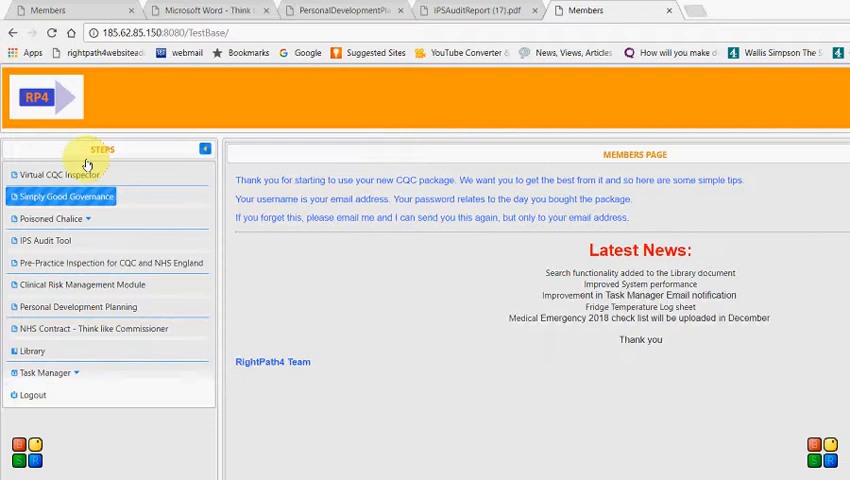
left_click(45, 372)
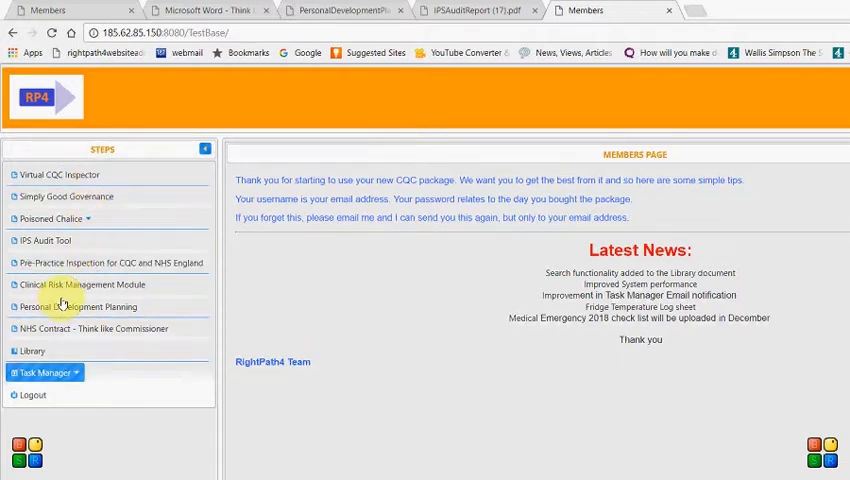
left_click(44, 372)
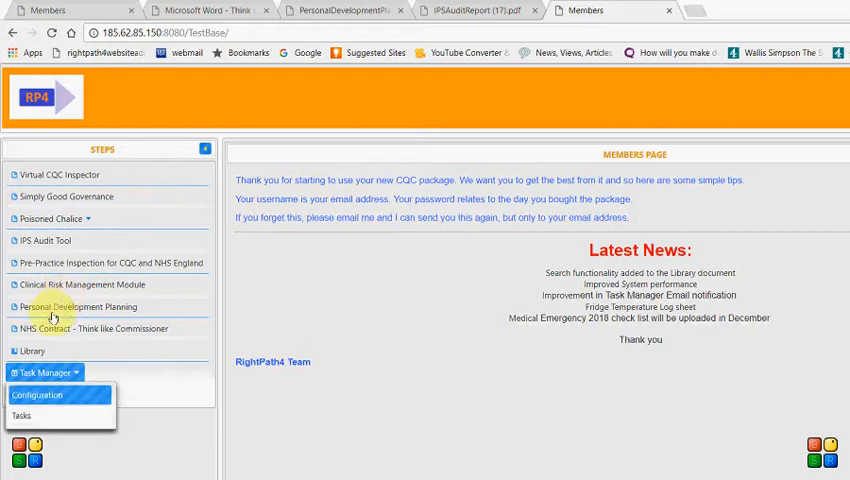
left_click(37, 394)
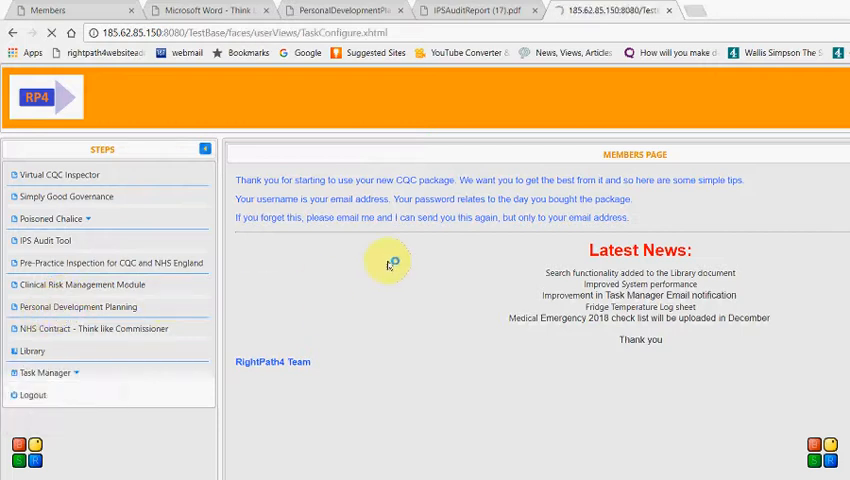
left_click(48, 372)
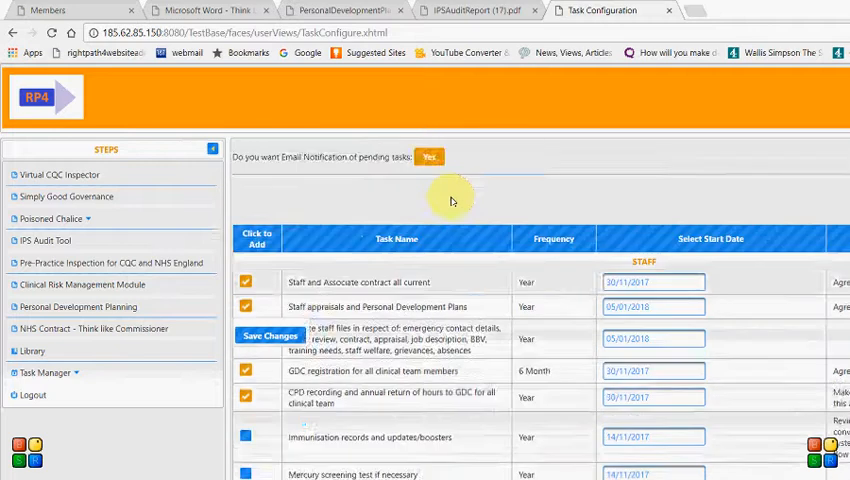
Step: Scroll through the staff task list with its frequencies and start dates
scroll("down", 3)
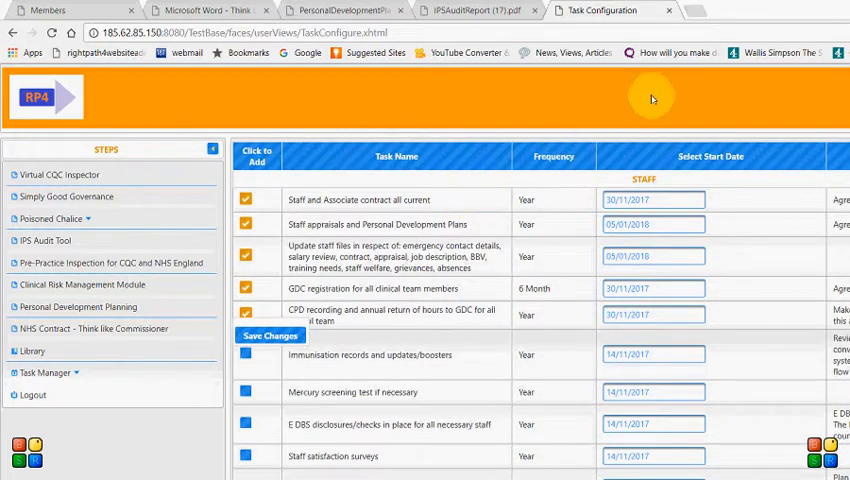
mouse_move(581, 99)
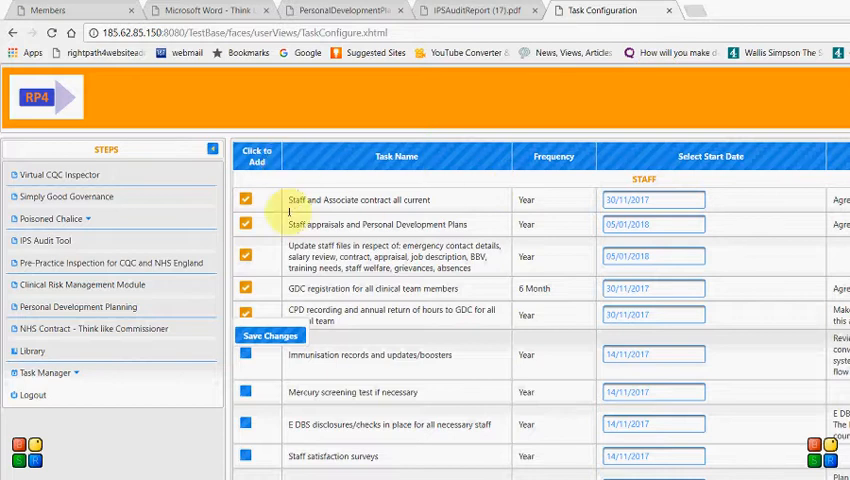
scroll("down", 3)
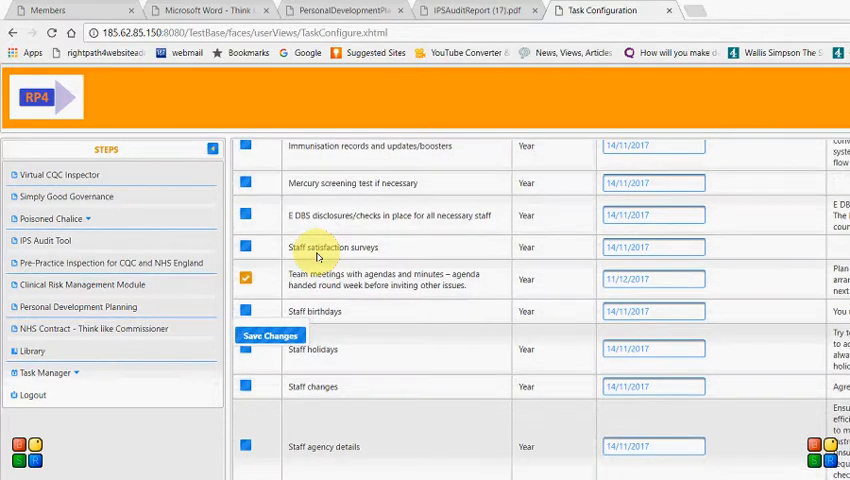
scroll("up", 3)
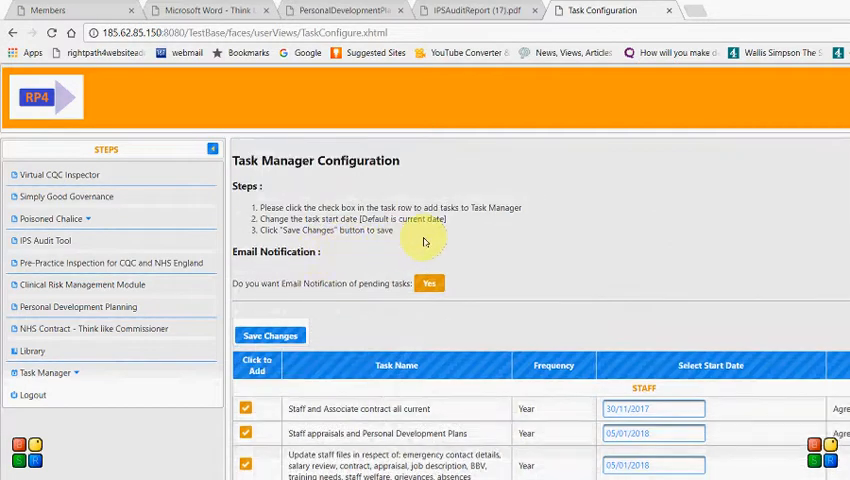
scroll("down", 3)
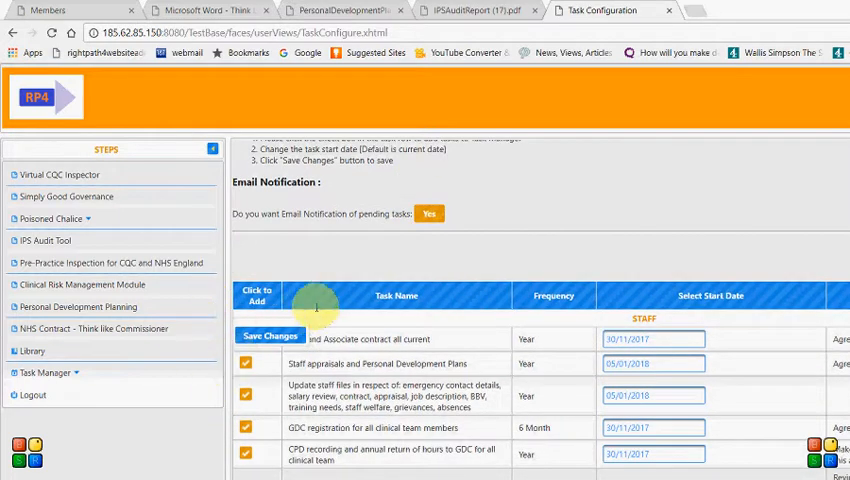
mouse_move(349, 177)
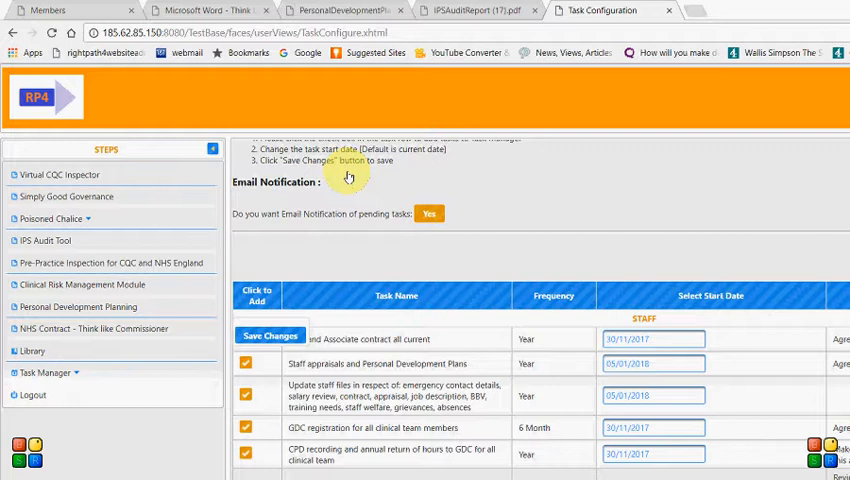
mouse_move(384, 192)
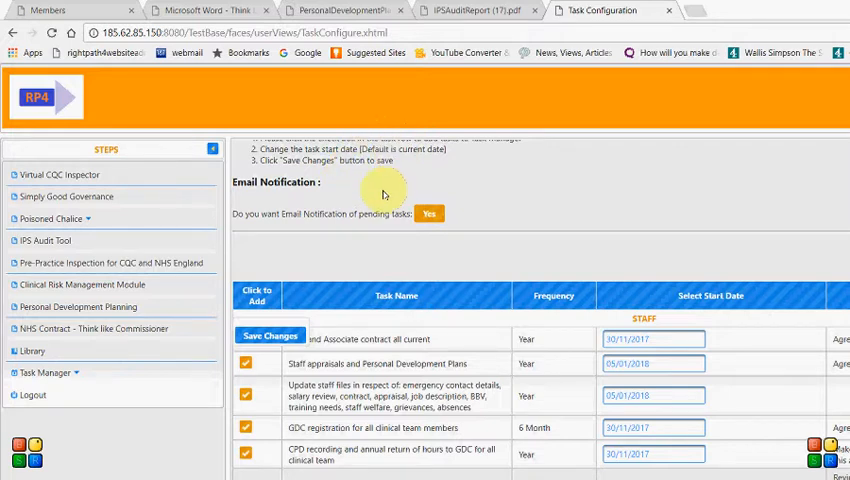
scroll("down", 3)
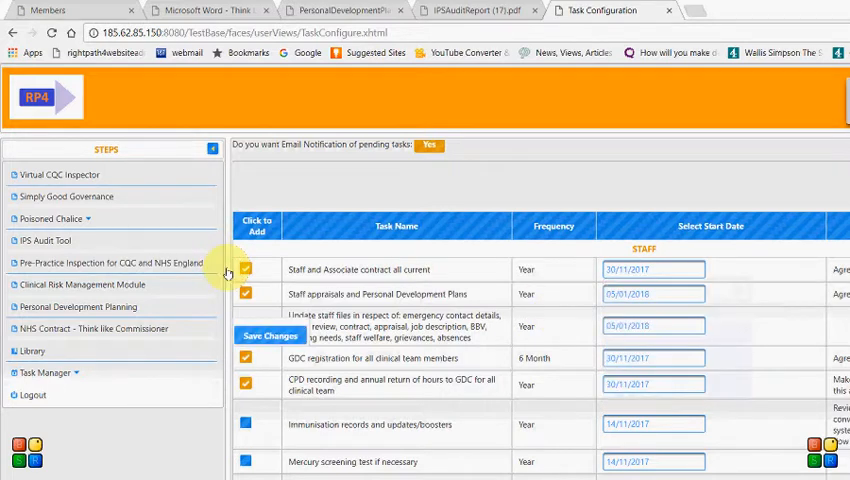
mouse_move(550, 118)
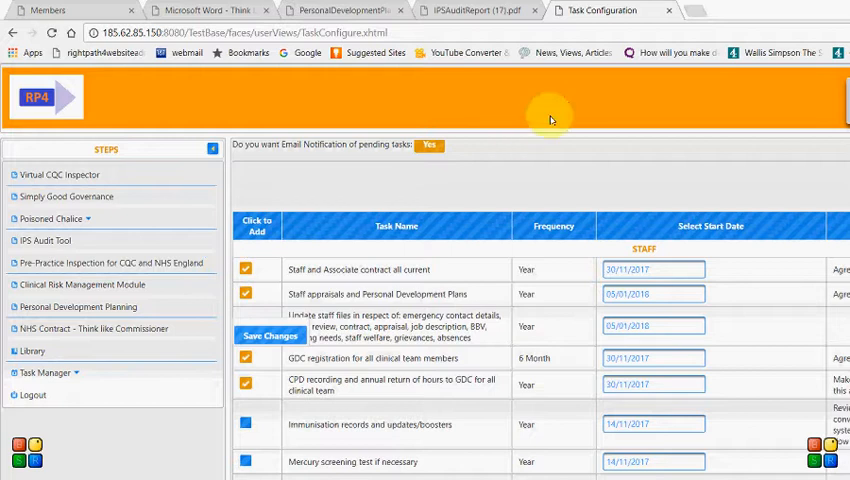
mouse_move(347, 245)
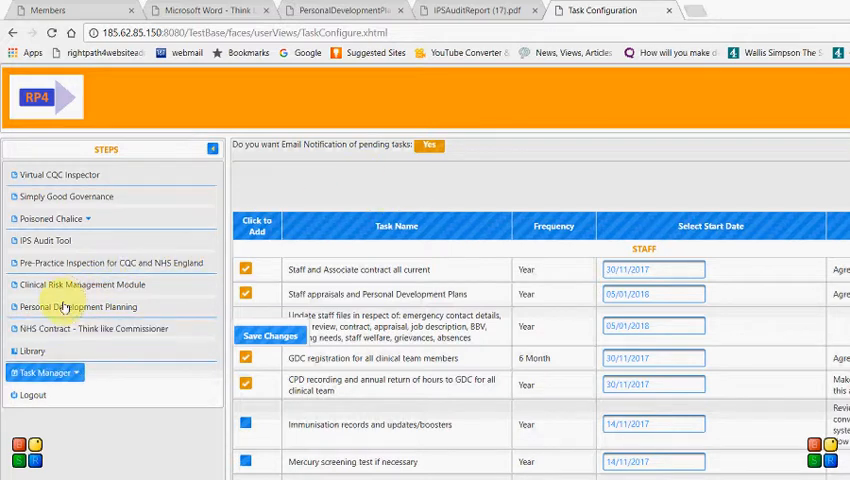
Step: Open the November 2017 Task Manager calendar and scroll to the scheduled tasks
left_click(42, 372)
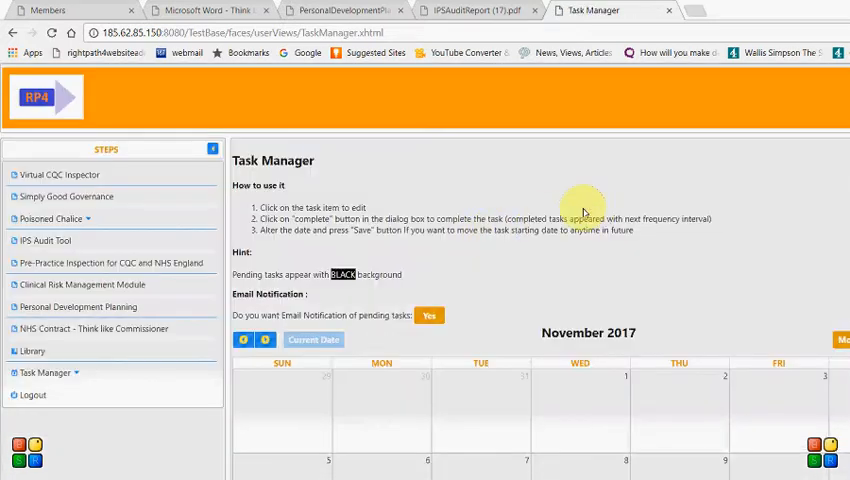
scroll("down", 3)
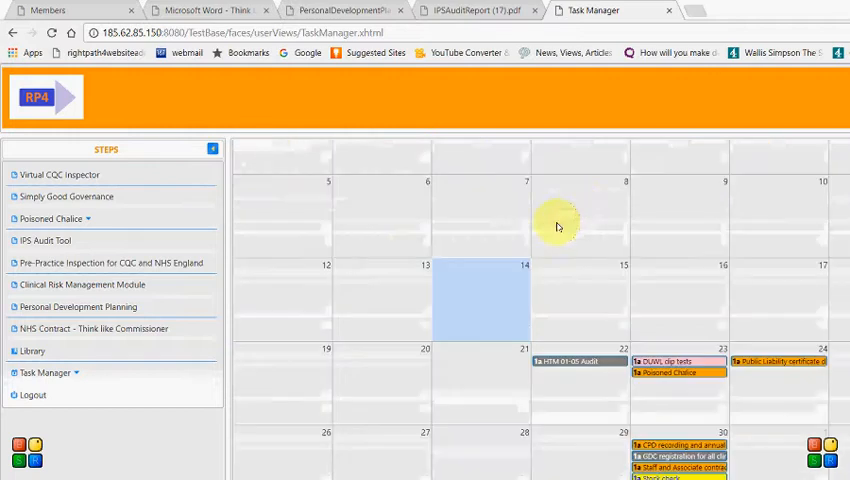
mouse_move(493, 267)
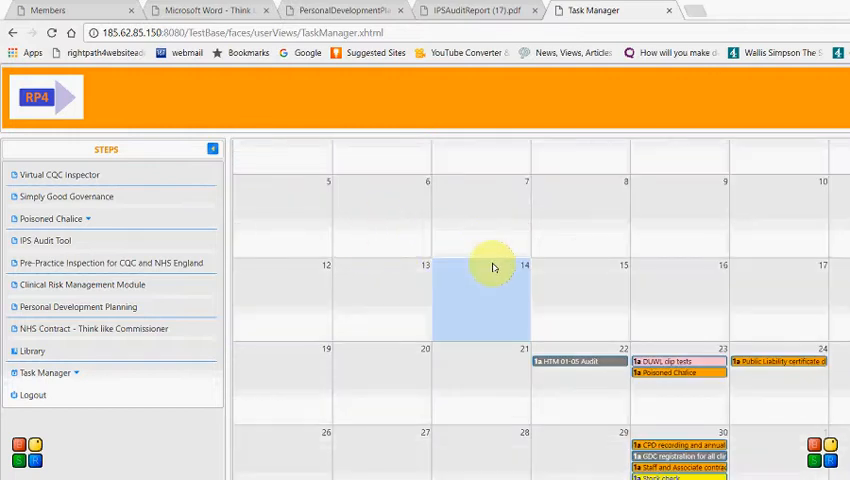
mouse_move(632, 283)
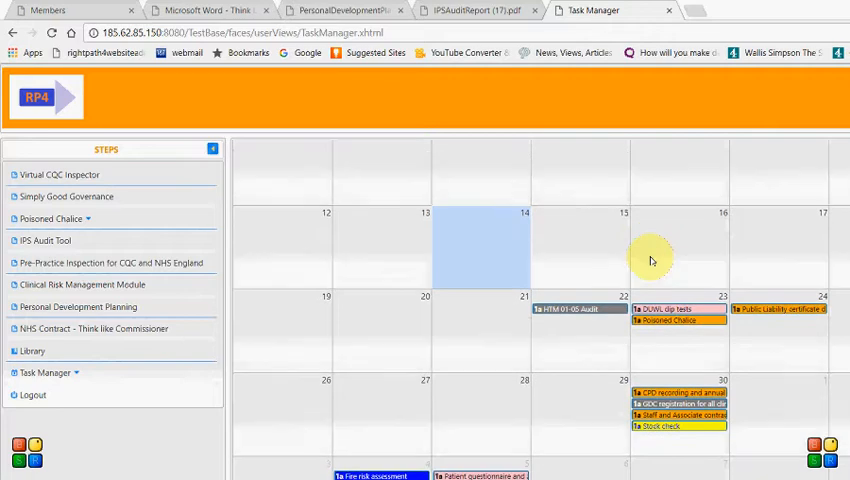
mouse_move(397, 380)
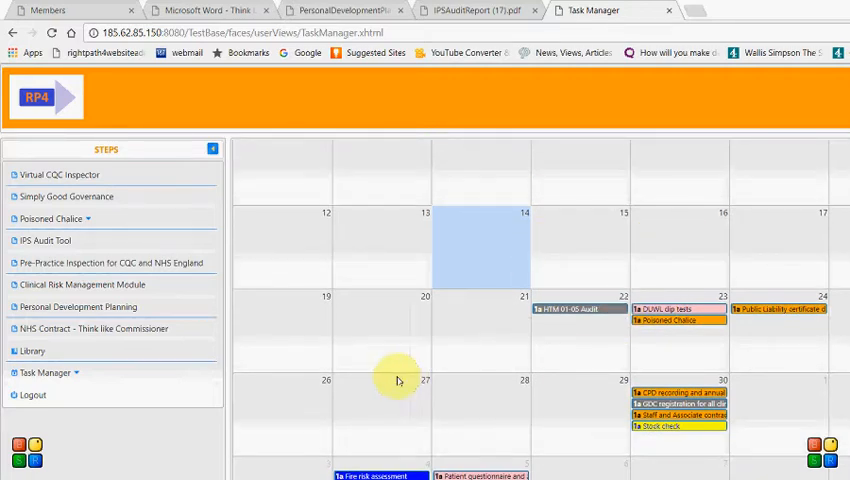
mouse_move(595, 285)
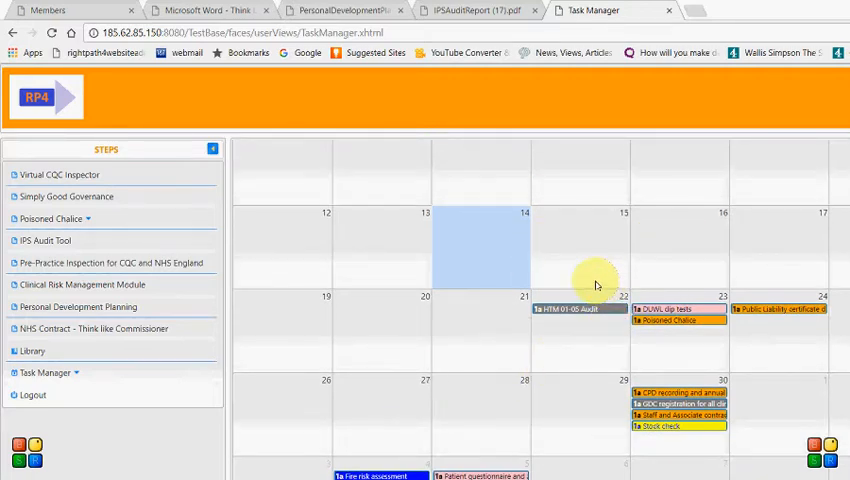
mouse_move(553, 278)
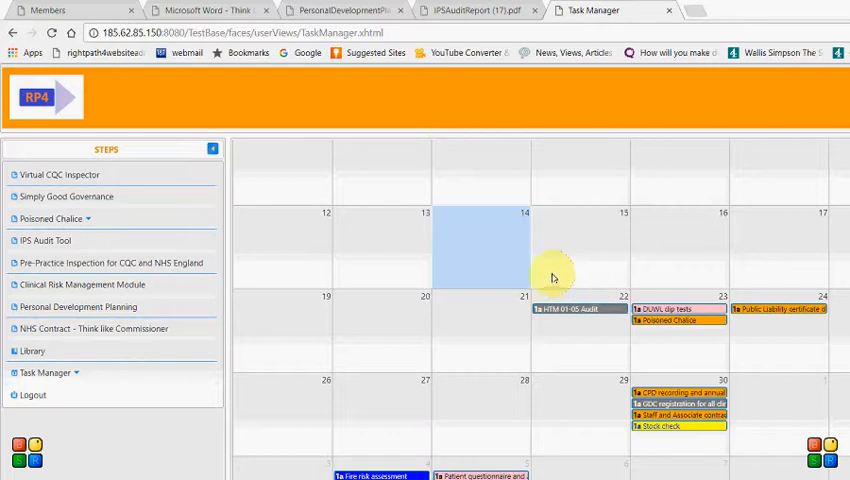
mouse_move(552, 247)
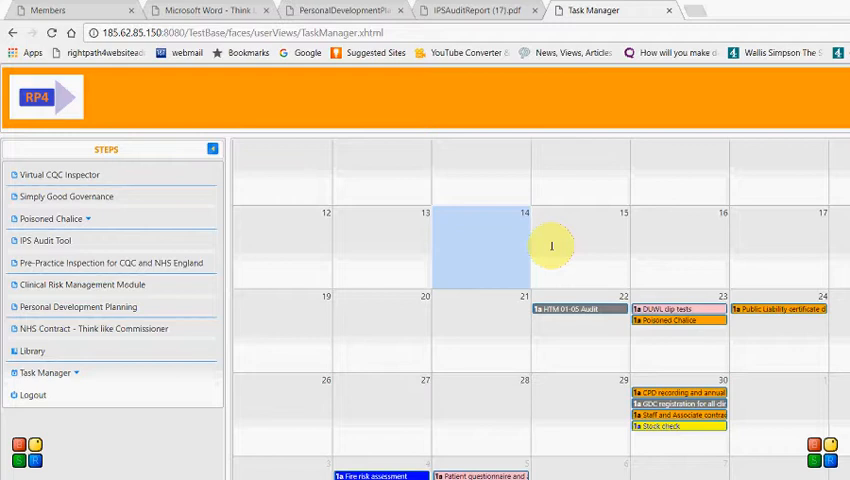
Step: Move the DUWL dip tests task from 23 to 24 November, then mark it complete
left_click(679, 308)
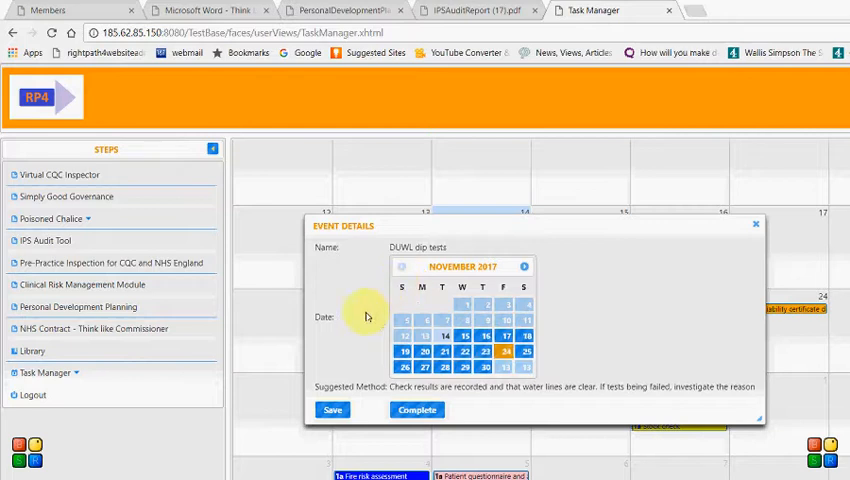
left_click(755, 224)
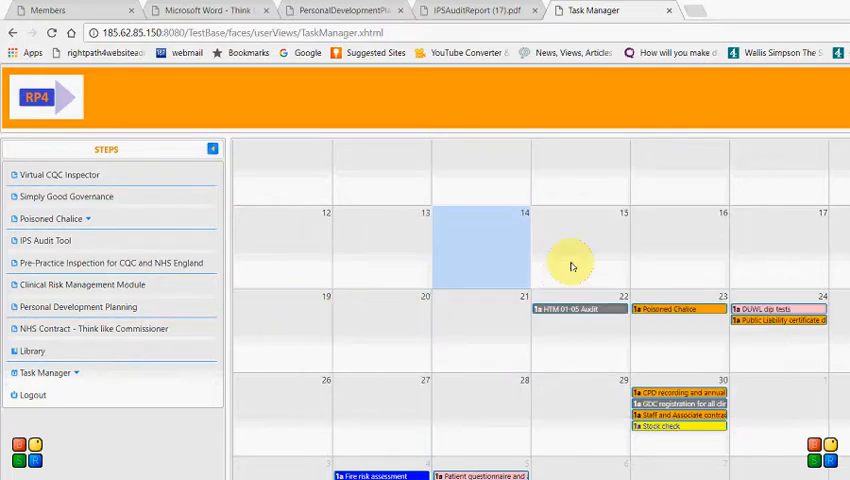
mouse_move(648, 260)
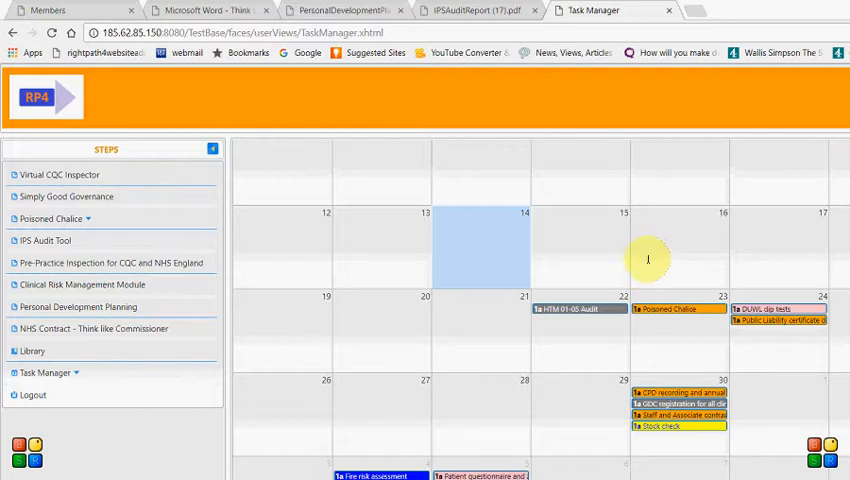
mouse_move(640, 250)
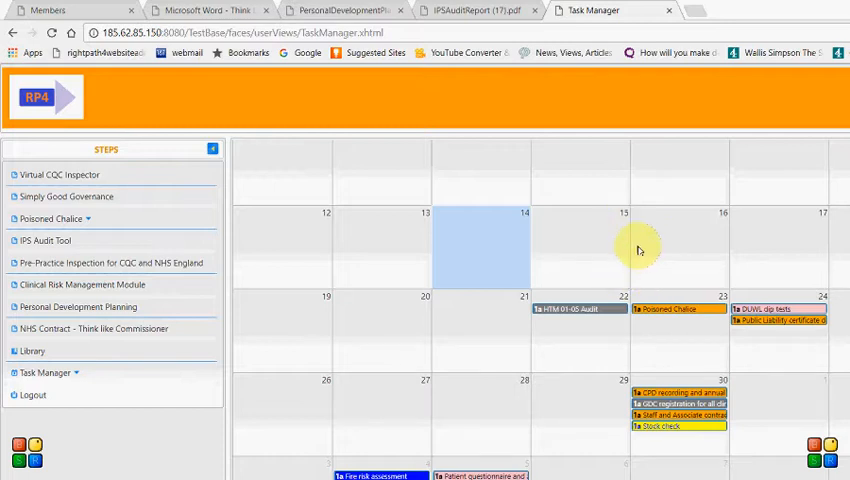
left_click(780, 308)
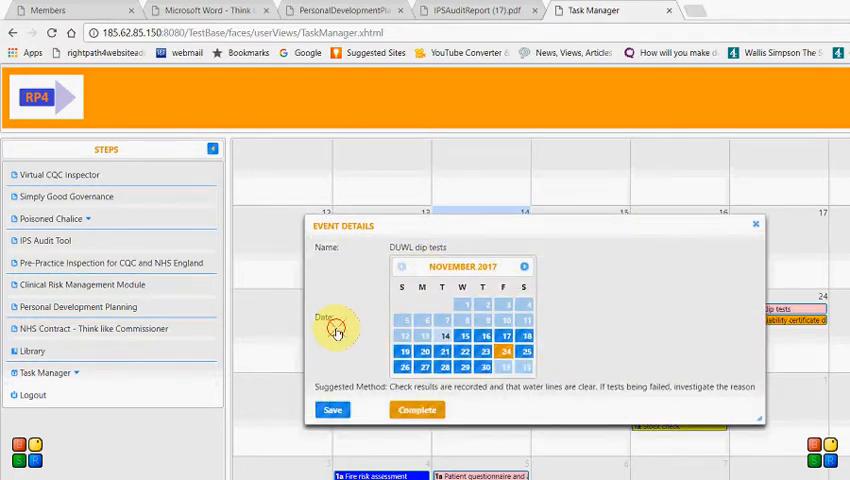
left_click(755, 224)
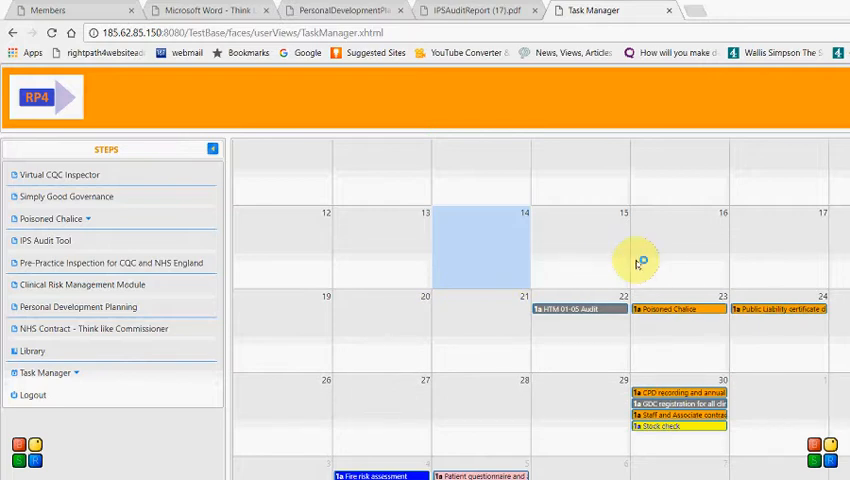
mouse_move(637, 262)
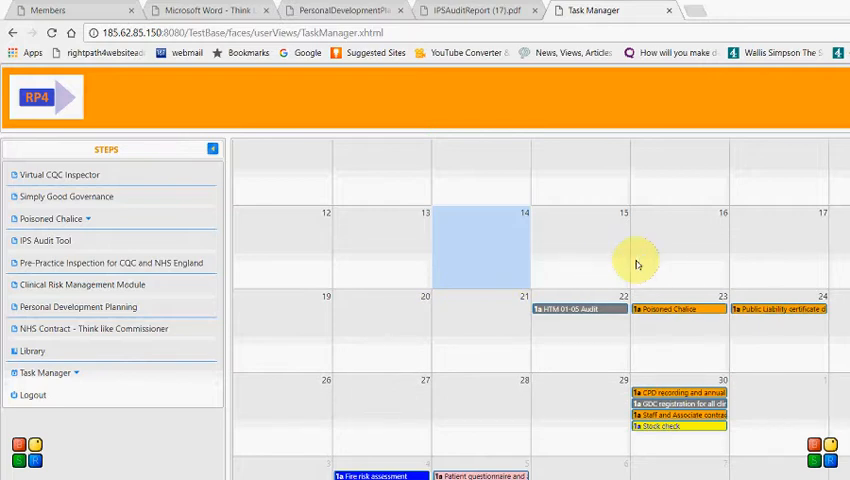
mouse_move(630, 268)
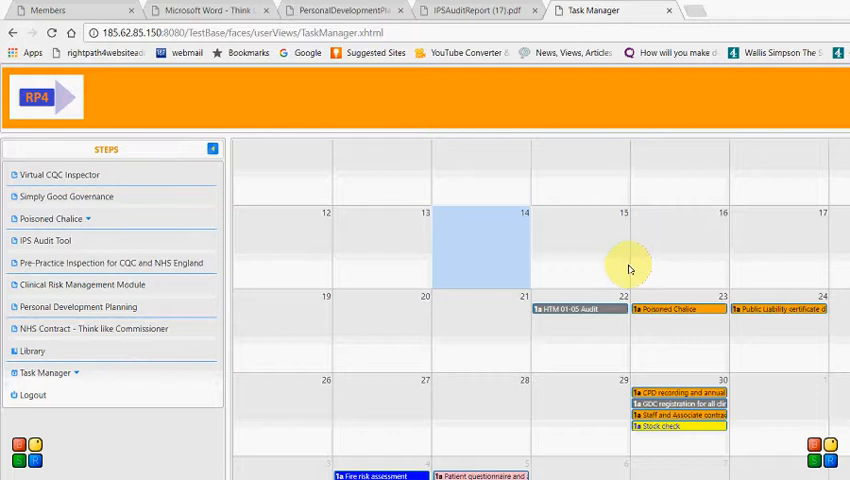
mouse_move(638, 266)
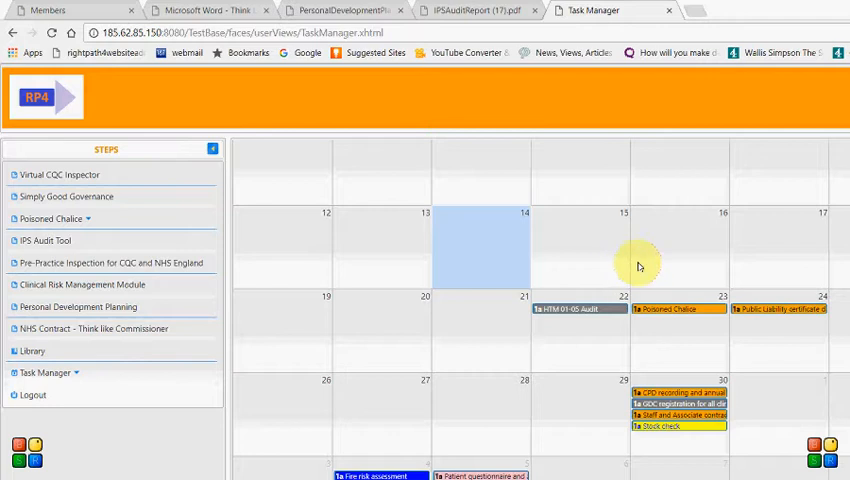
mouse_move(687, 250)
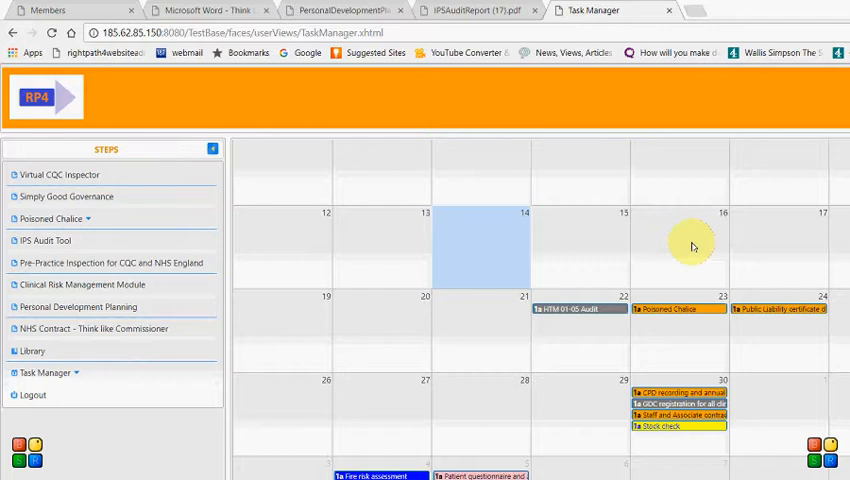
mouse_move(705, 246)
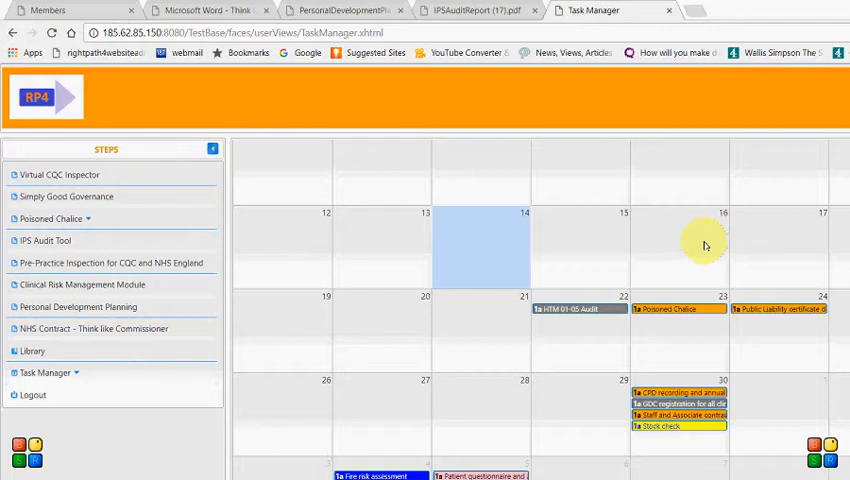
mouse_move(476, 248)
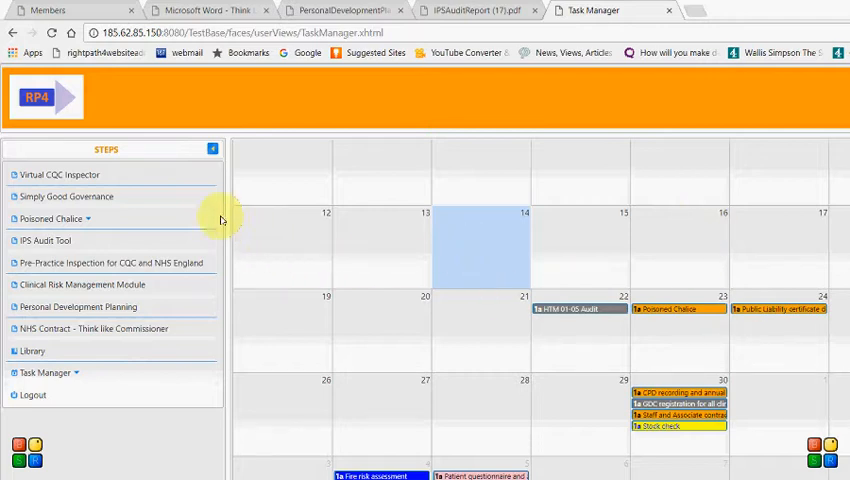
mouse_move(123, 170)
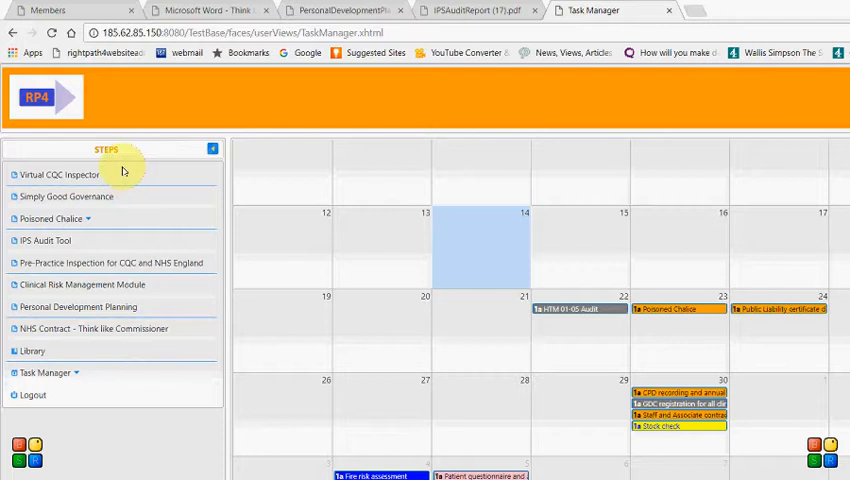
mouse_move(112, 166)
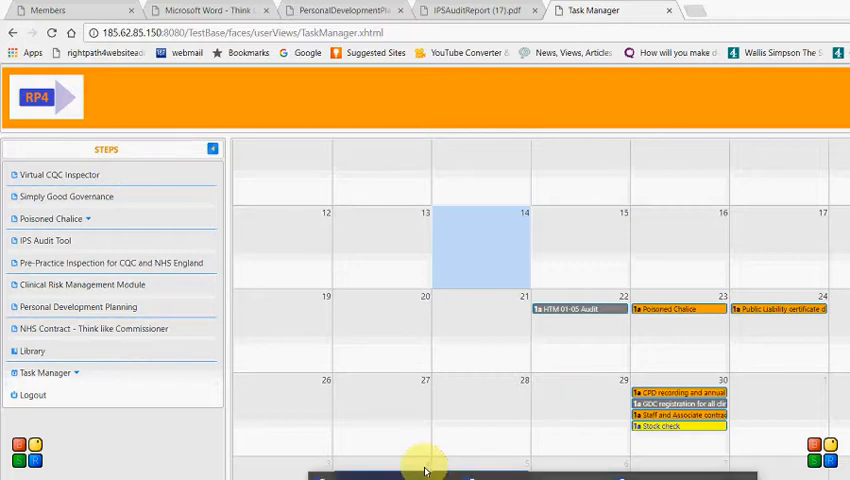
mouse_move(225, 260)
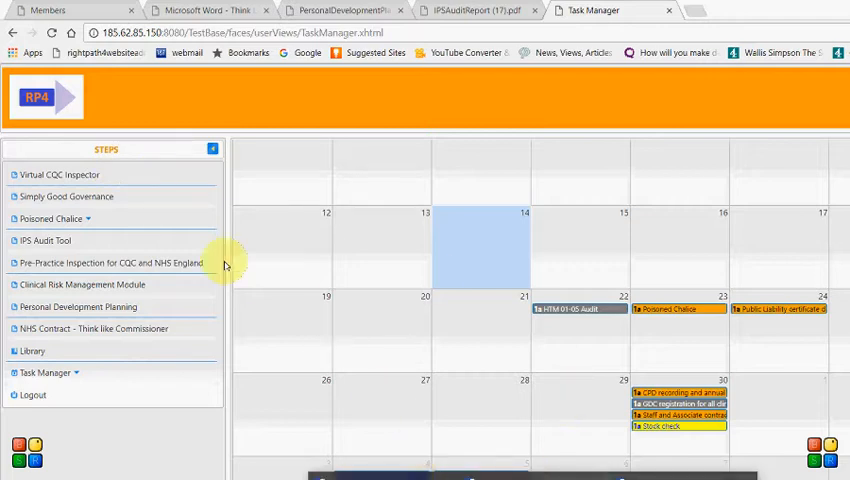
mouse_move(145, 170)
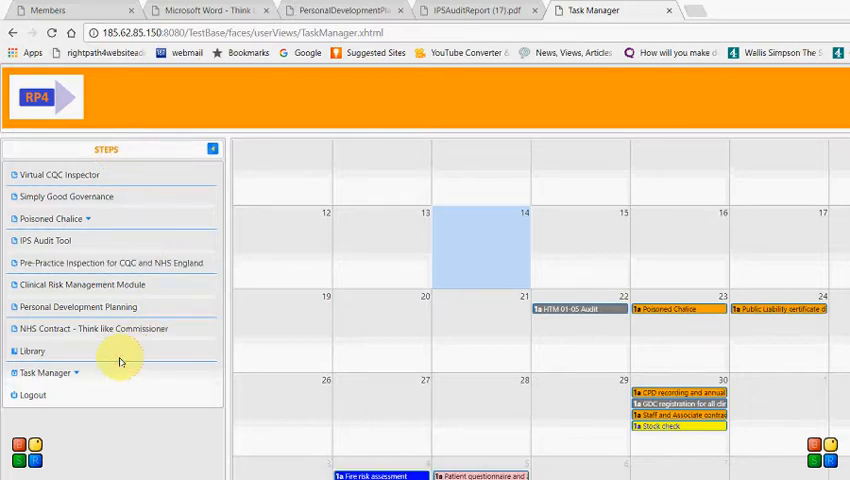
Step: Select Library from the Steps sidebar
left_click(31, 350)
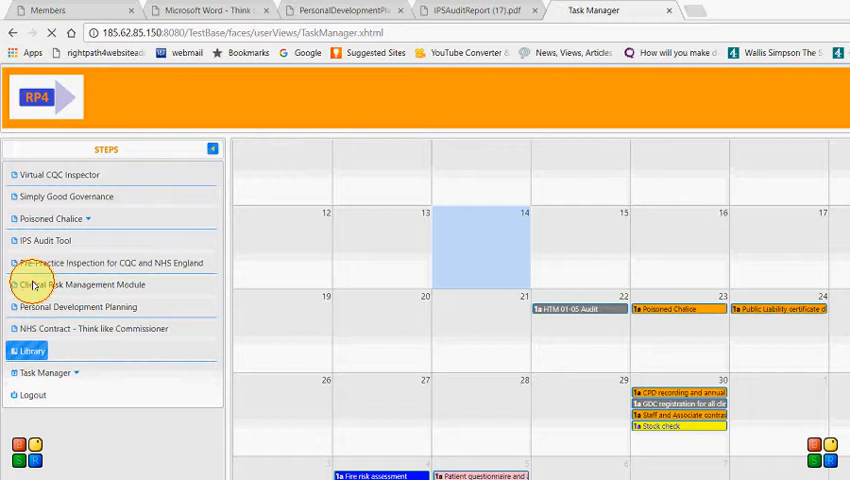
Step: List the Library's MANAGEMENT documents and scroll to the NHS contract and practice leaflet files
left_click(31, 351)
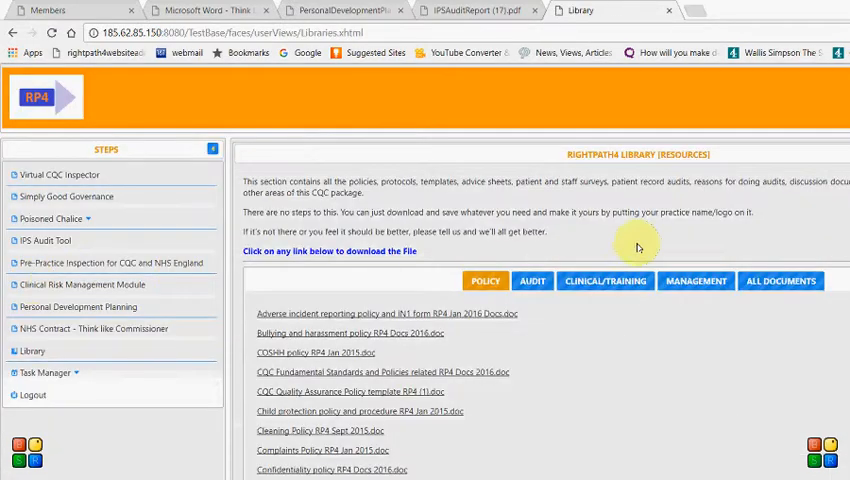
mouse_move(627, 231)
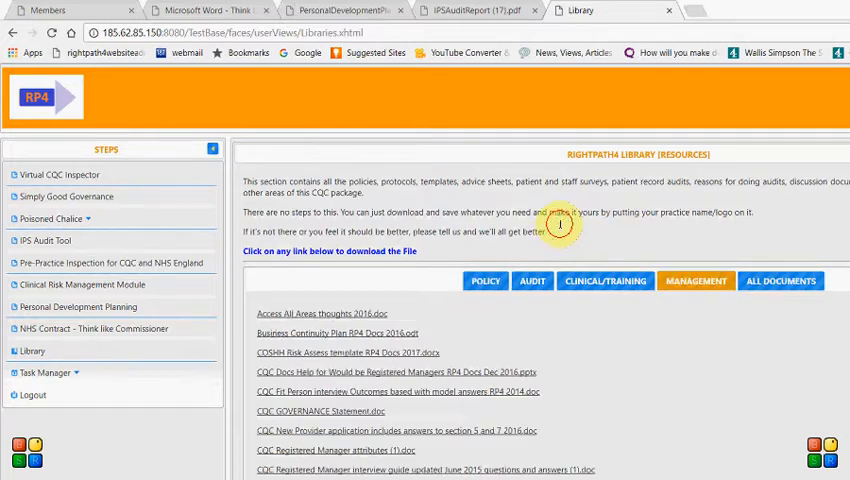
scroll("down", 3)
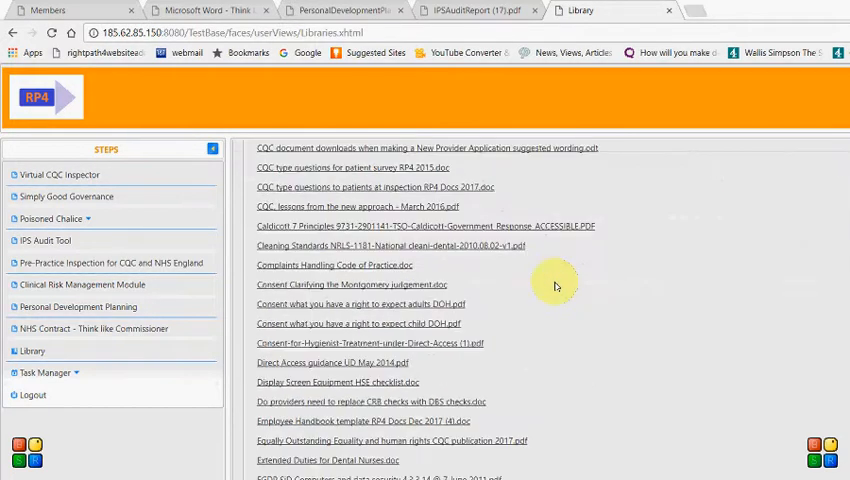
scroll("down", 3)
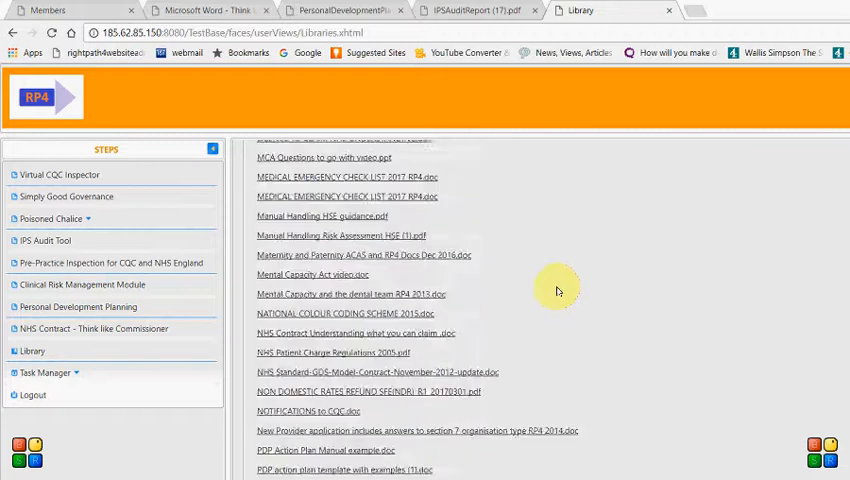
scroll("down", 3)
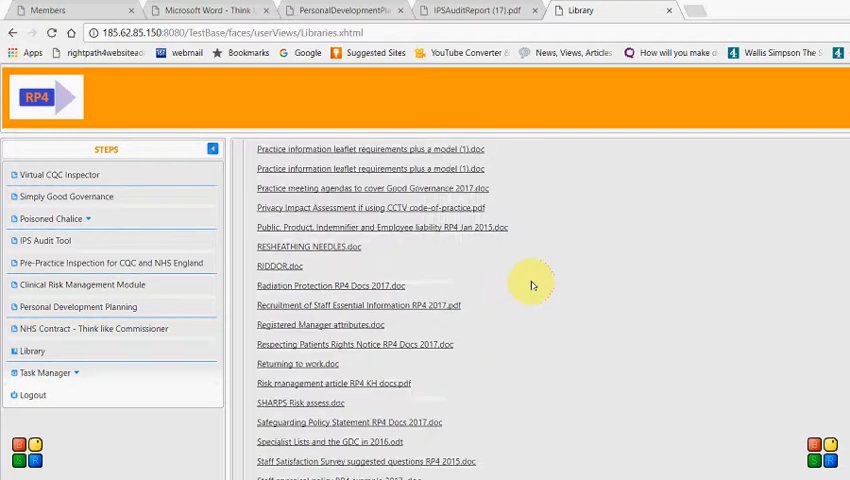
scroll("up", 3)
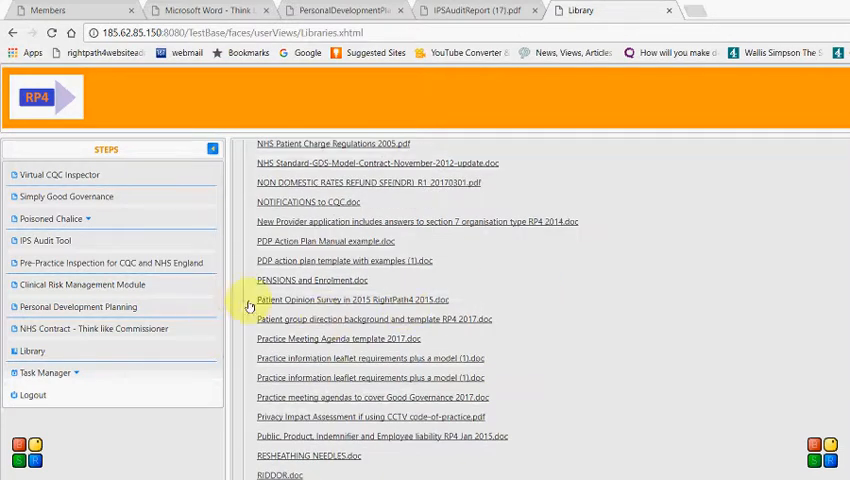
mouse_move(240, 328)
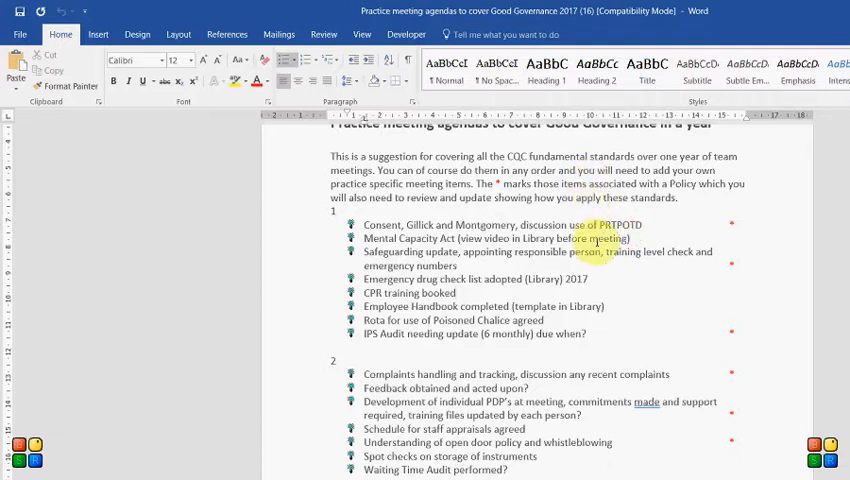
mouse_move(595, 450)
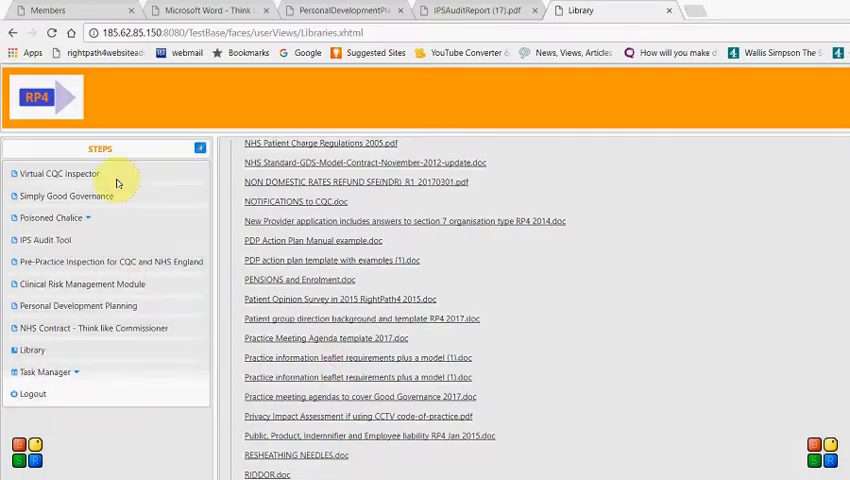
mouse_move(140, 162)
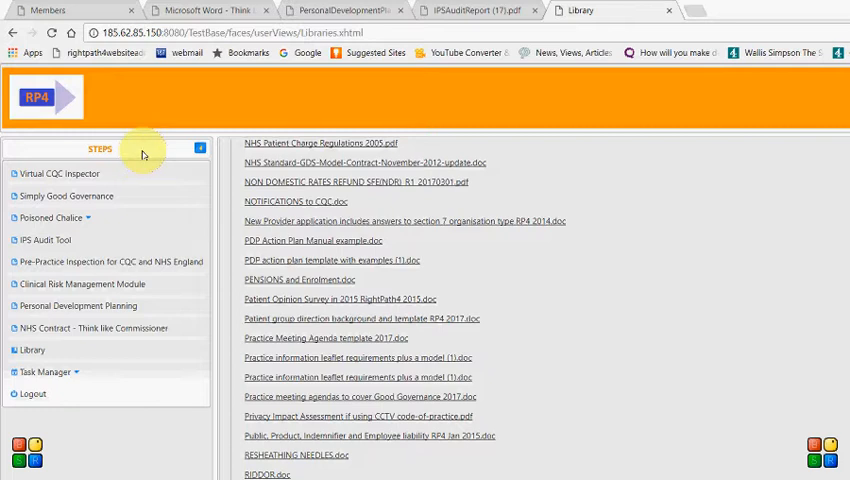
Step: Expand the Poisoned Chalice sidebar menu to reveal How To Use and Questionnaire
left_click(58, 173)
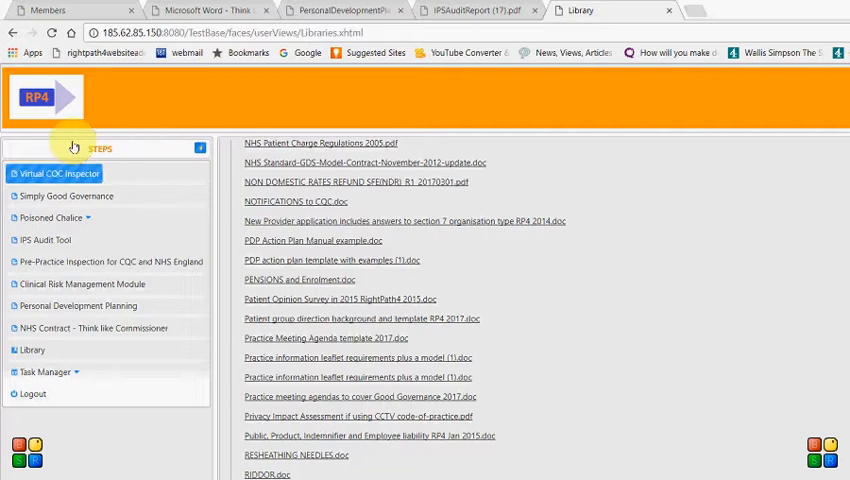
left_click(66, 195)
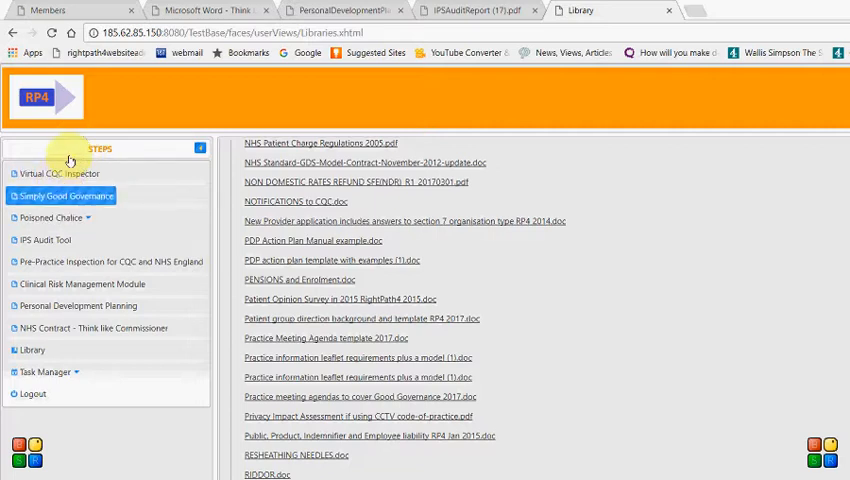
left_click(58, 173)
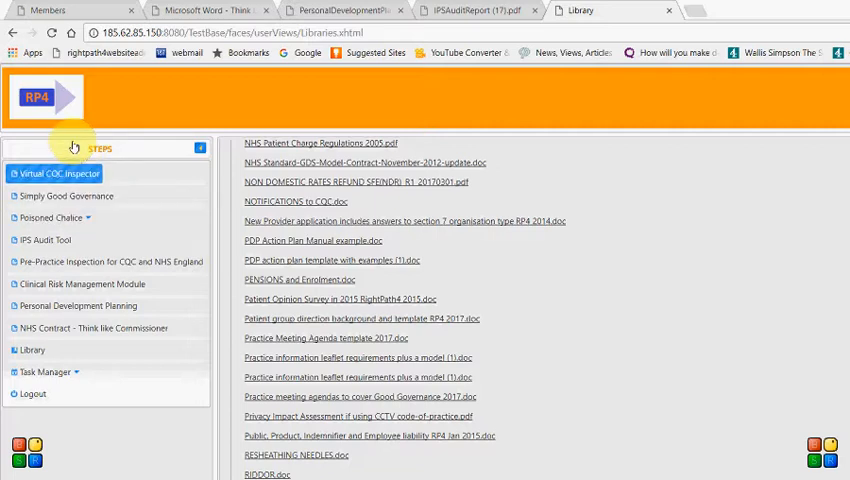
left_click(67, 195)
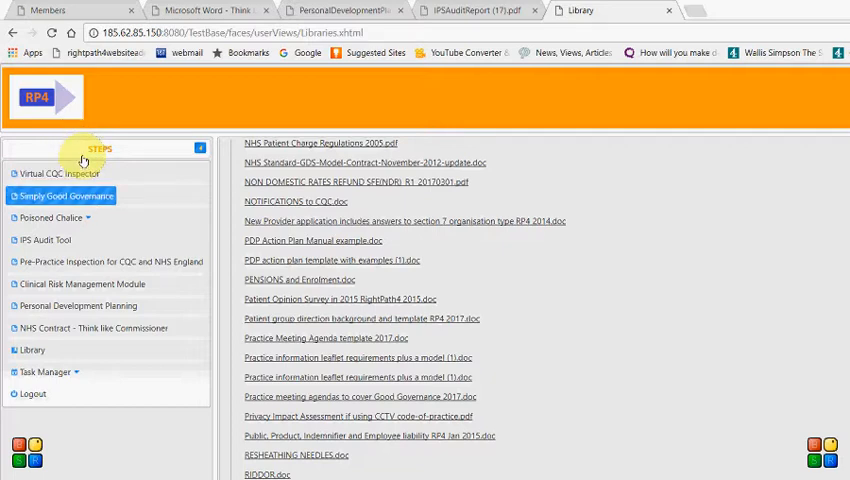
left_click(55, 218)
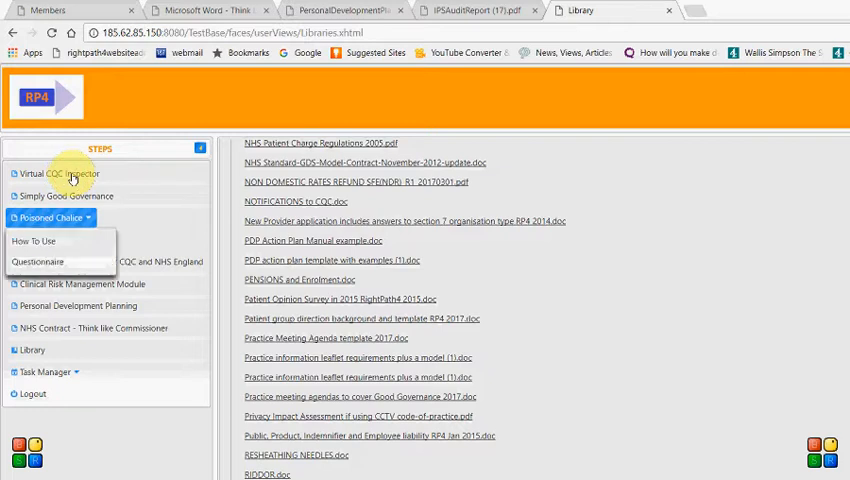
Step: Open the How To Use Poisoned Chalice guide and scroll to its Configuration Form
left_click(33, 241)
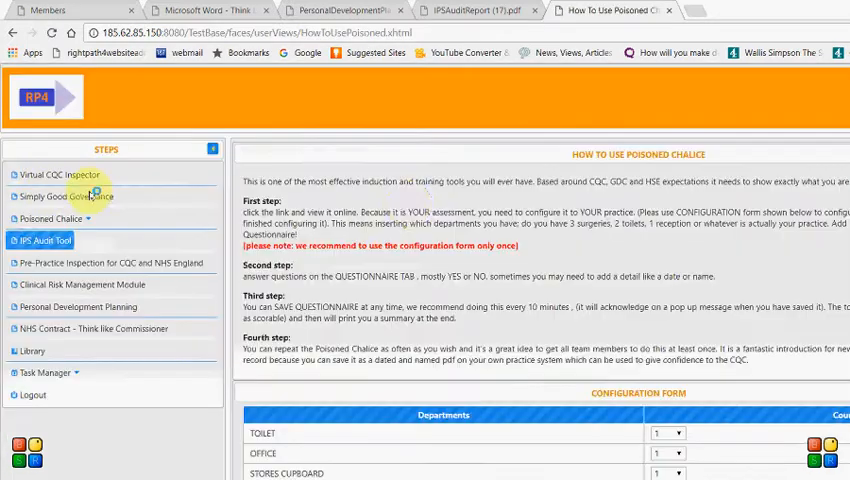
scroll("down", 3)
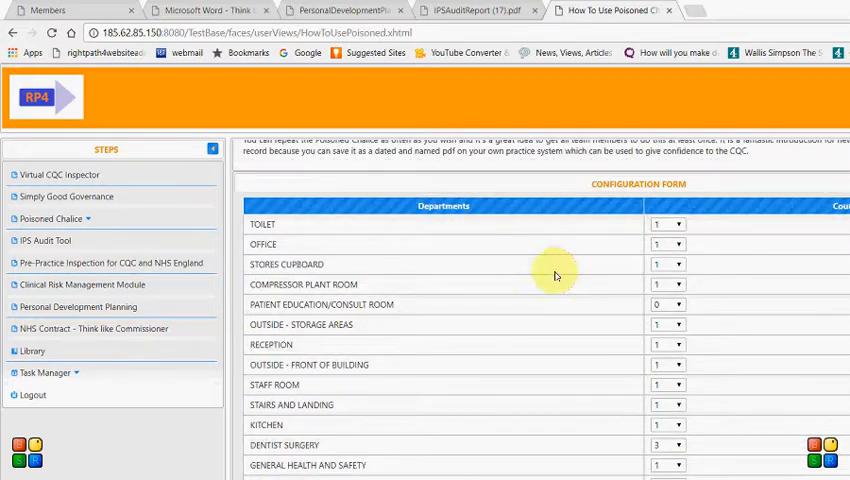
mouse_move(523, 110)
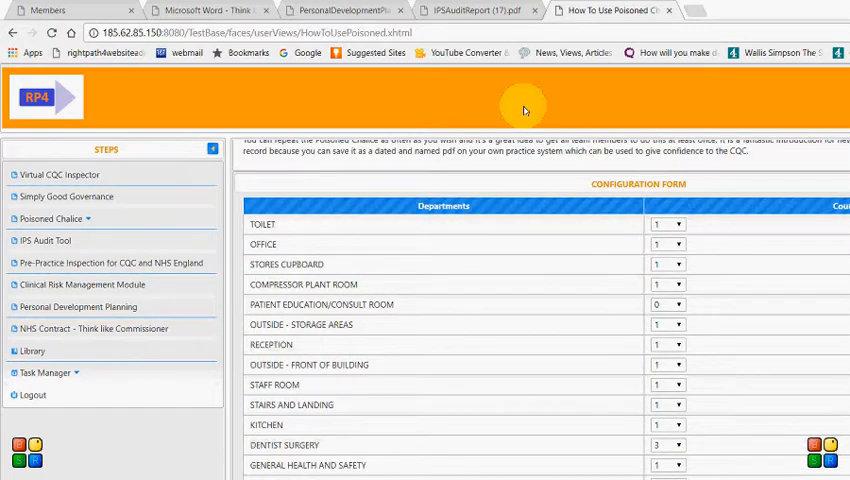
mouse_move(478, 84)
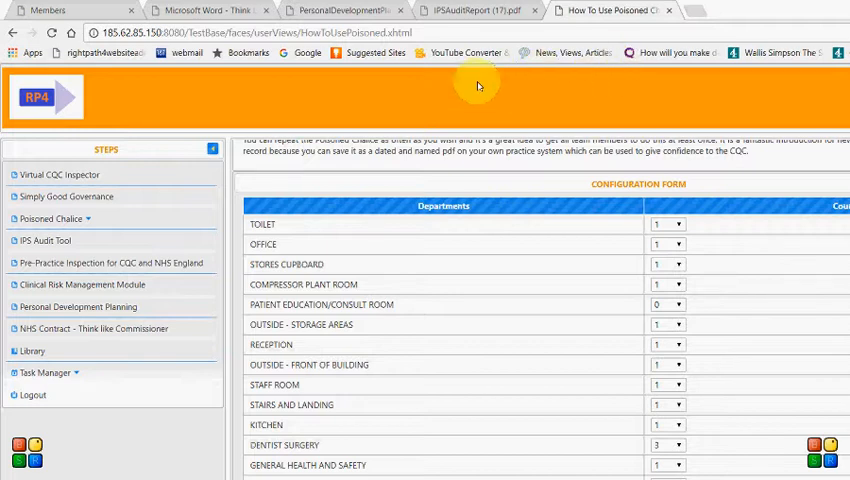
mouse_move(483, 203)
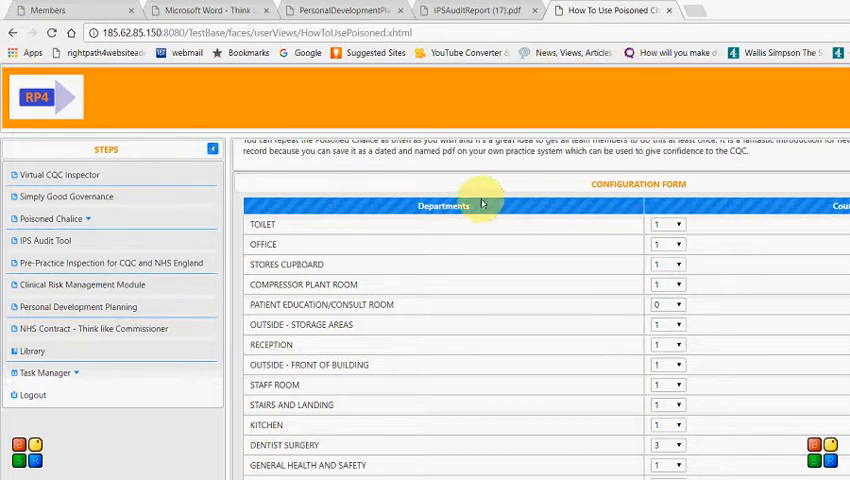
scroll("down", 3)
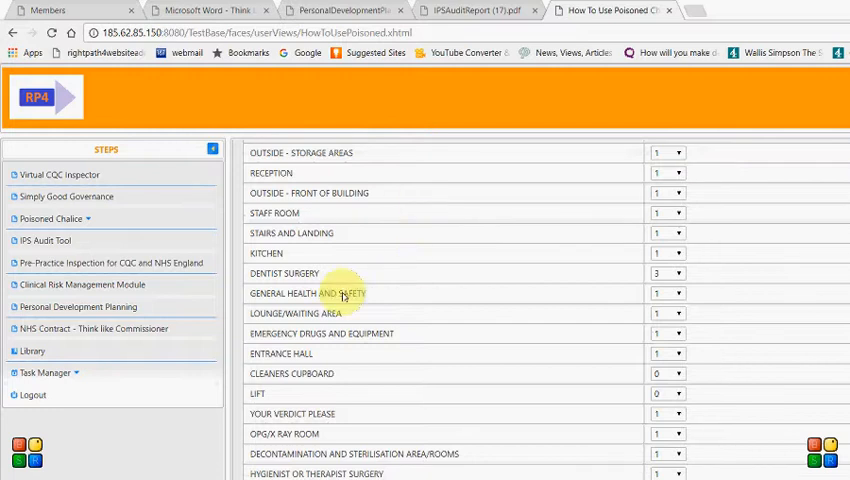
scroll("up", 3)
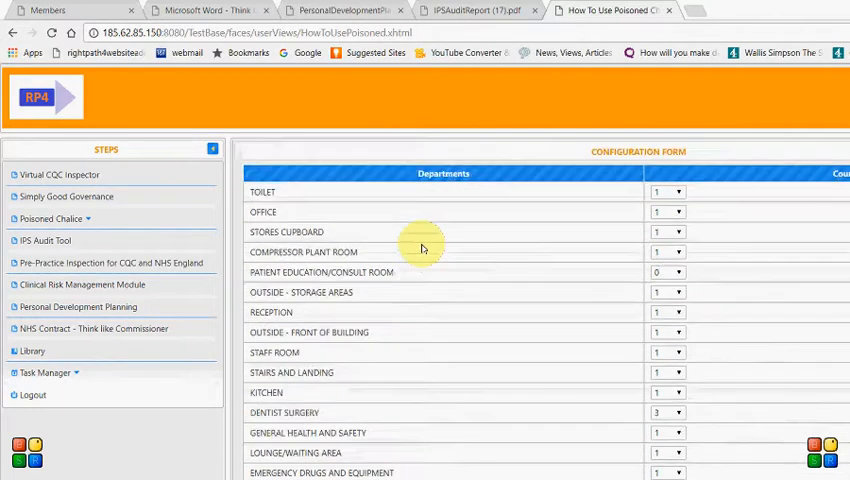
scroll("down", 3)
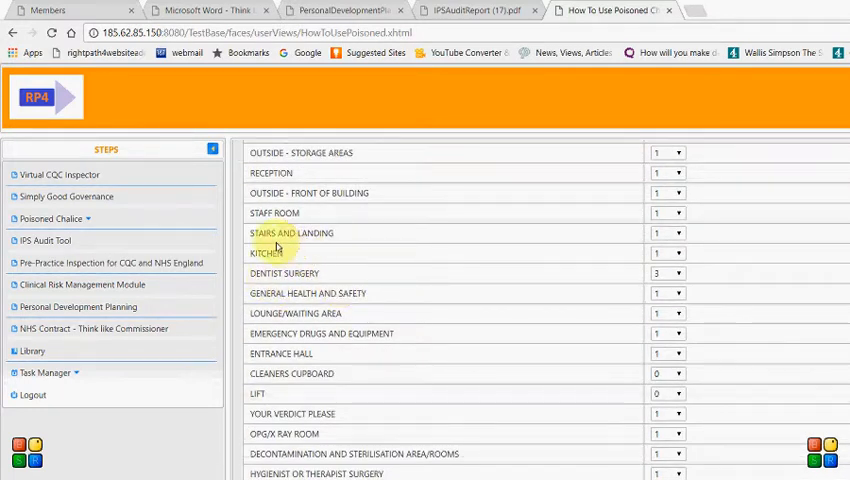
mouse_move(384, 237)
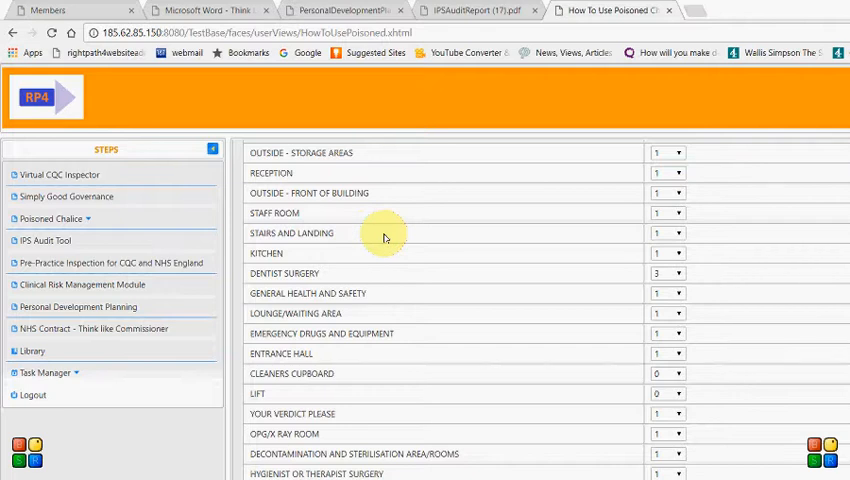
mouse_move(298, 340)
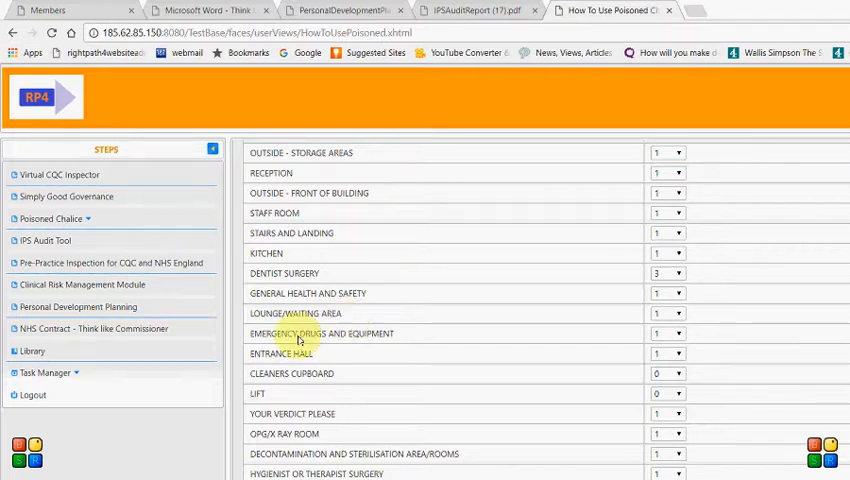
mouse_move(288, 330)
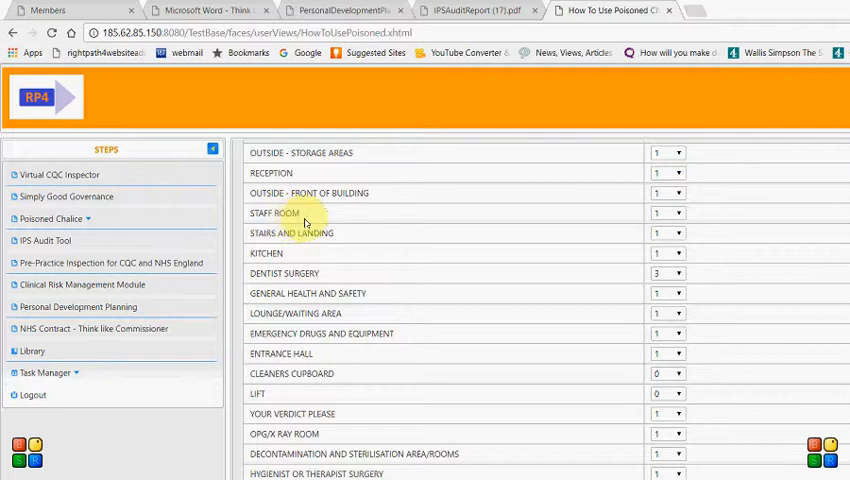
mouse_move(543, 222)
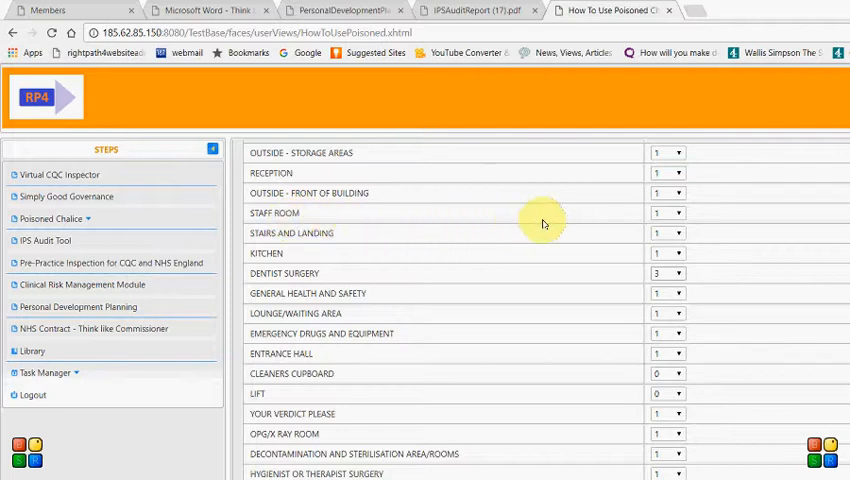
Step: Change the Dentist Surgery count from 3 to 2
left_click(667, 273)
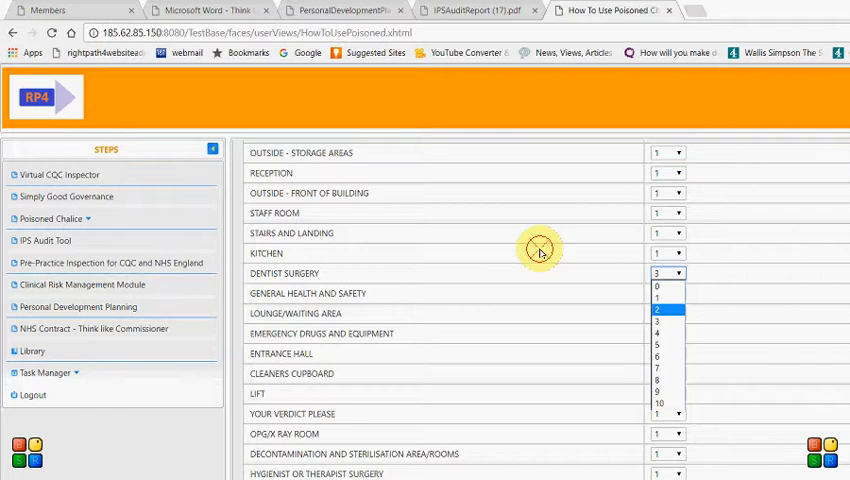
left_click(657, 305)
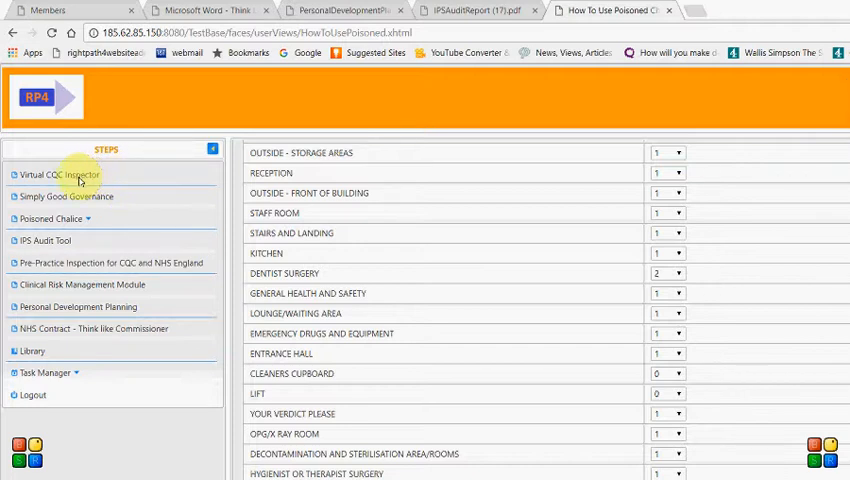
left_click(50, 218)
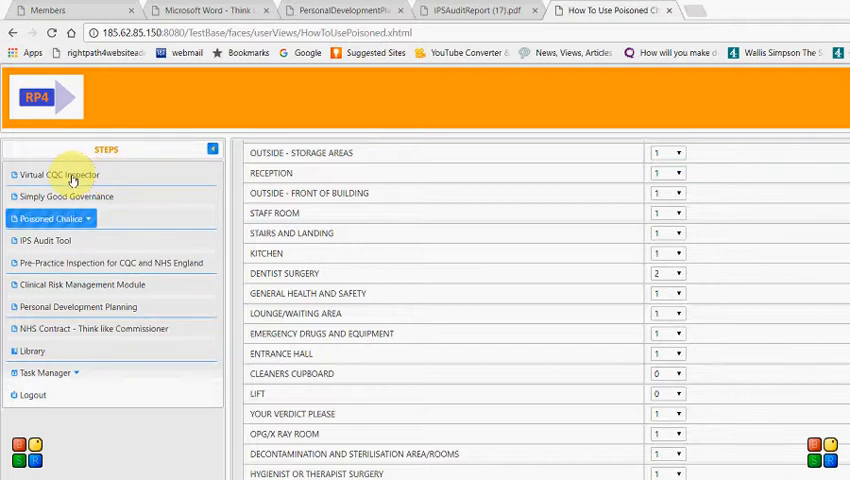
Step: Open the Poisoned Chalice questionnaire and browse its areas, including Dentist Surgery-1 and Dentist Surgery-2
left_click(52, 218)
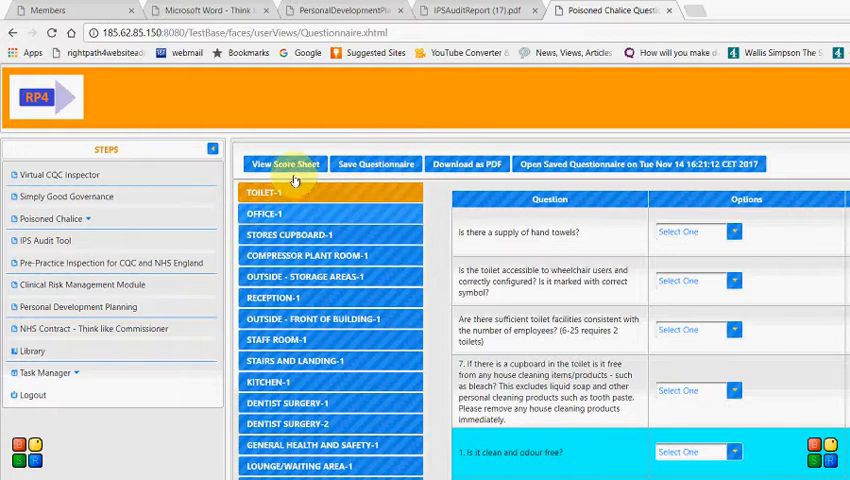
scroll("down", 3)
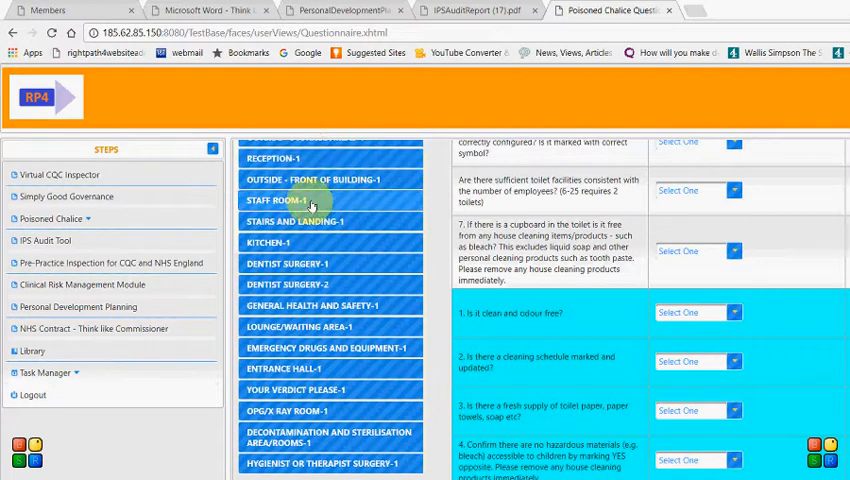
mouse_move(445, 283)
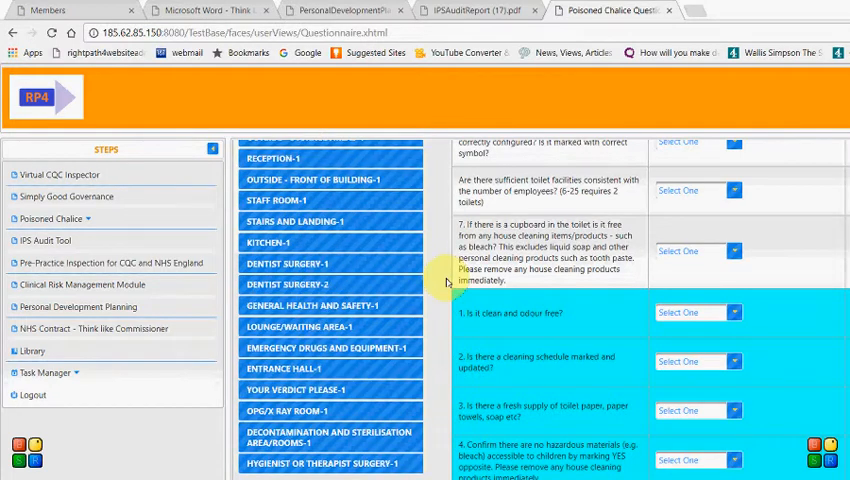
scroll("up", 3)
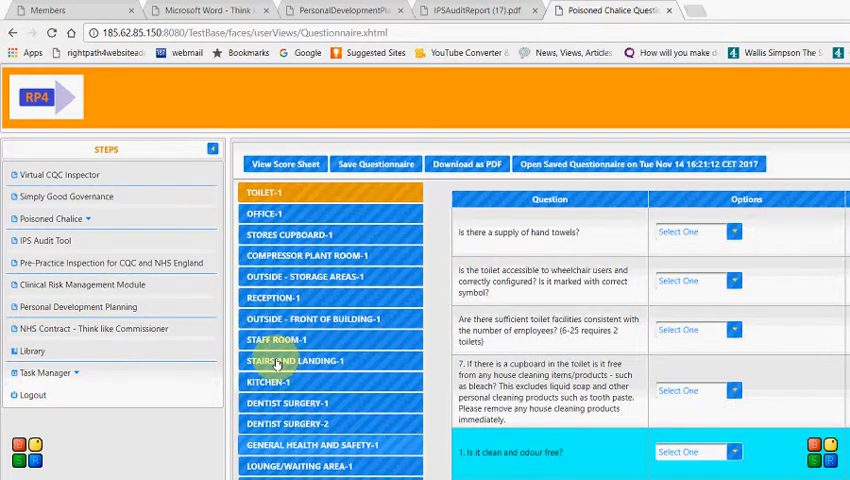
Step: Open General Health and Safety-1 and answer YES to the safety poster and fire risk questions
left_click(317, 444)
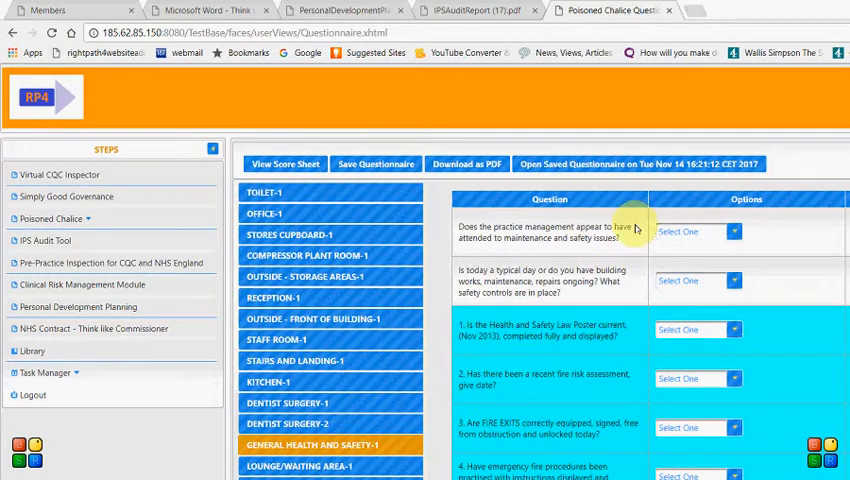
mouse_move(588, 268)
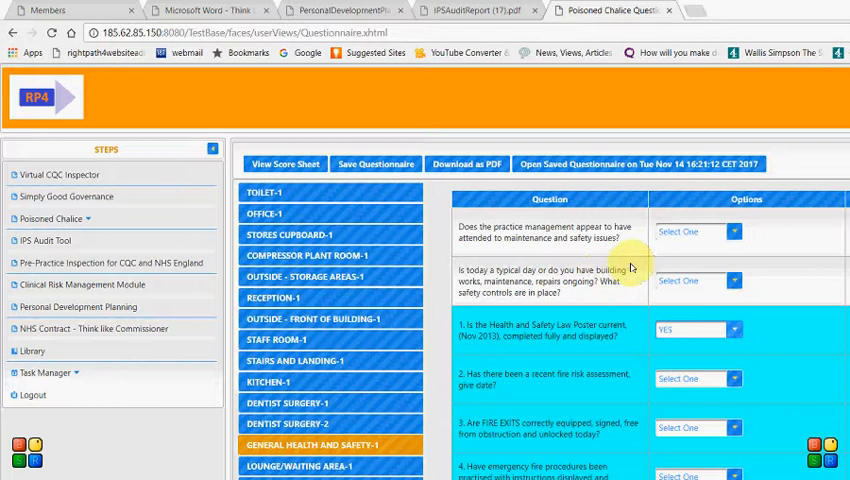
scroll("down", 3)
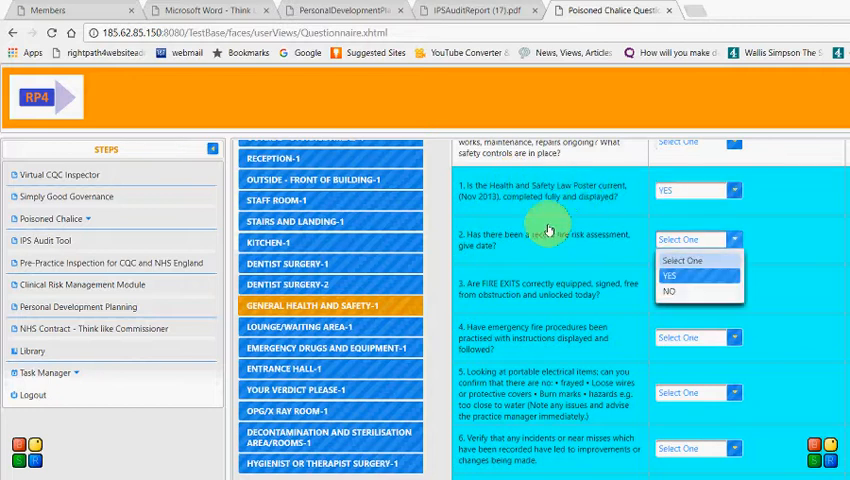
left_click(668, 275)
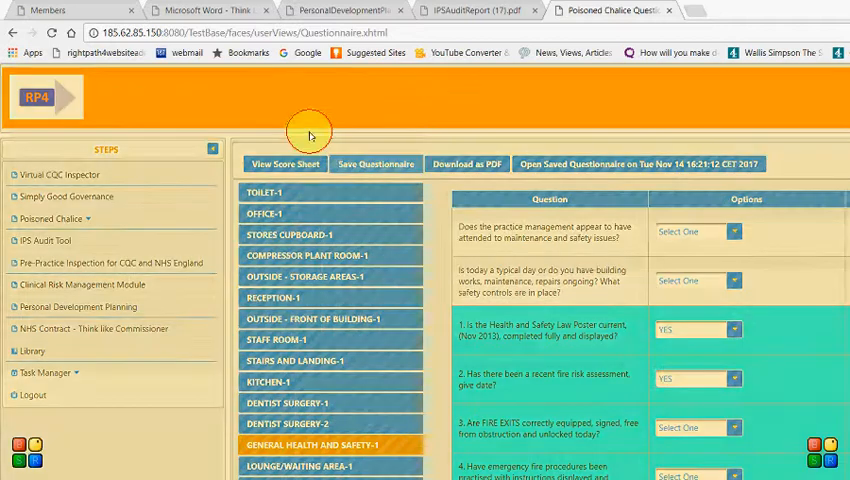
Step: Save the questionnaire with both YES answers kept
left_click(376, 164)
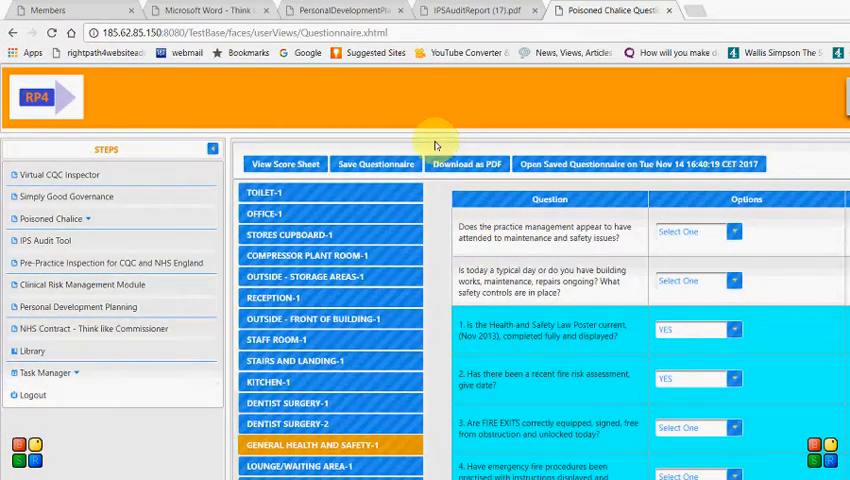
mouse_move(525, 137)
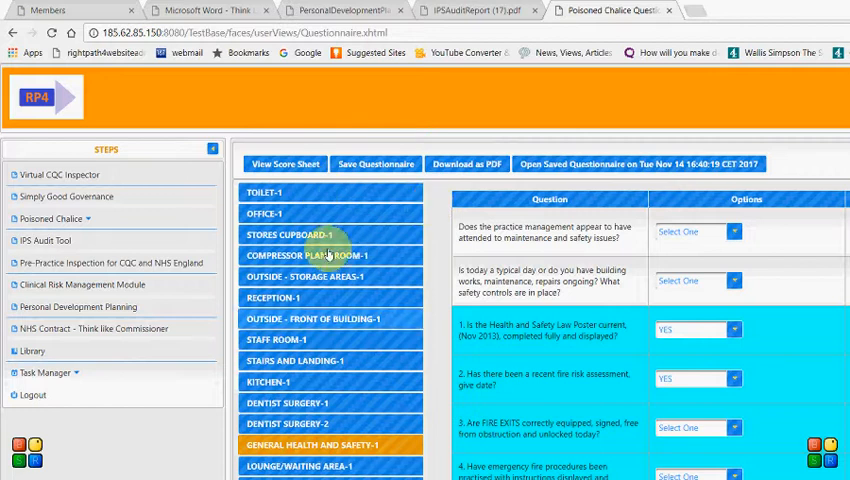
mouse_move(396, 340)
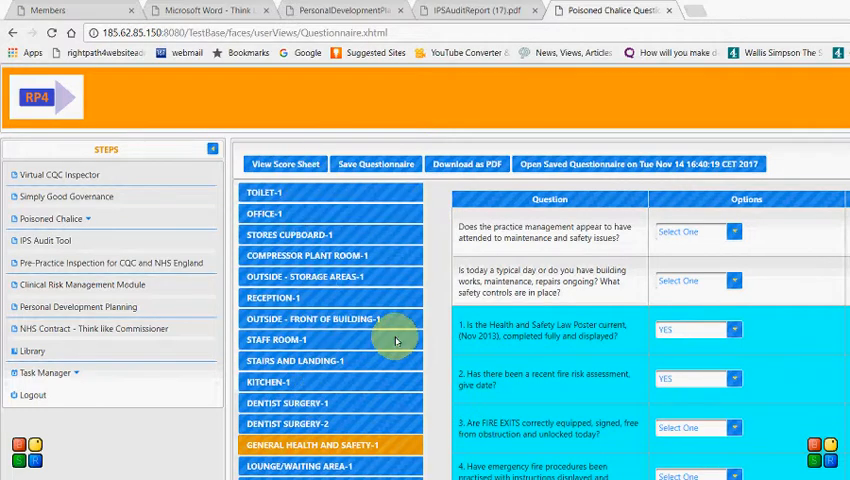
mouse_move(485, 135)
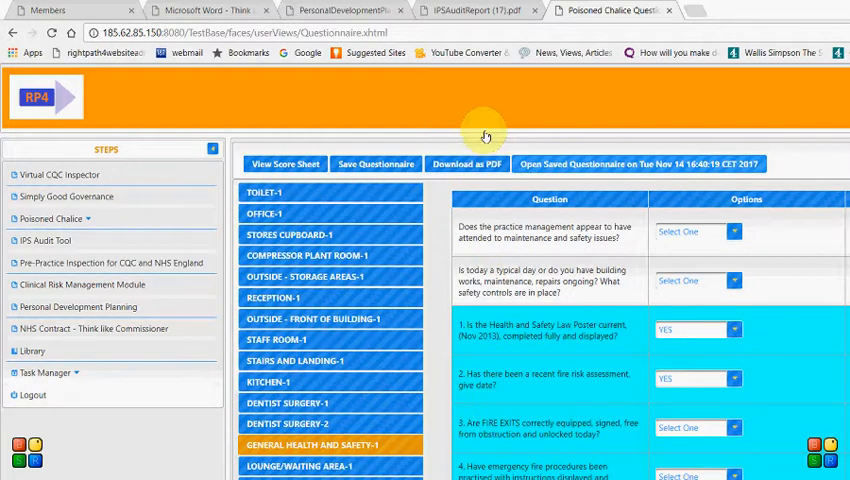
mouse_move(467, 308)
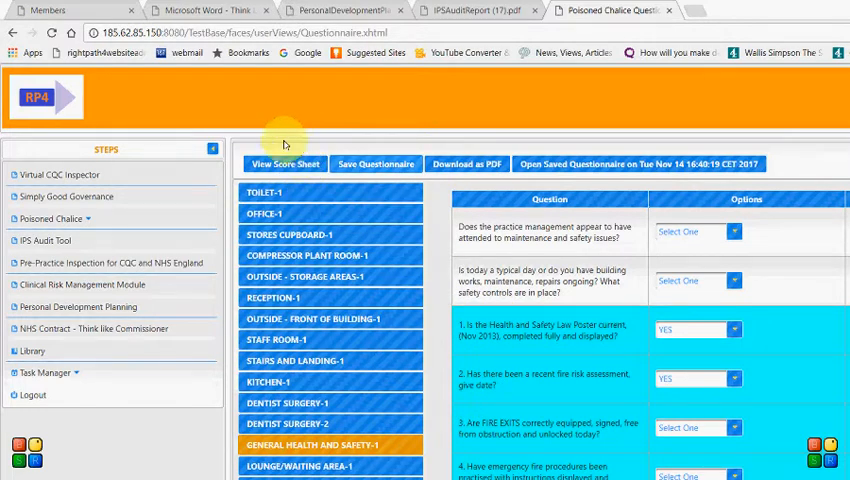
mouse_move(232, 135)
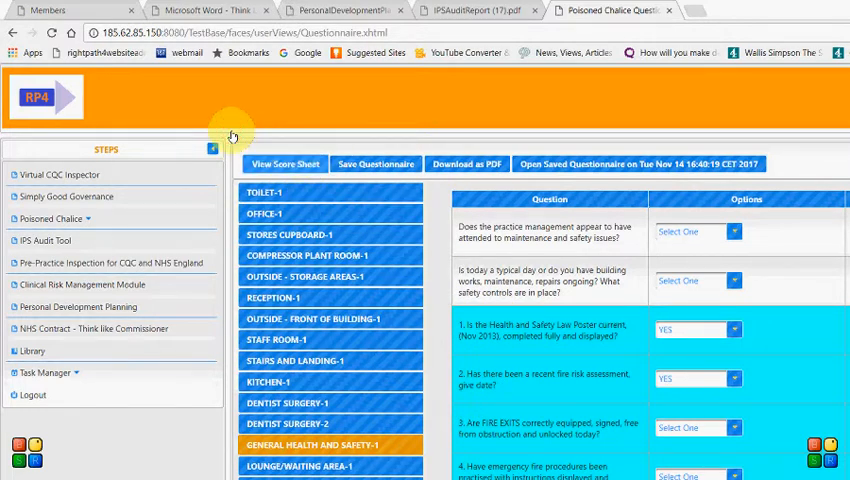
left_click(284, 164)
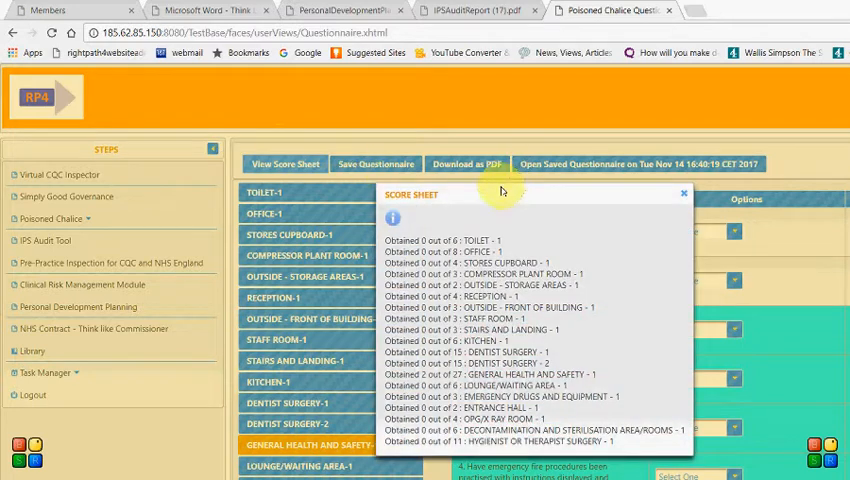
mouse_move(388, 262)
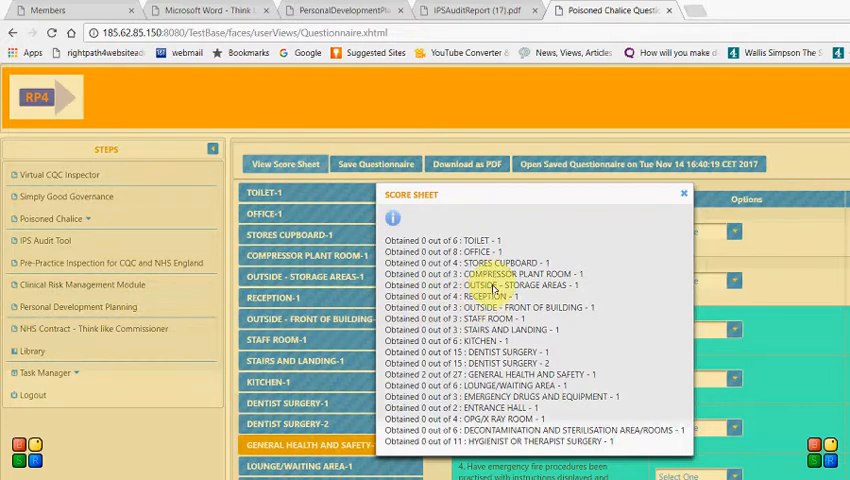
left_click(684, 194)
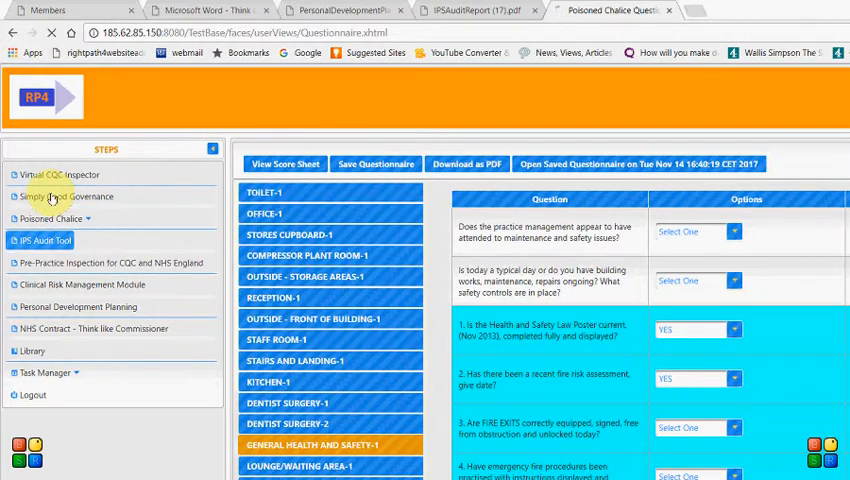
Step: Open the IPS Audit Tool, then view and close its score sheet
left_click(45, 240)
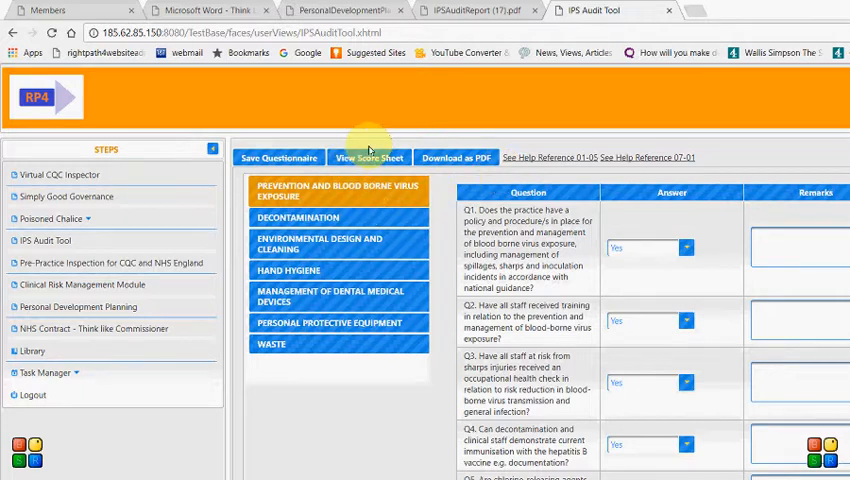
mouse_move(643, 80)
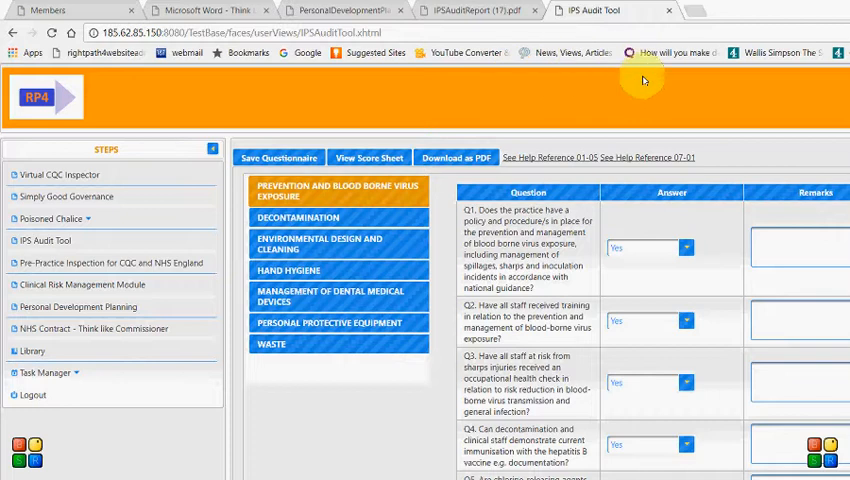
mouse_move(600, 88)
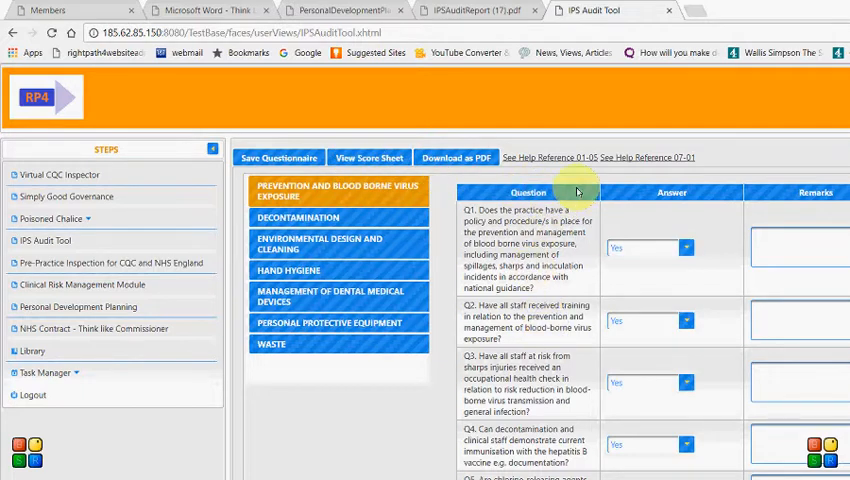
mouse_move(757, 194)
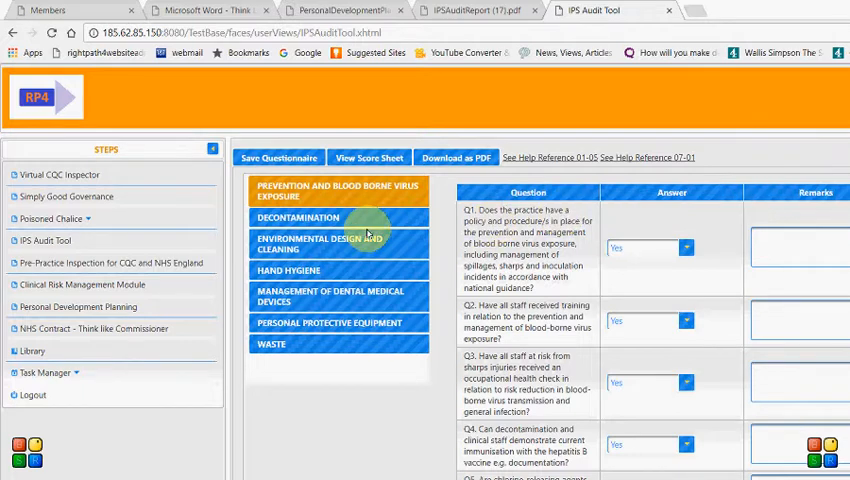
mouse_move(298, 128)
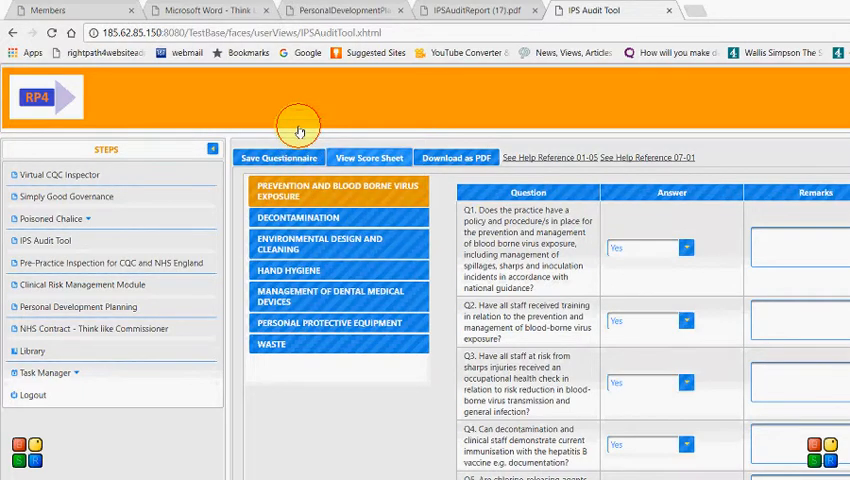
left_click(368, 157)
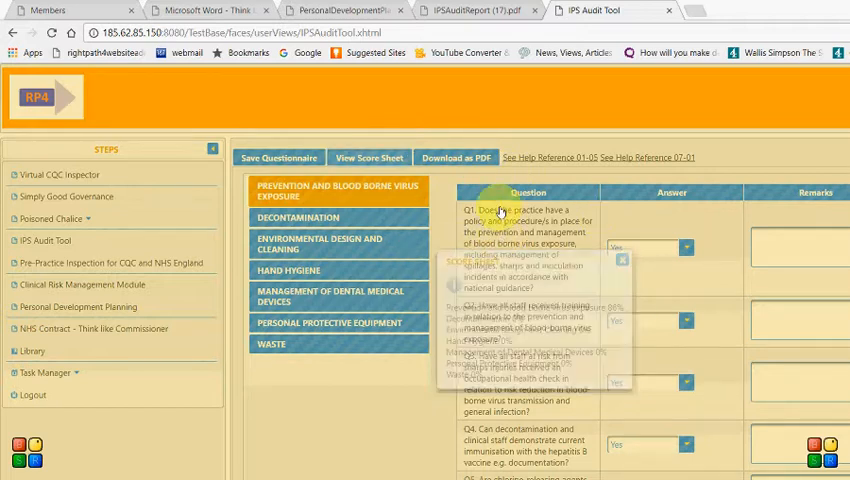
left_click(623, 260)
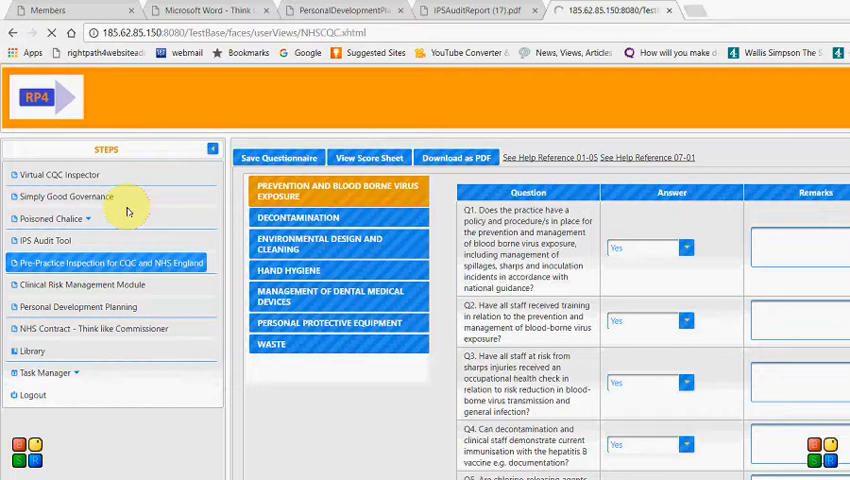
Step: Open the Pre-Practice Inspection for CQC and NHS England checklist and scroll through its items
left_click(108, 262)
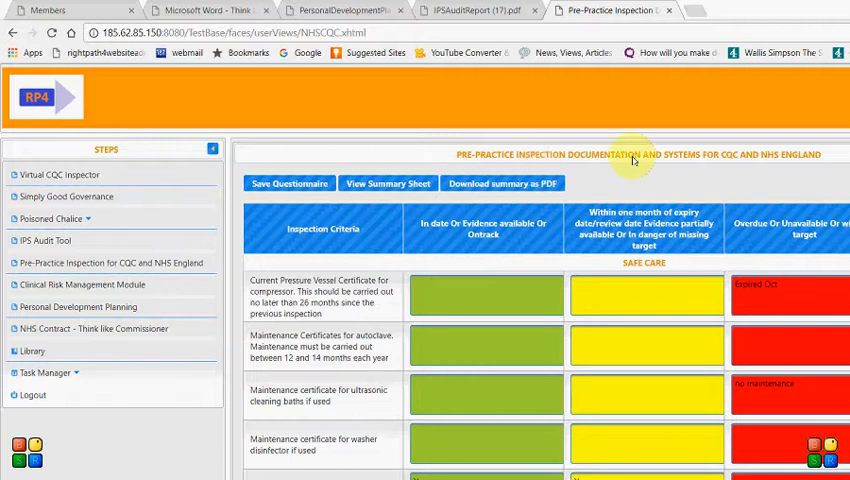
scroll("down", 3)
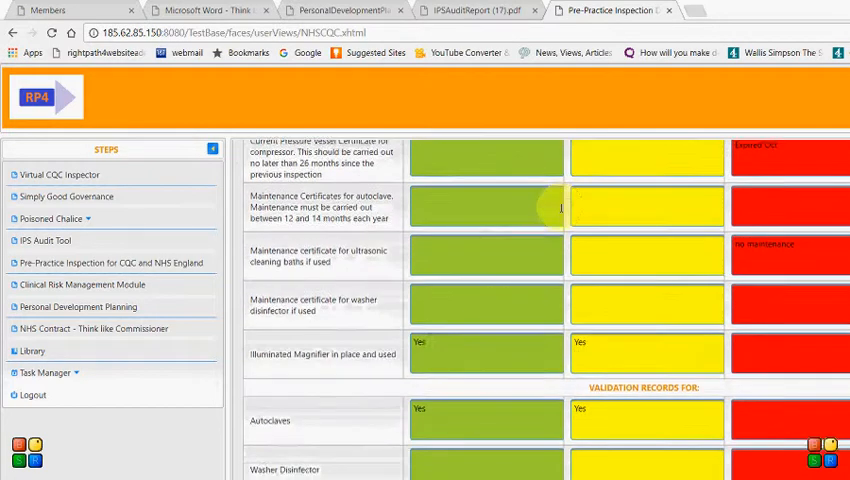
scroll("up", 3)
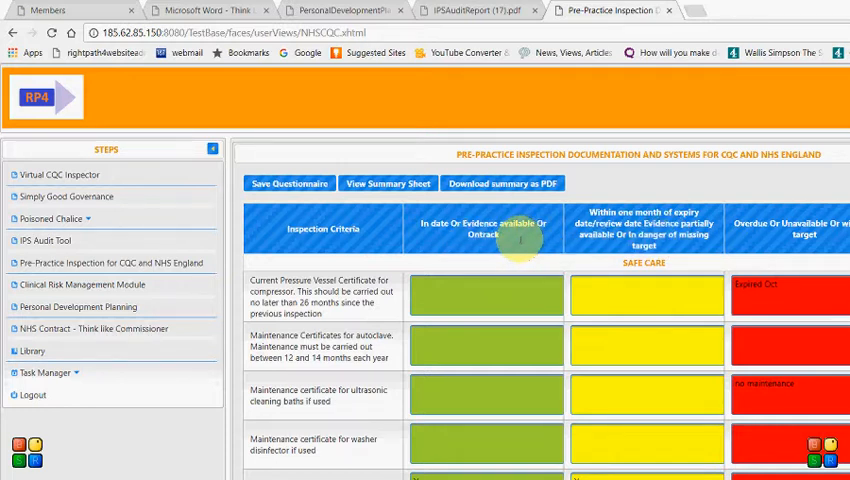
mouse_move(450, 240)
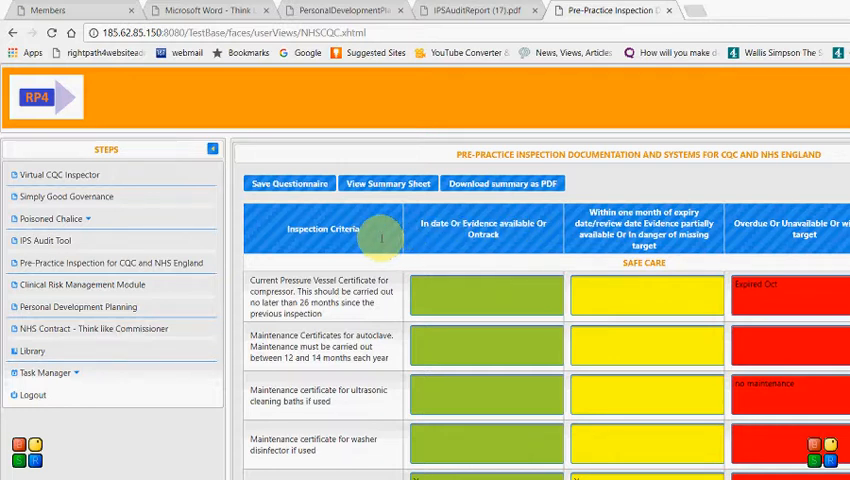
mouse_move(620, 310)
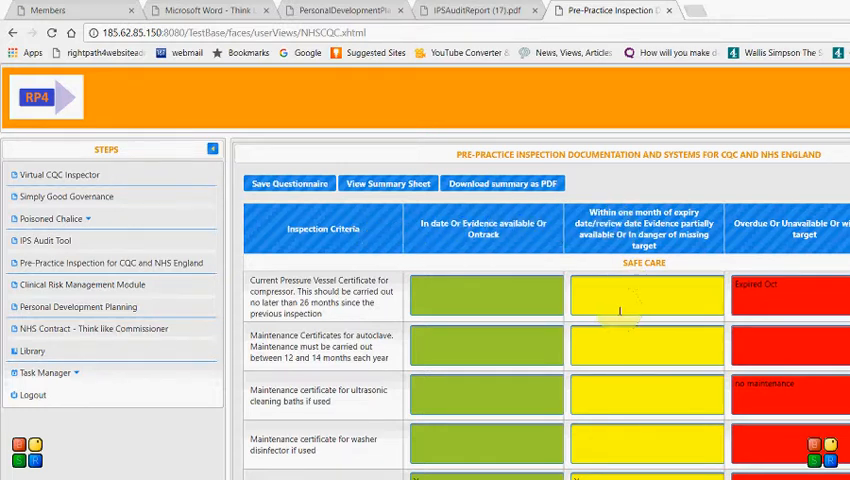
scroll("down", 3)
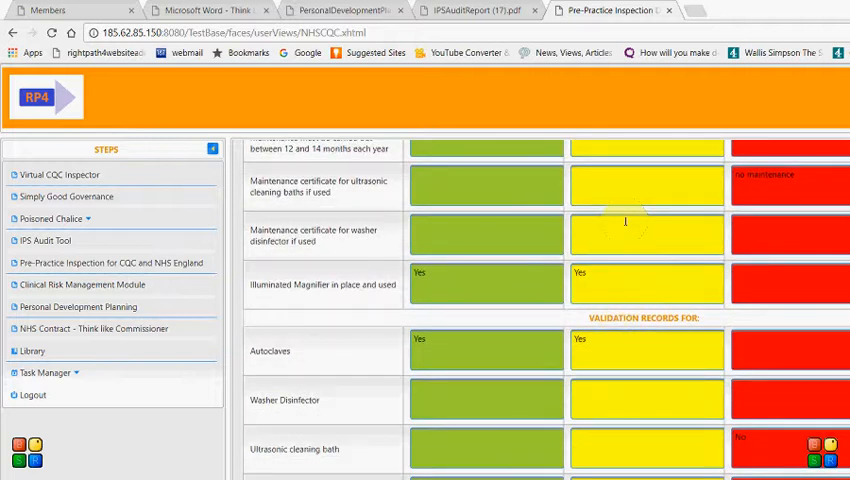
scroll("up", 3)
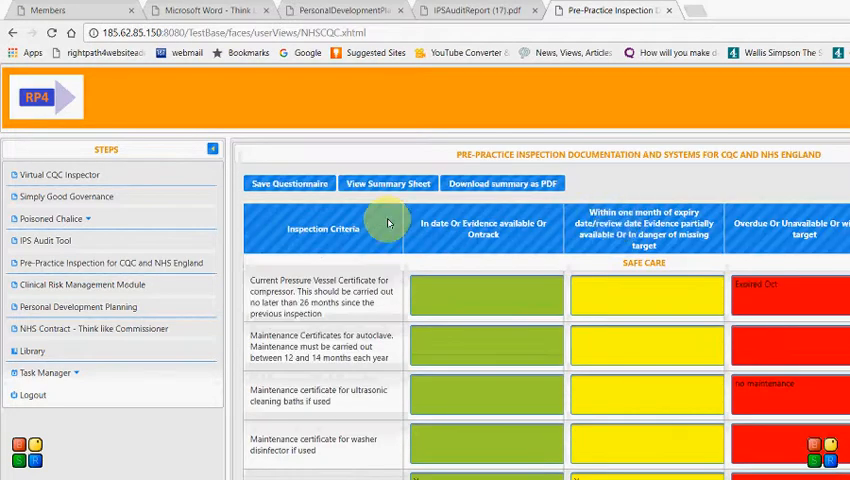
mouse_move(322, 148)
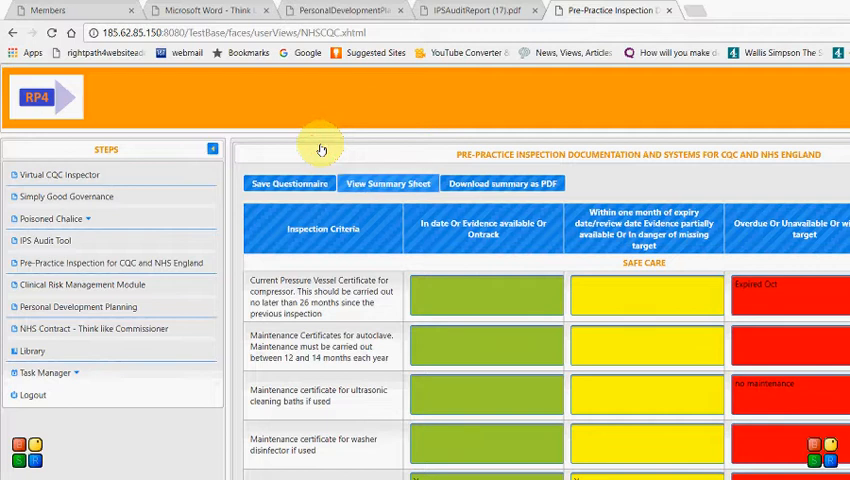
left_click(388, 183)
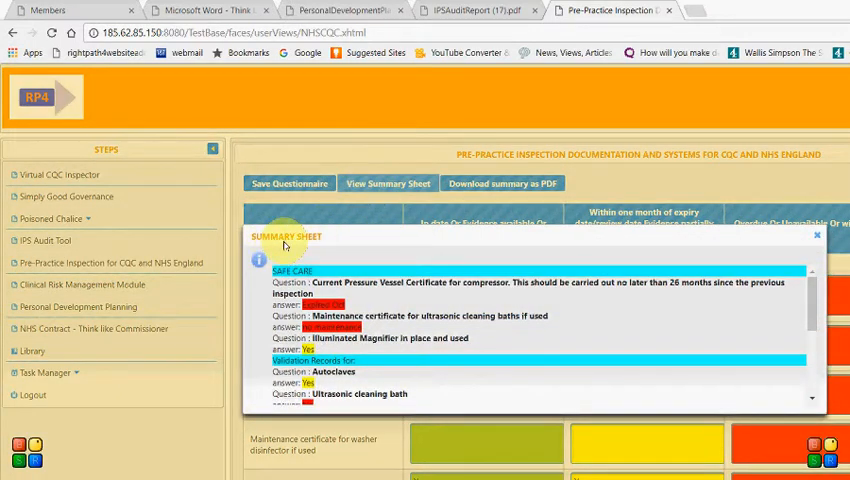
mouse_move(360, 240)
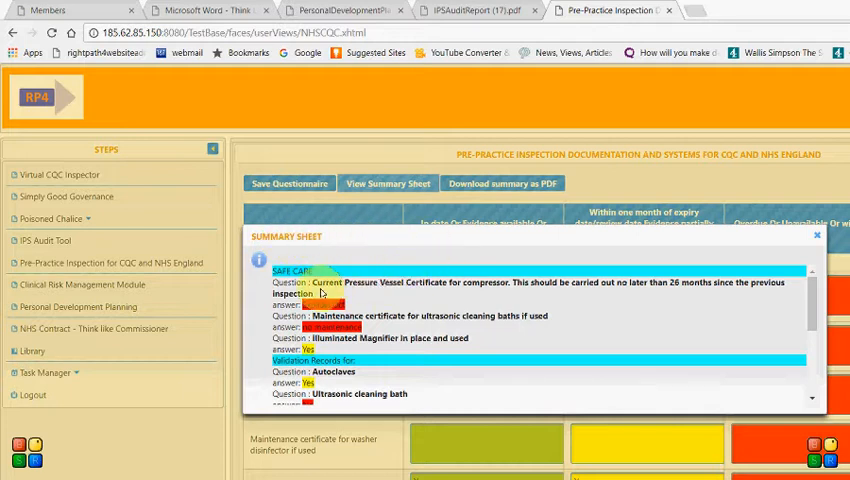
mouse_move(400, 278)
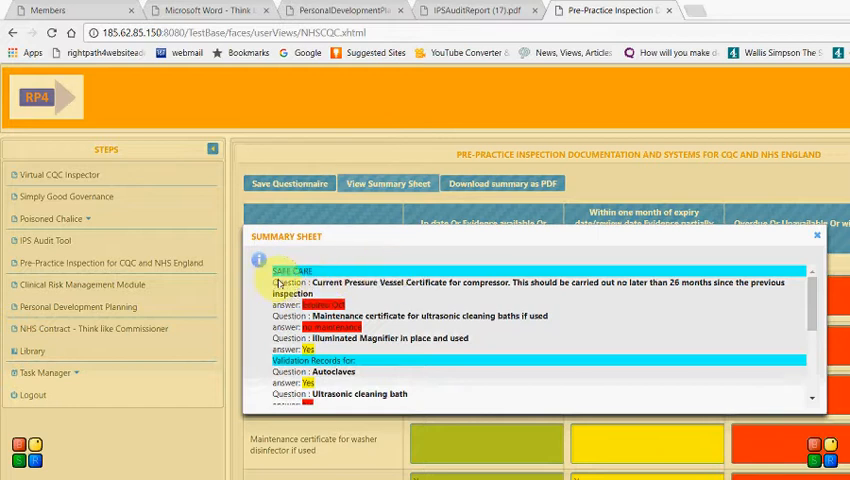
mouse_move(400, 270)
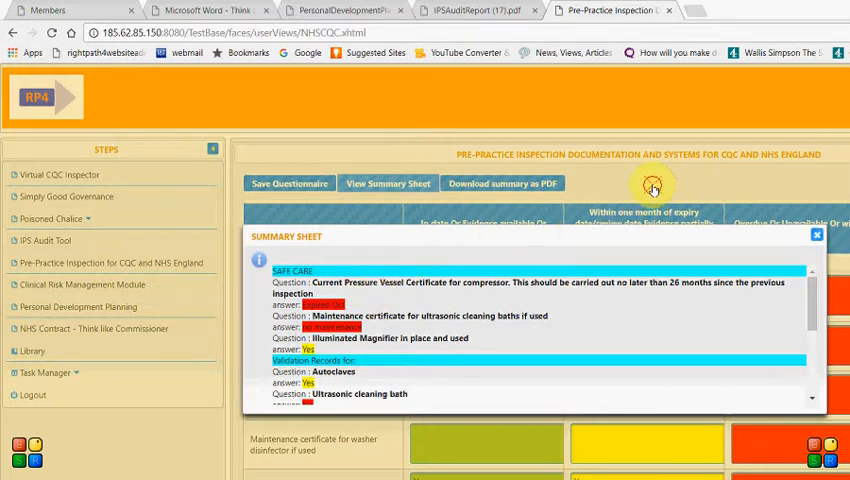
left_click(817, 235)
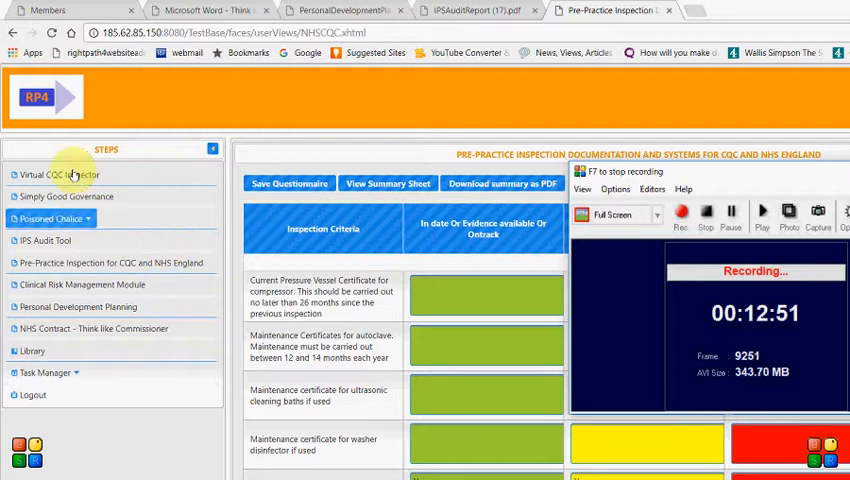
left_click(83, 285)
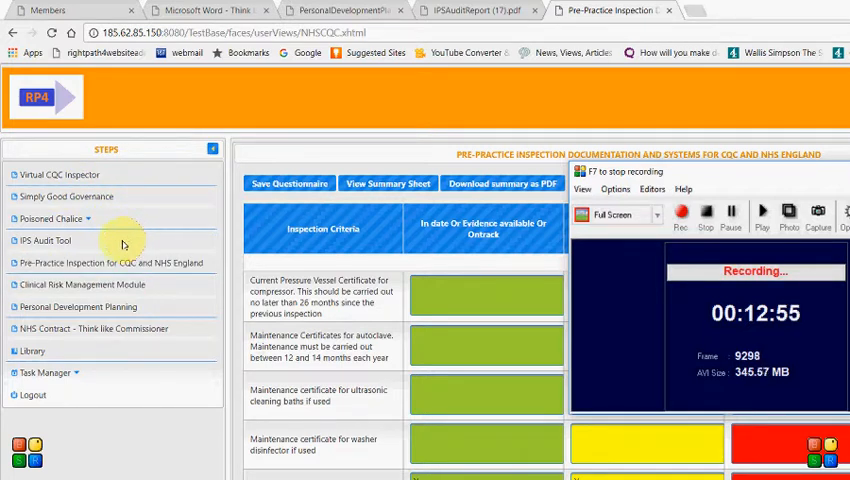
left_click(78, 306)
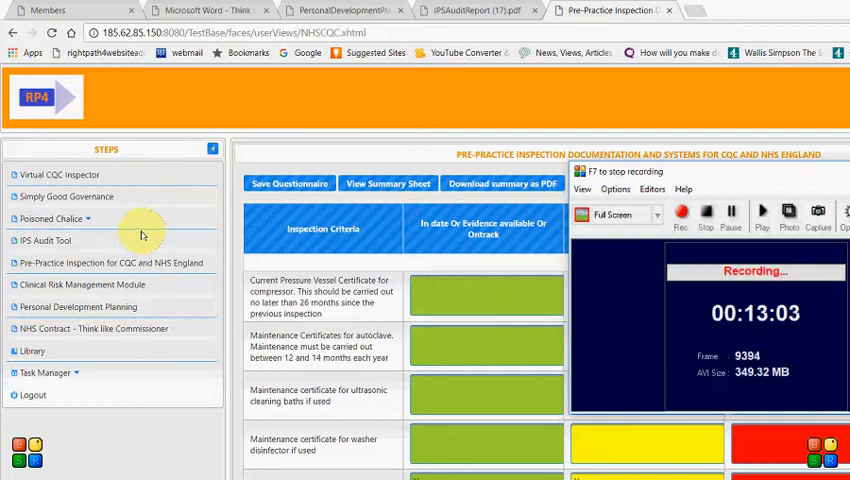
left_click(77, 307)
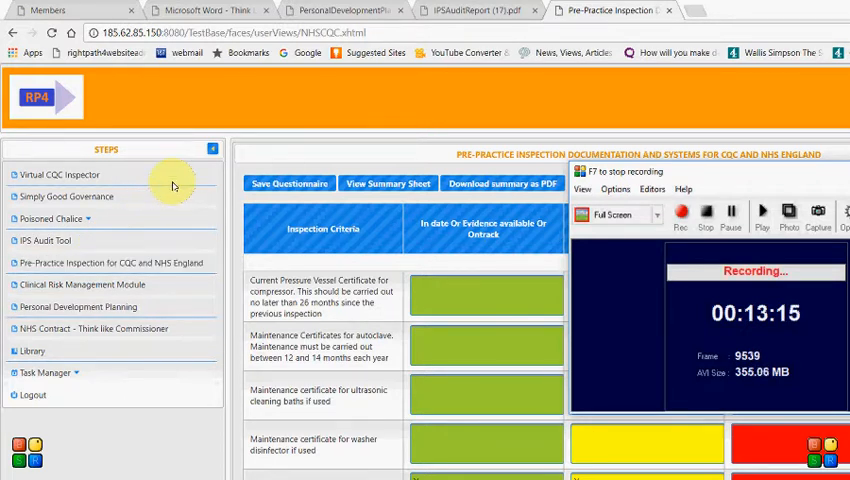
mouse_move(117, 188)
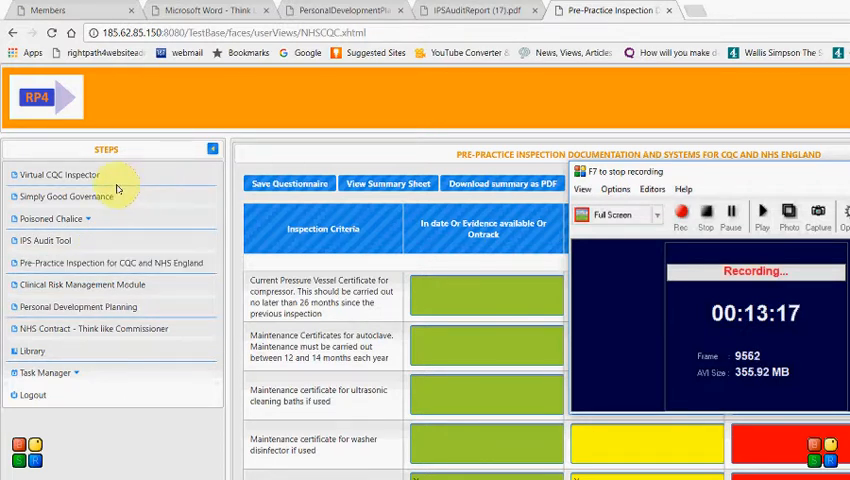
mouse_move(290, 11)
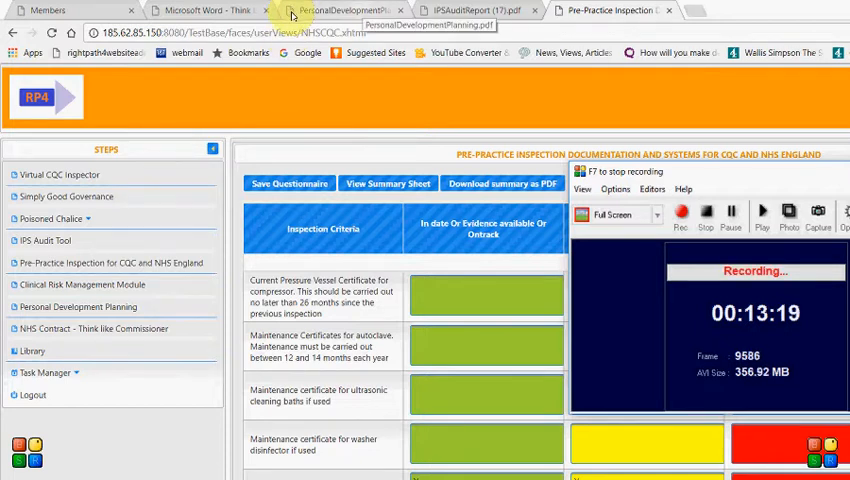
Step: Read PersonalDevelopmentPlanning.pdf through to page 5, then return to the Members page
left_click(345, 10)
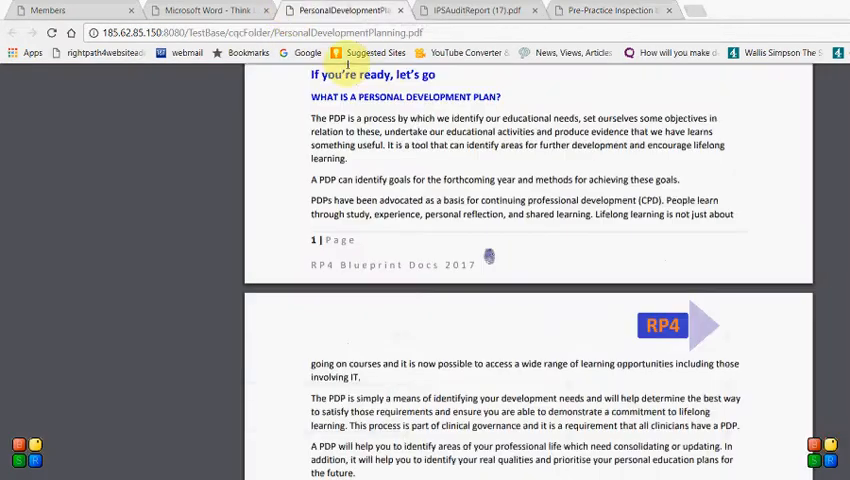
scroll("up", 3)
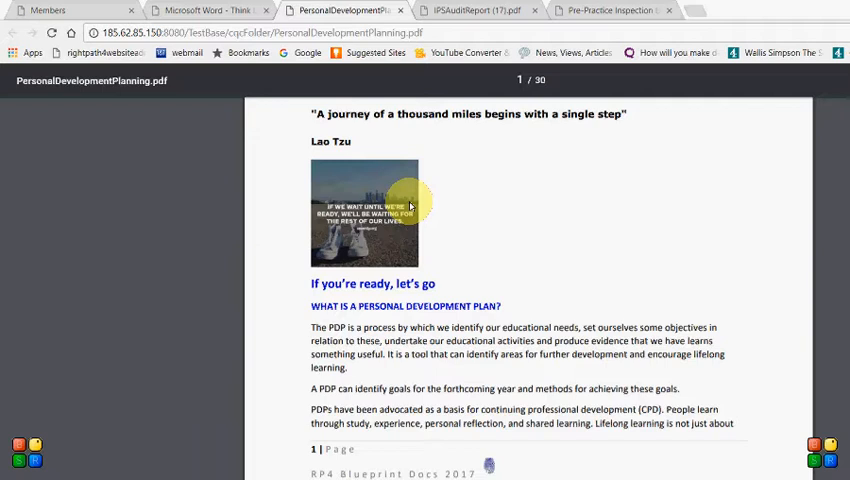
scroll("down", 3)
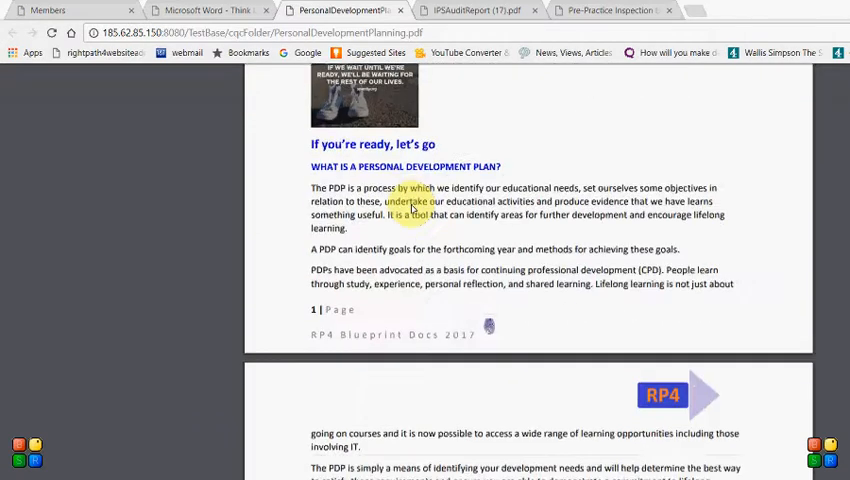
scroll("down", 3)
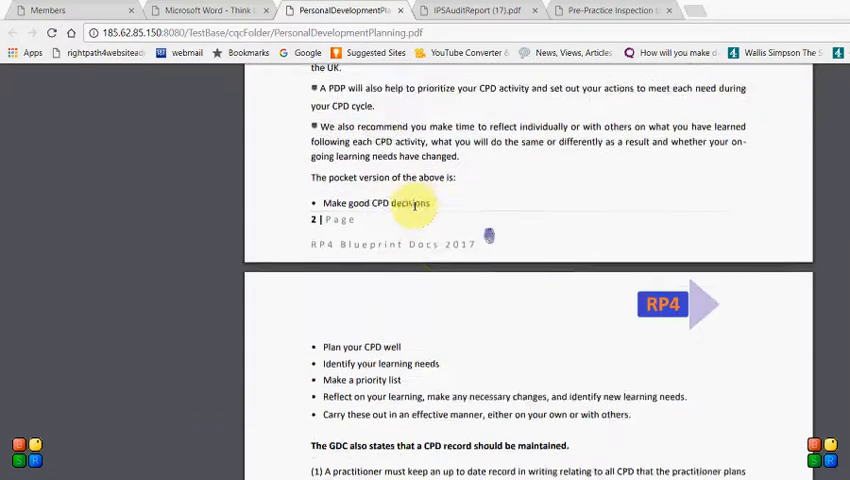
scroll("down", 3)
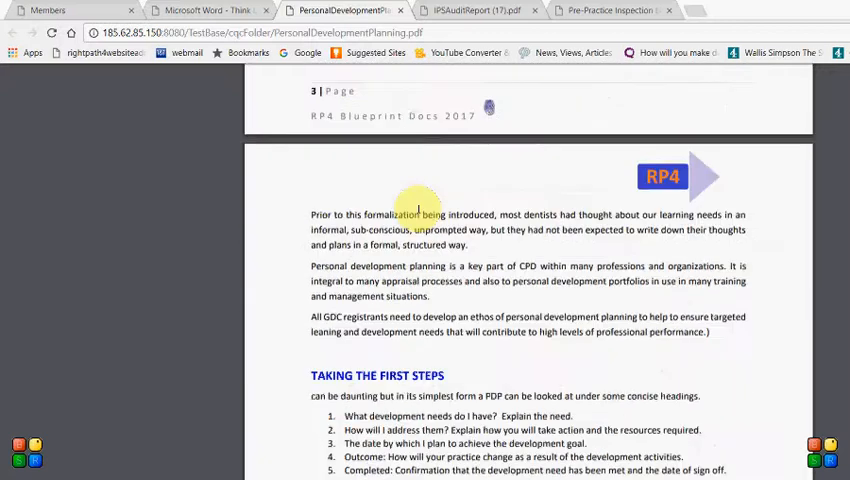
scroll("down", 3)
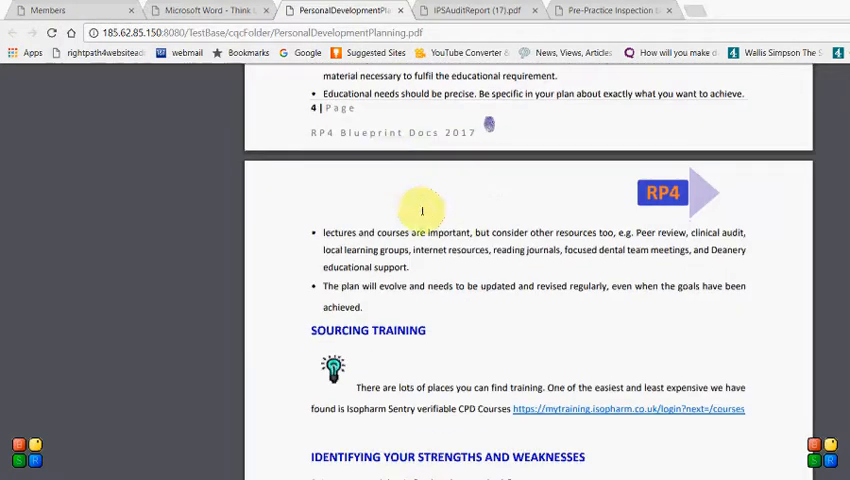
left_click(47, 10)
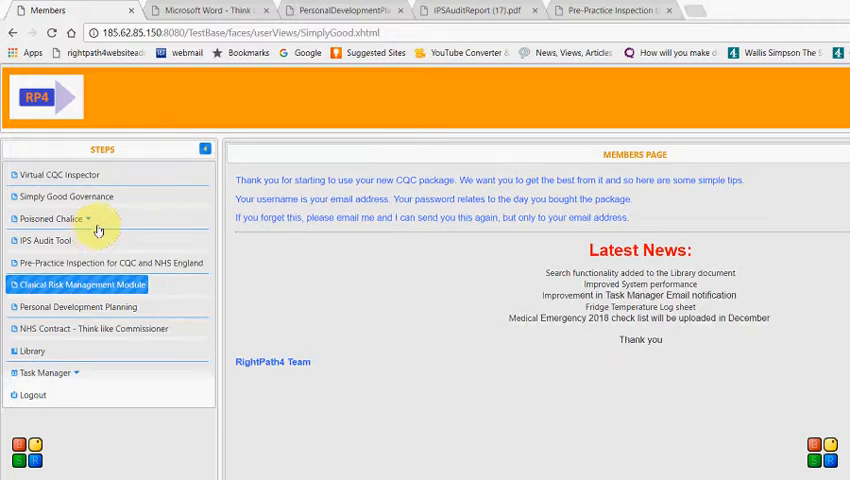
Step: Open the Clinical Risk Management Module PDF and read through to page 6
left_click(84, 284)
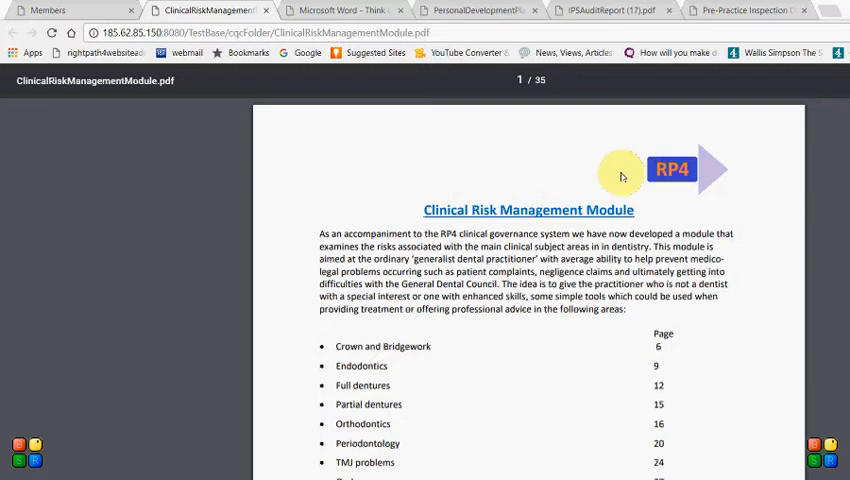
scroll("down", 3)
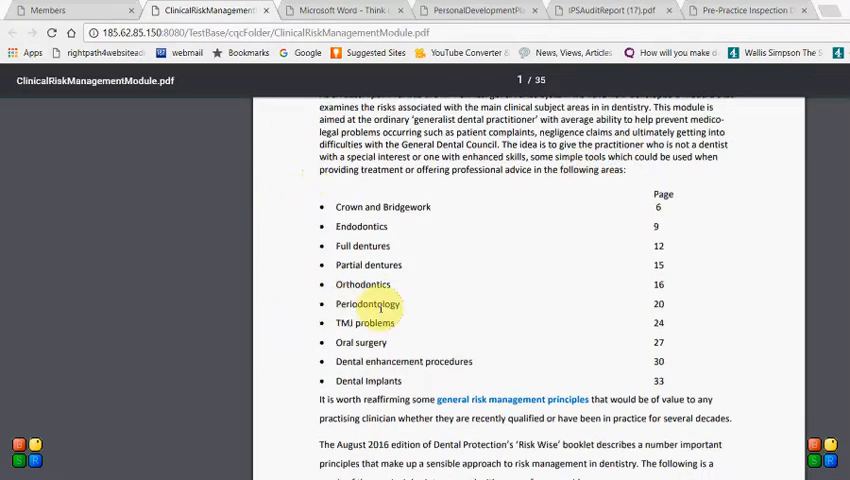
scroll("down", 3)
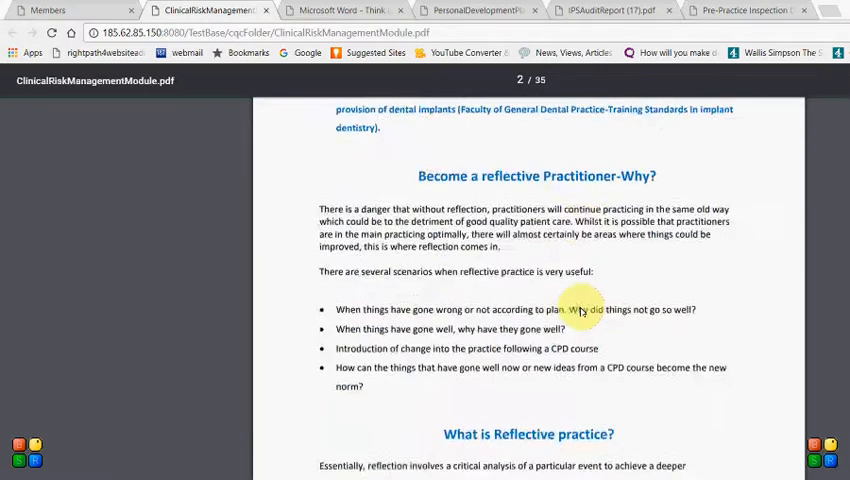
scroll("down", 3)
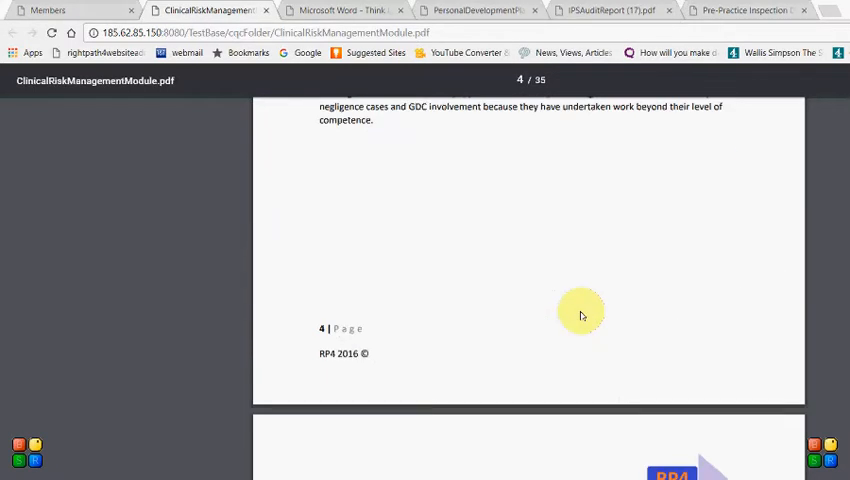
scroll("down", 3)
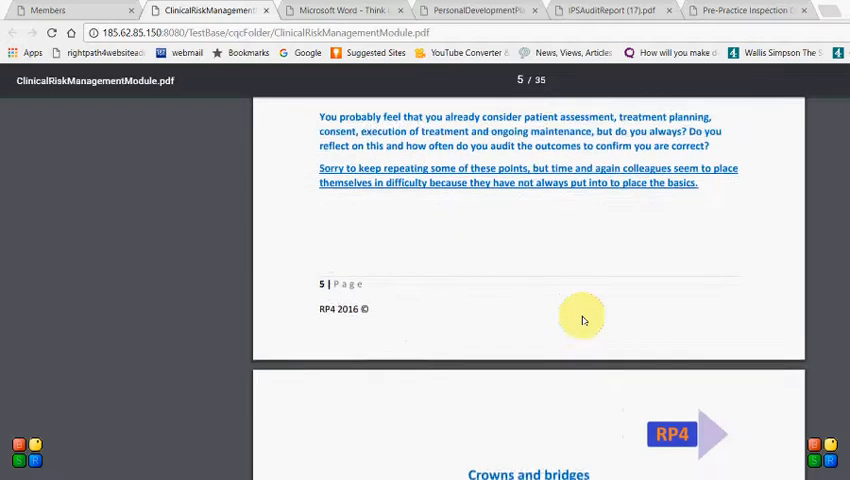
scroll("down", 3)
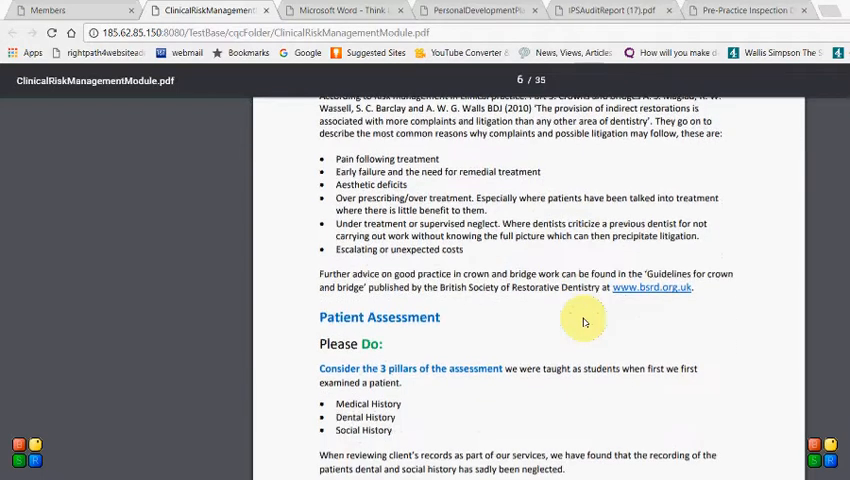
scroll("down", 3)
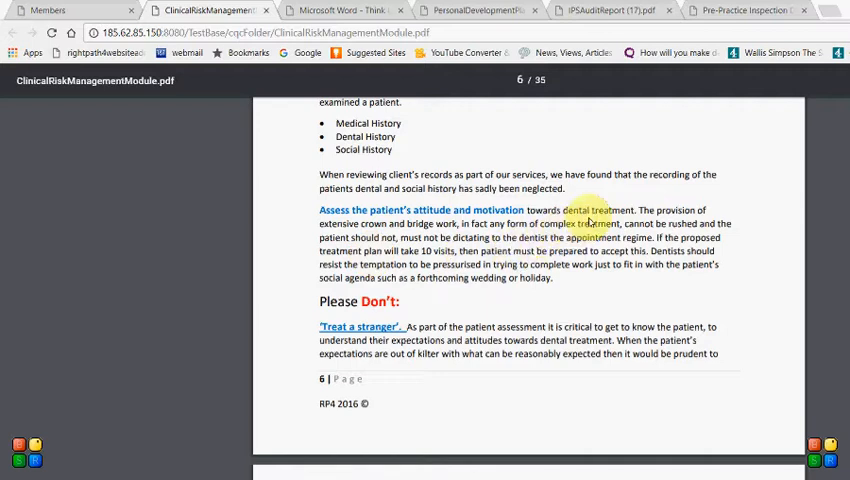
scroll("up", 3)
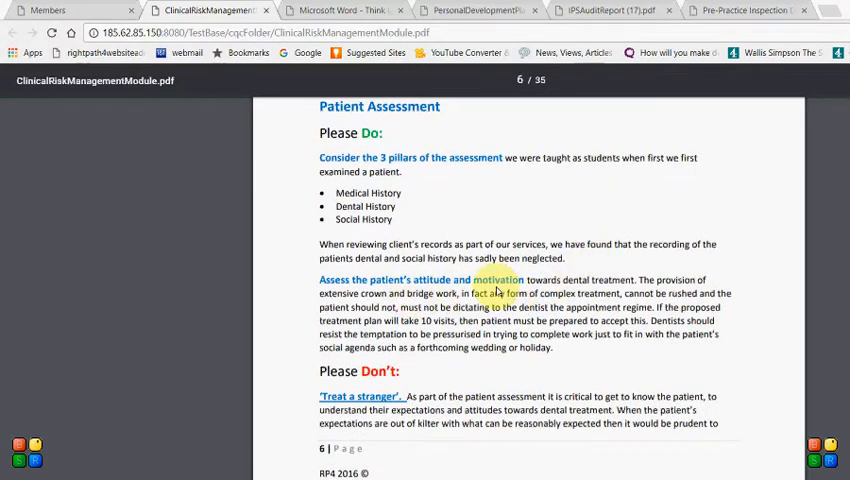
mouse_move(603, 273)
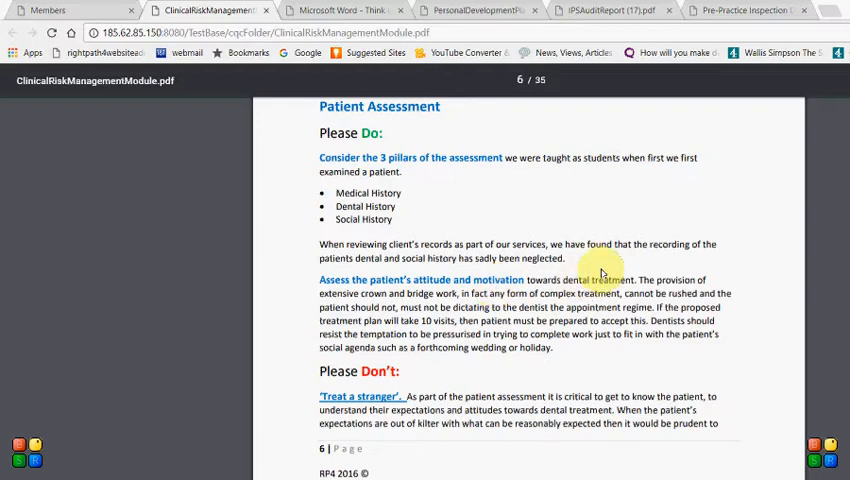
mouse_move(266, 275)
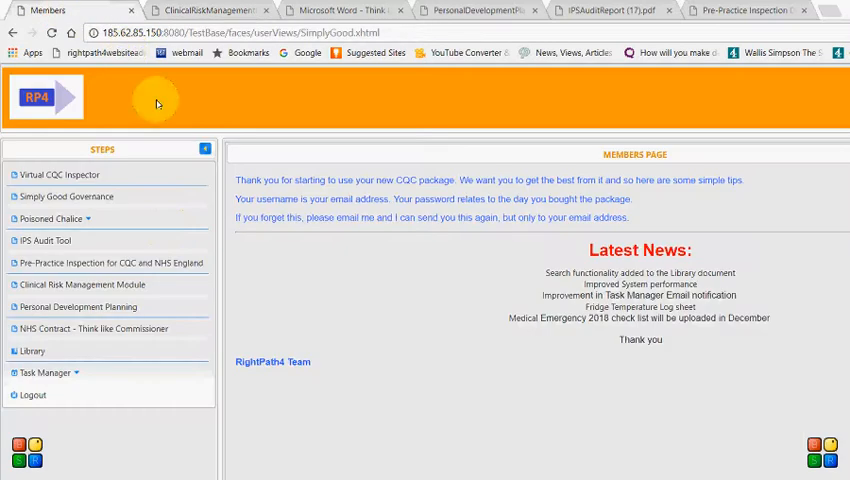
Step: Open the Think Like A Commissioner NHS contract document from the Steps menu
left_click(95, 328)
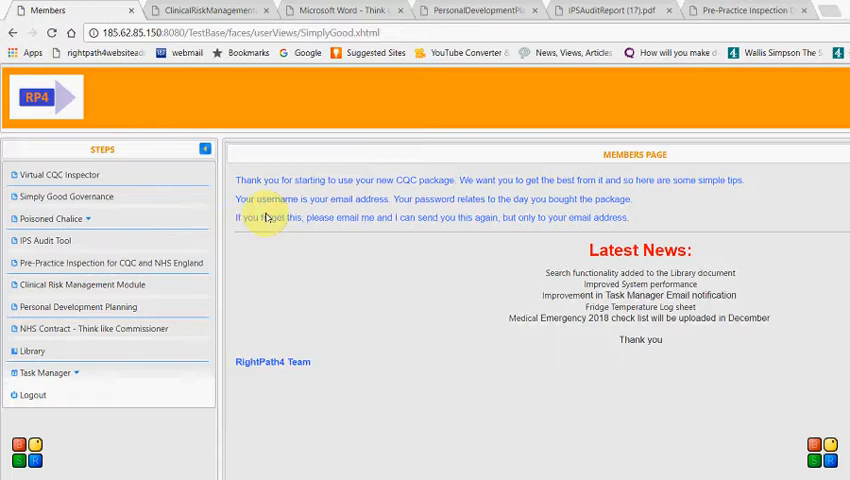
left_click(93, 328)
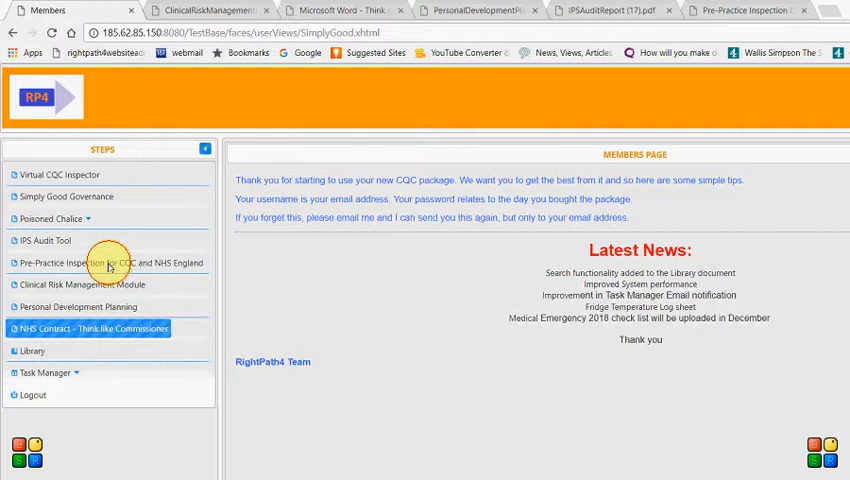
left_click(93, 328)
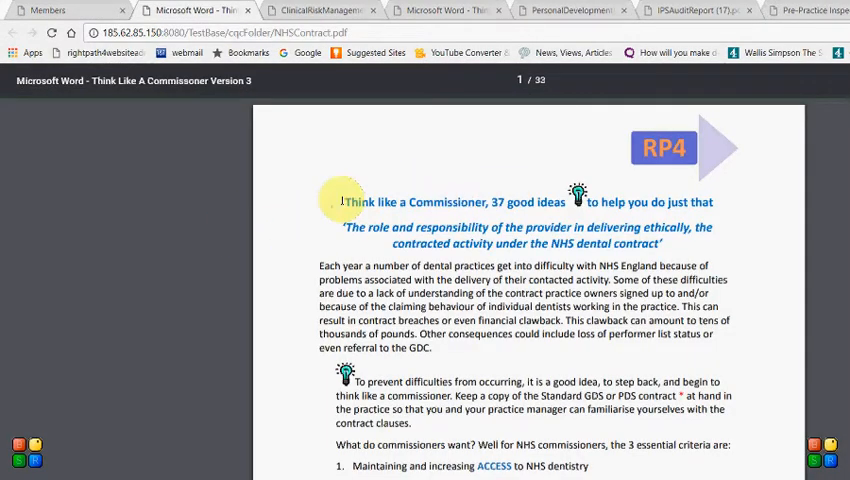
Step: Read the contract PDF through to page 7, then return to the members page
scroll("down", 3)
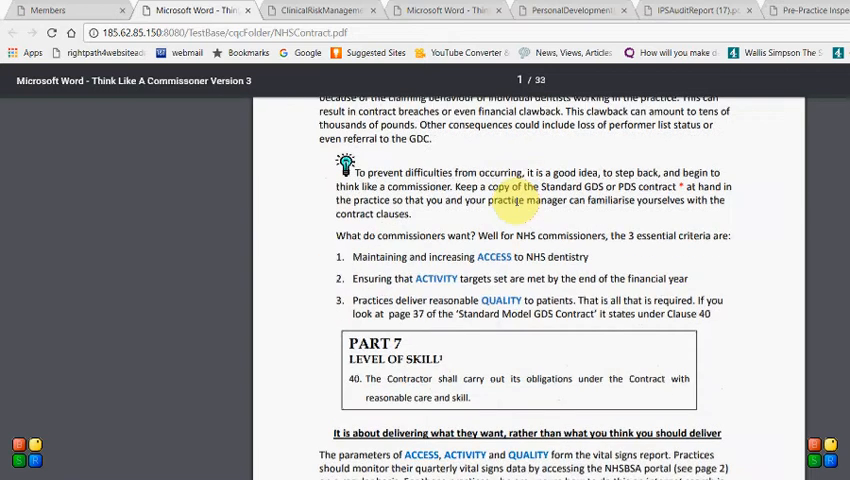
scroll("down", 3)
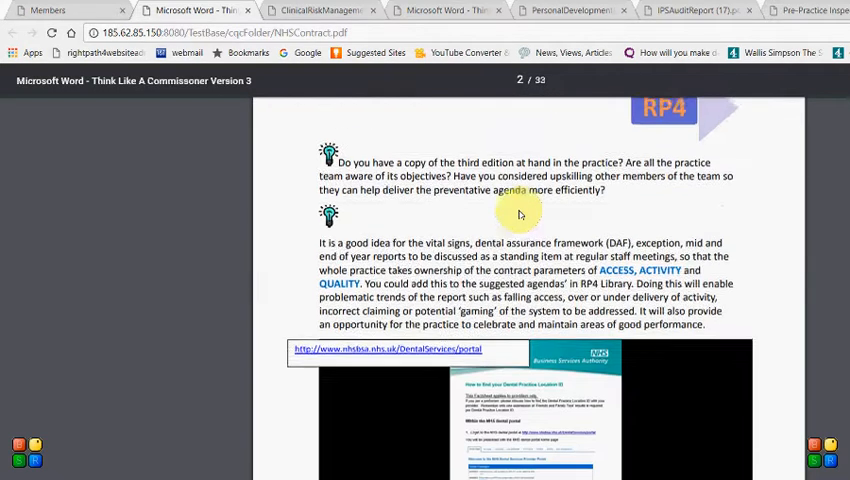
scroll("up", 3)
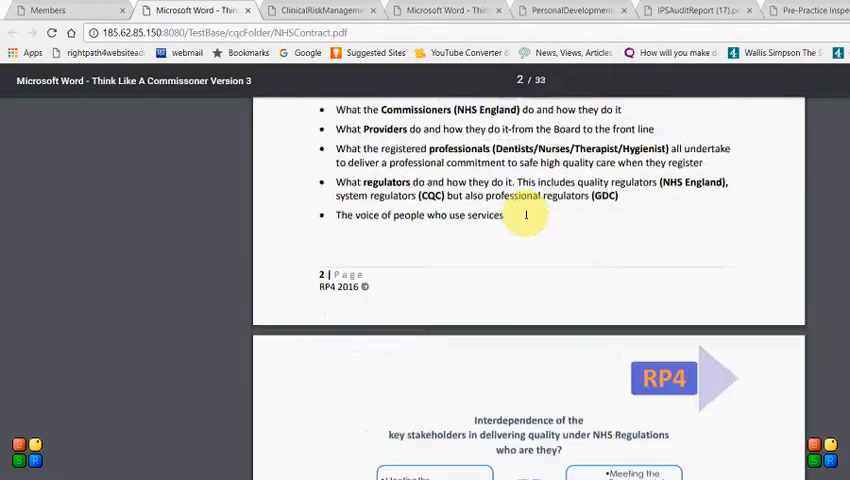
scroll("down", 3)
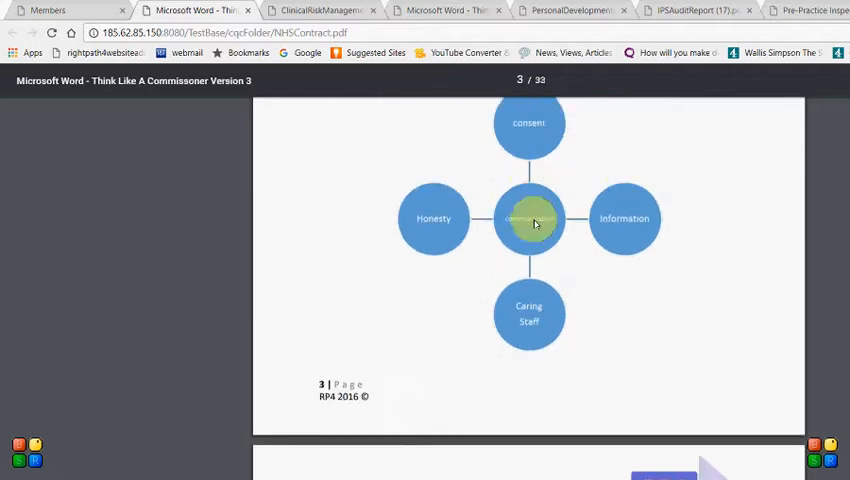
scroll("down", 3)
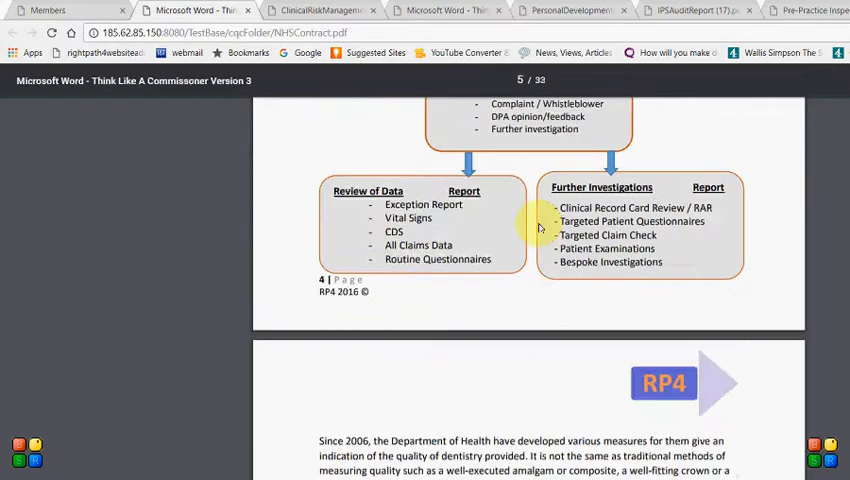
scroll("down", 3)
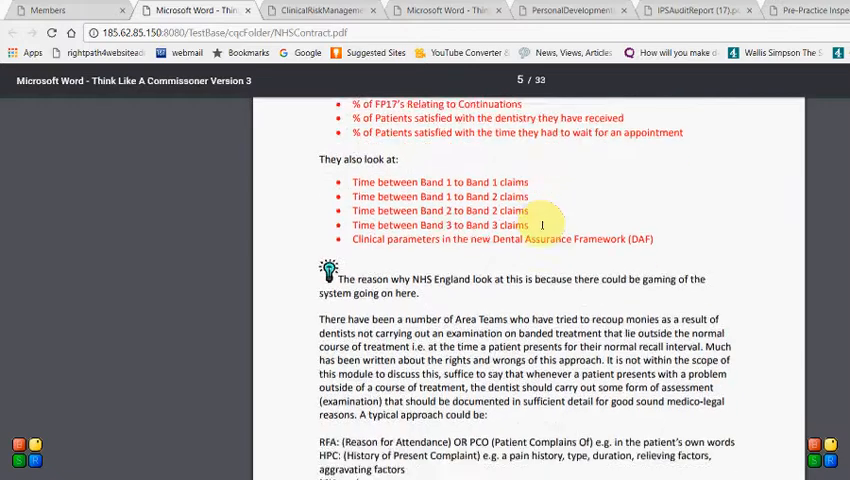
scroll("down", 3)
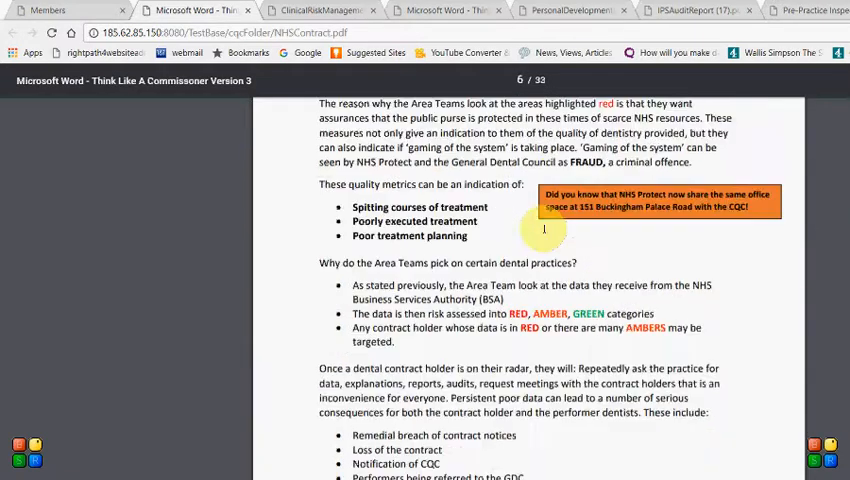
scroll("down", 3)
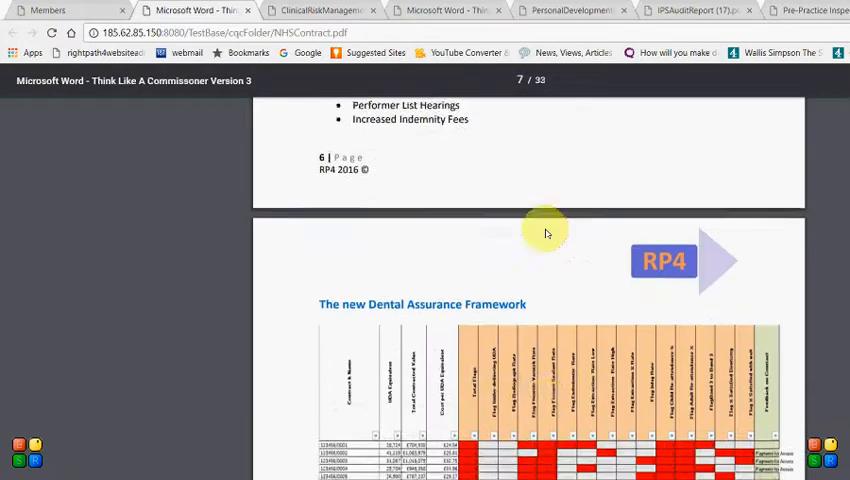
scroll("down", 3)
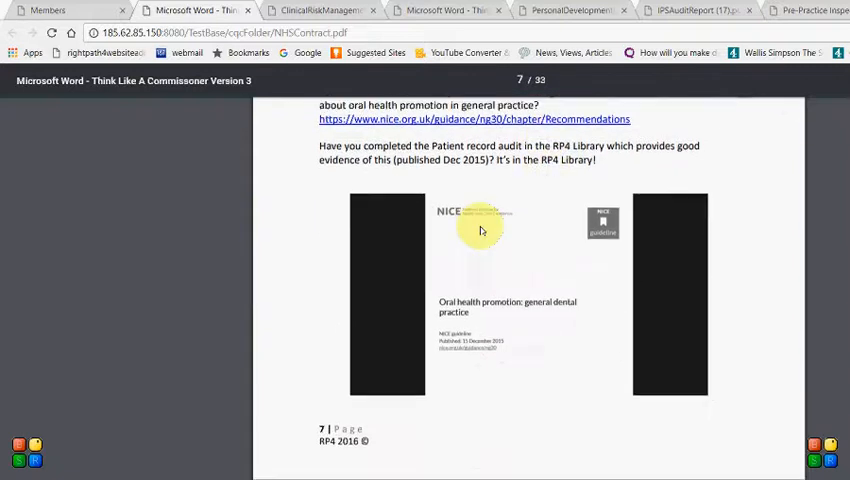
left_click(47, 11)
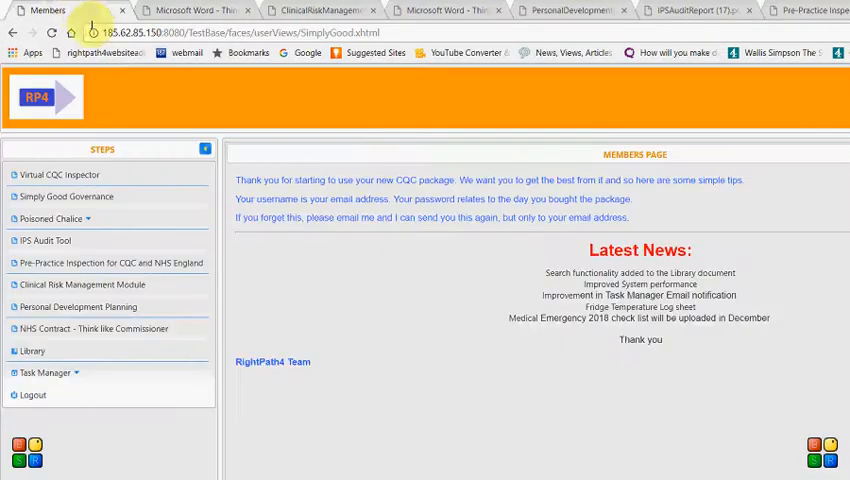
Step: Open the Library, switch to All Documents, and scroll through the full searchable list
left_click(32, 351)
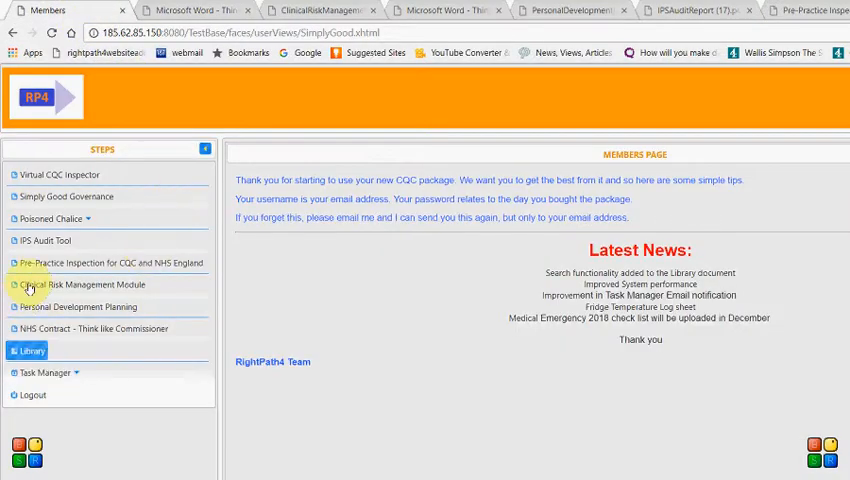
left_click(31, 351)
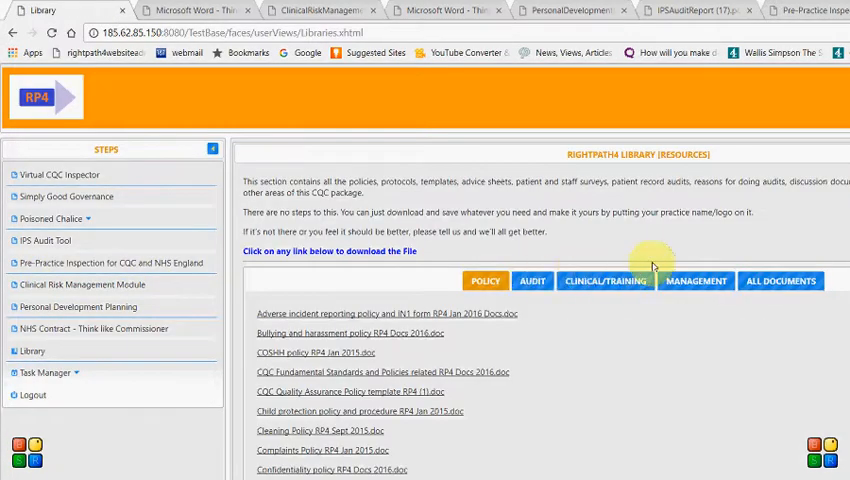
mouse_move(662, 256)
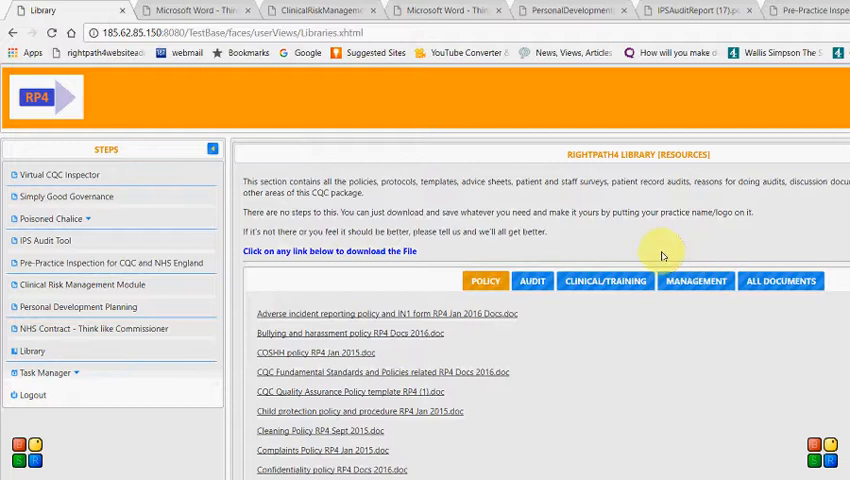
left_click(781, 280)
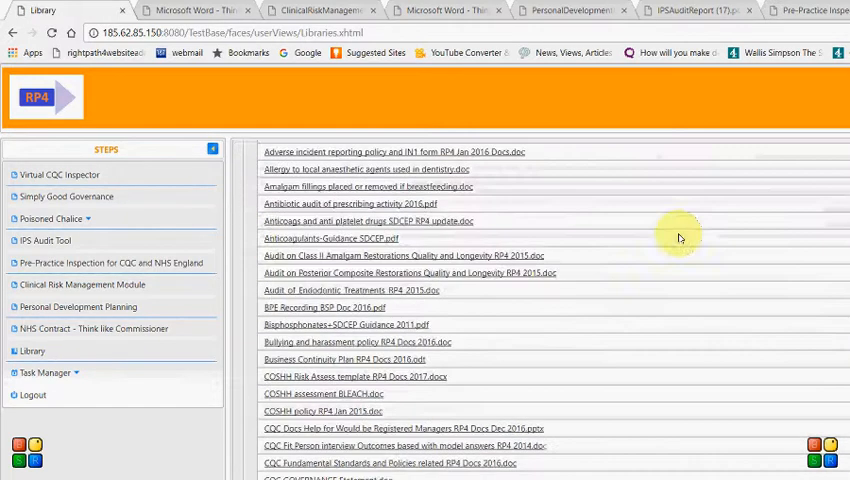
scroll("down", 3)
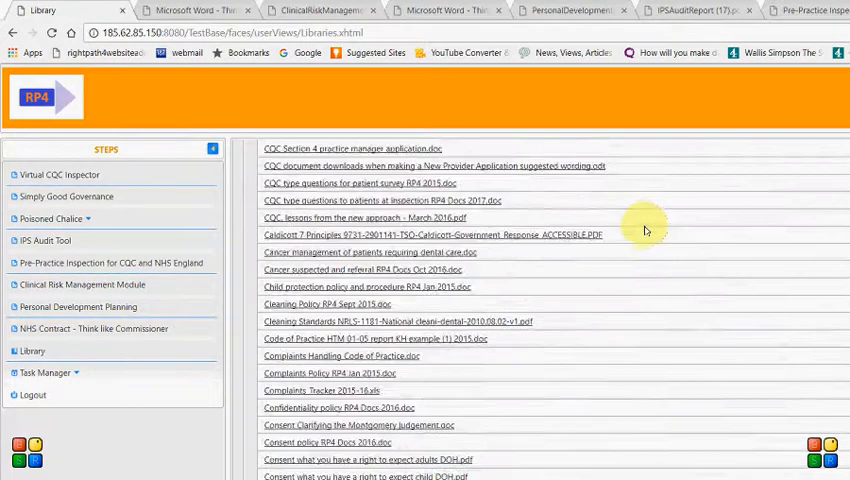
scroll("down", 3)
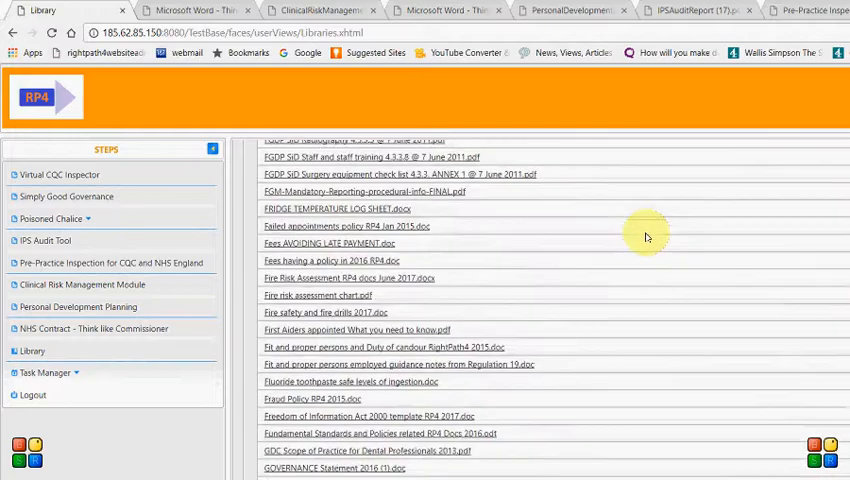
scroll("down", 3)
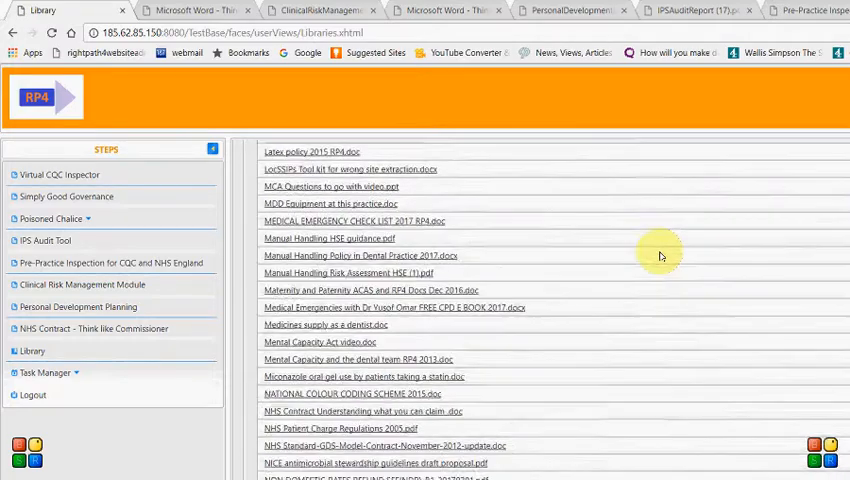
scroll("up", 3)
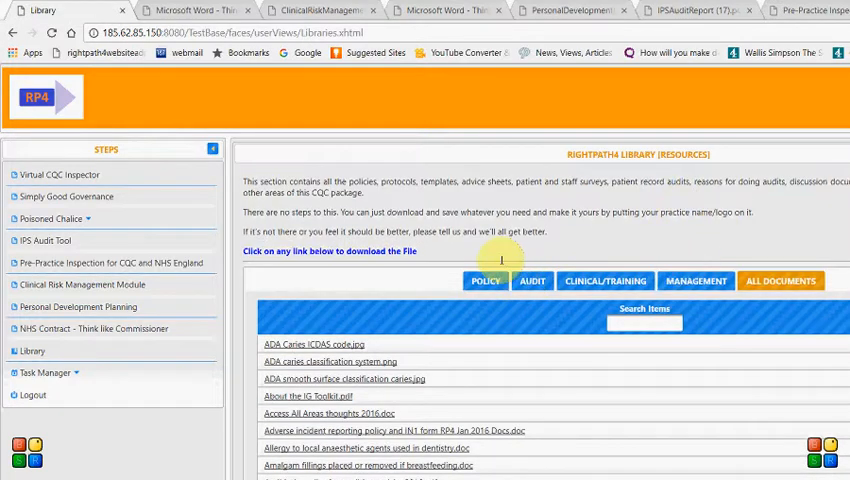
mouse_move(567, 305)
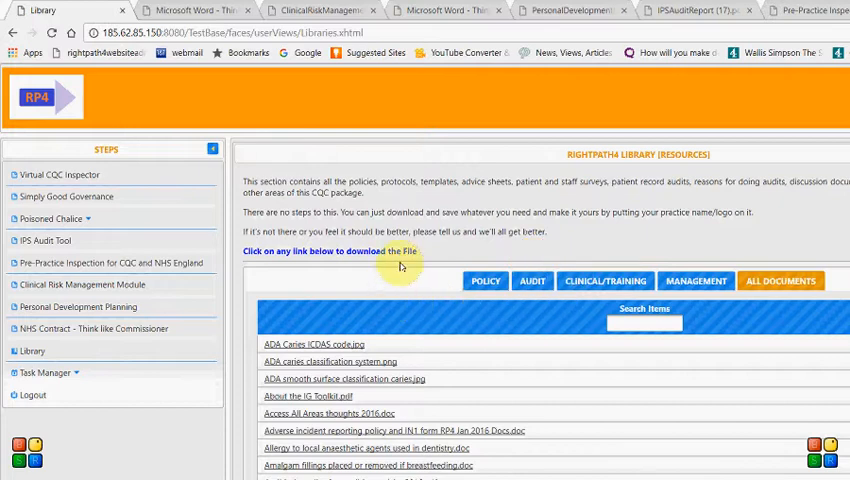
Step: Scroll the Policy document list, then show the Audit documents such as prescribing and endodontic audits
left_click(485, 280)
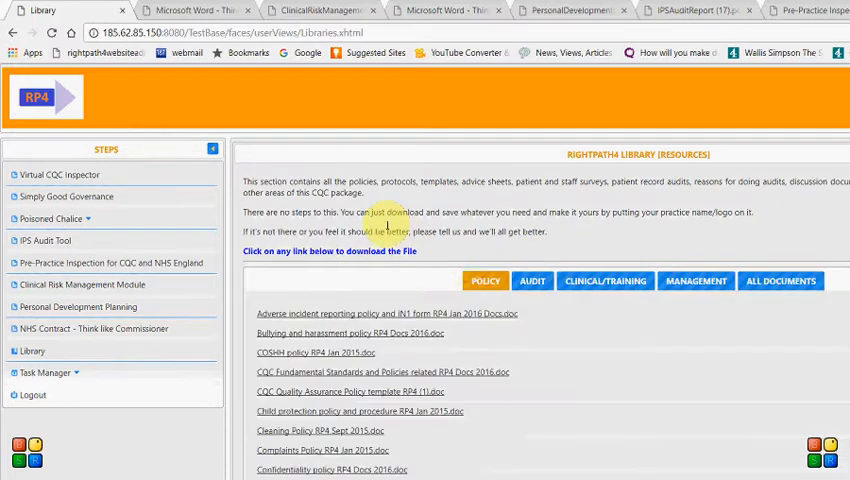
scroll("down", 3)
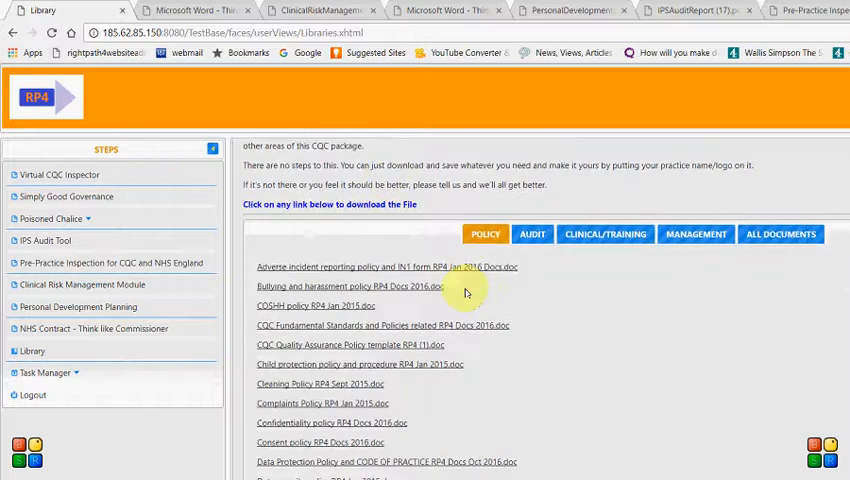
scroll("down", 3)
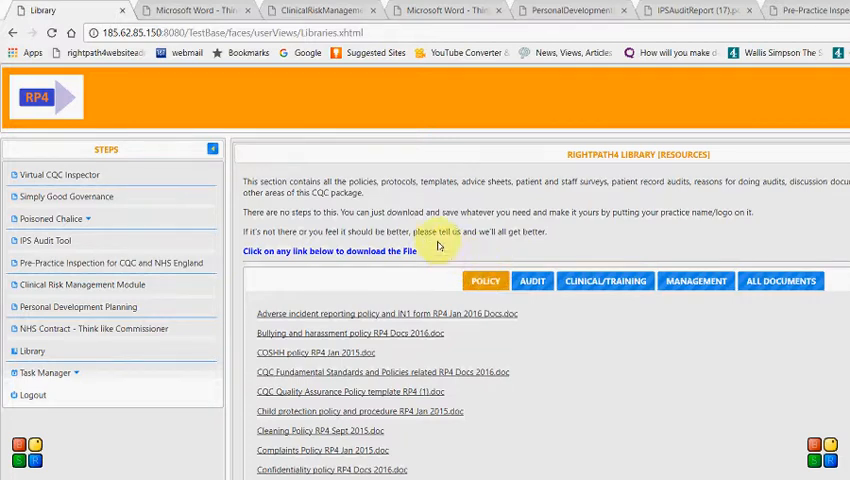
left_click(532, 281)
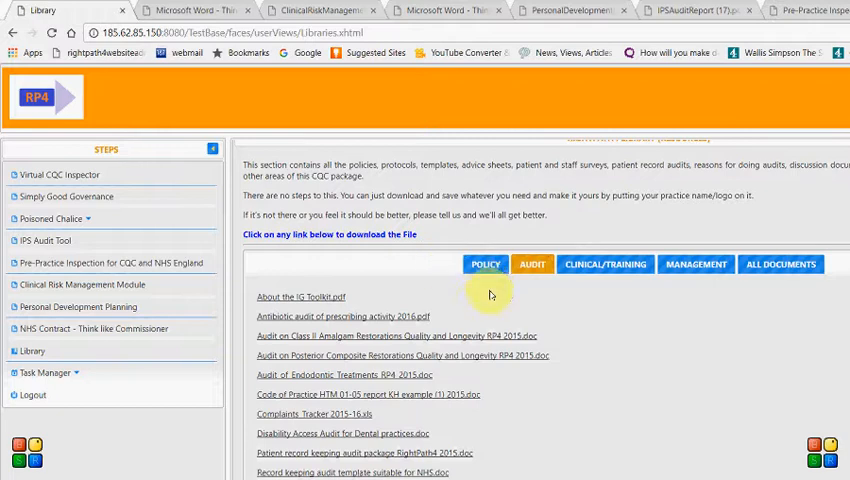
mouse_move(463, 313)
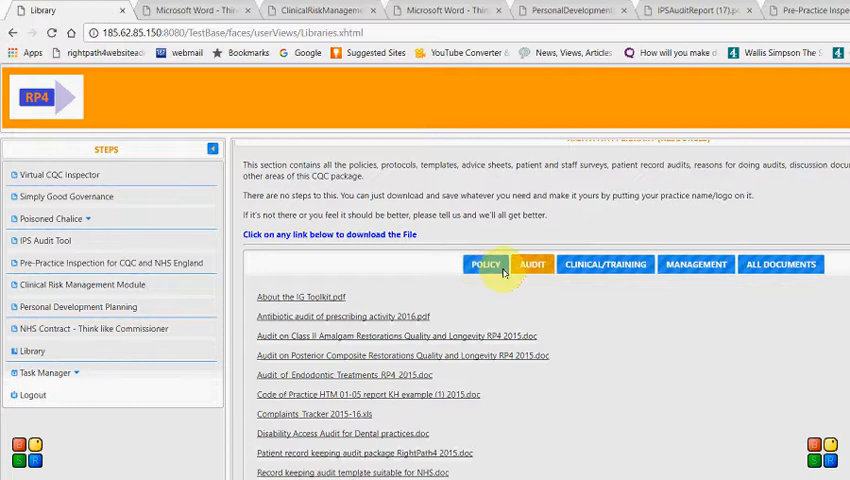
Step: Scroll Clinical/Training documents down to safeguarding and sedation, then reopen Library from the sidebar
left_click(486, 264)
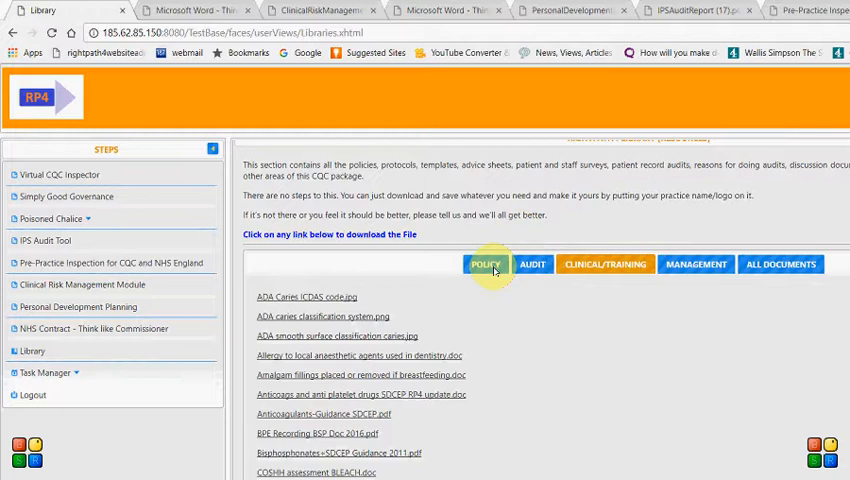
scroll("down", 3)
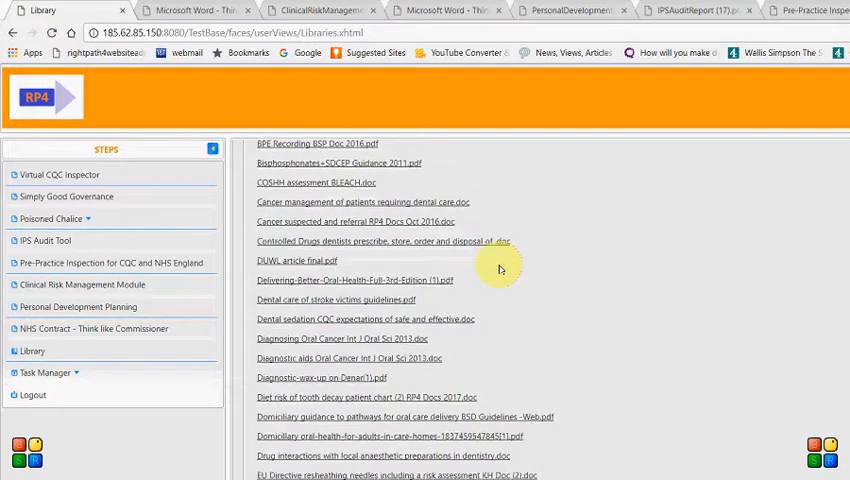
scroll("down", 3)
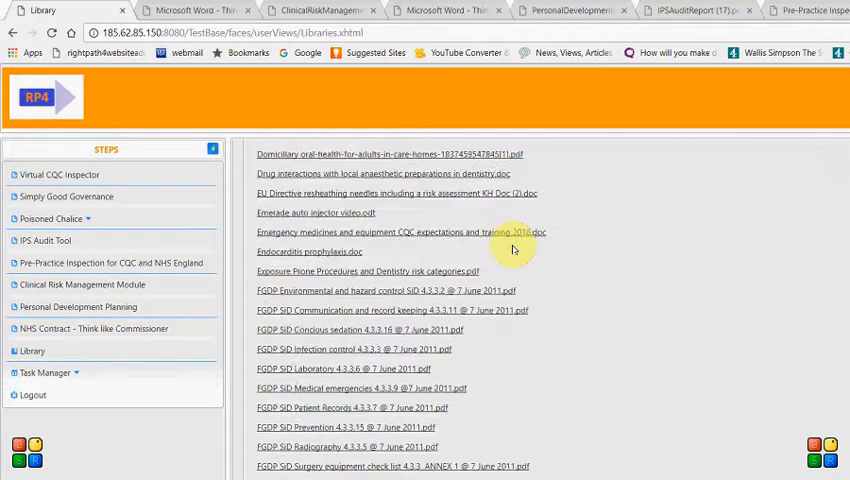
scroll("down", 3)
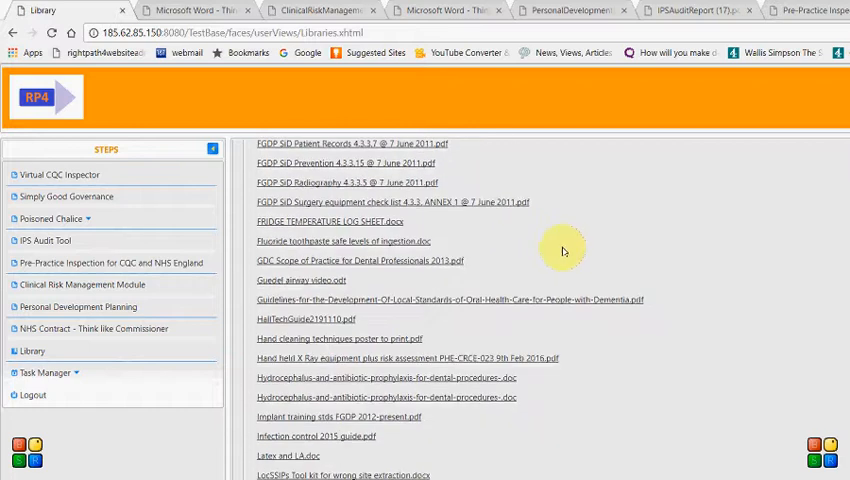
scroll("down", 3)
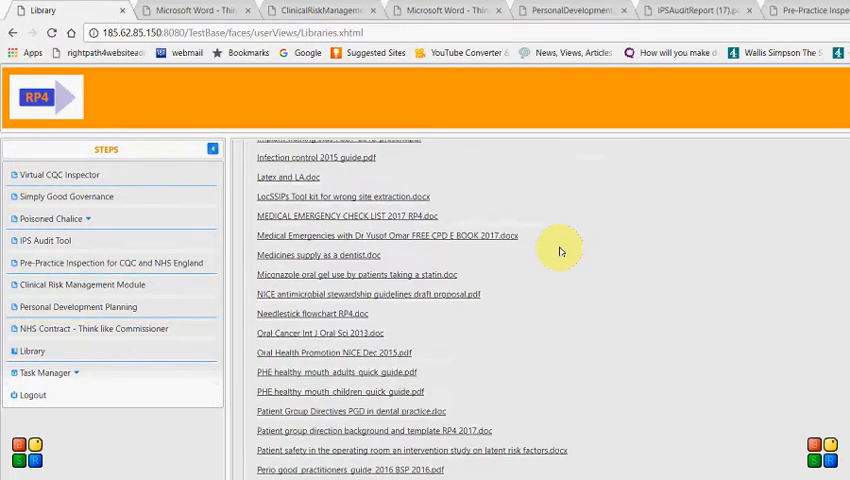
scroll("down", 3)
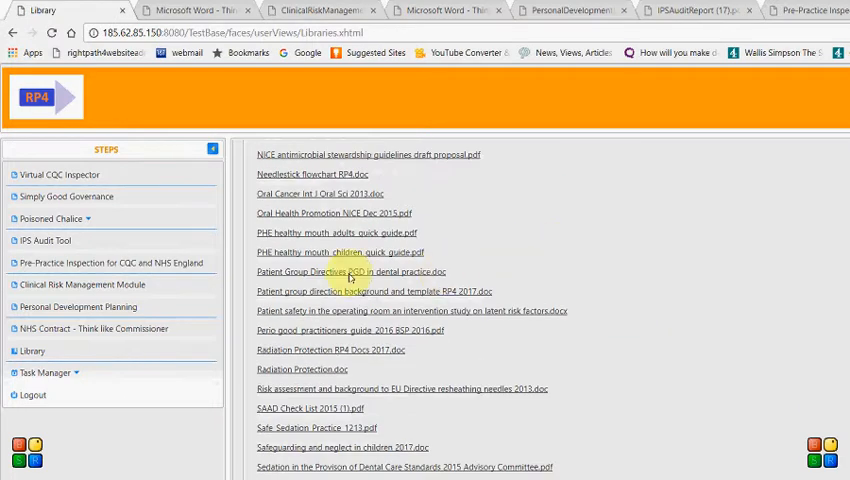
mouse_move(305, 302)
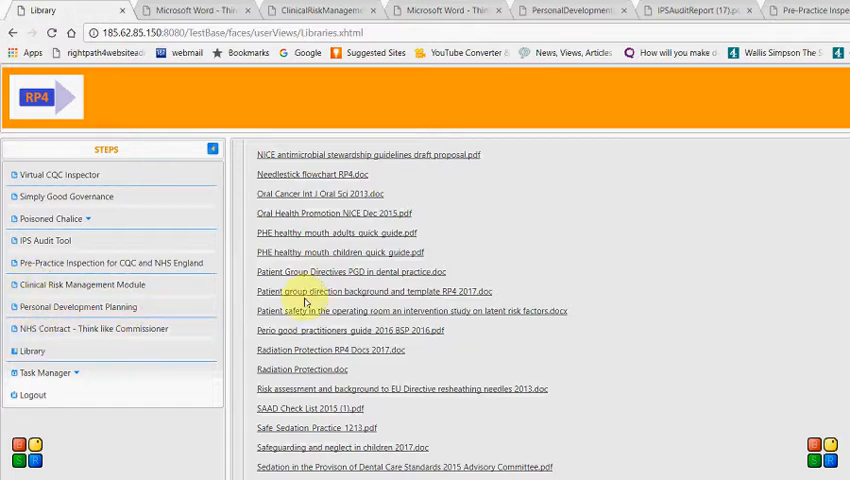
left_click(31, 350)
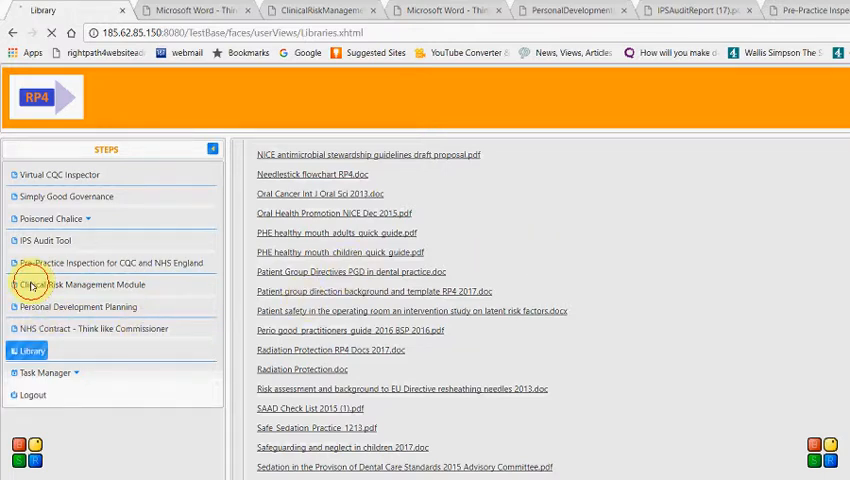
Step: Reload the Library page so it shows its introduction and the adverse incident reporting policy first
left_click(31, 351)
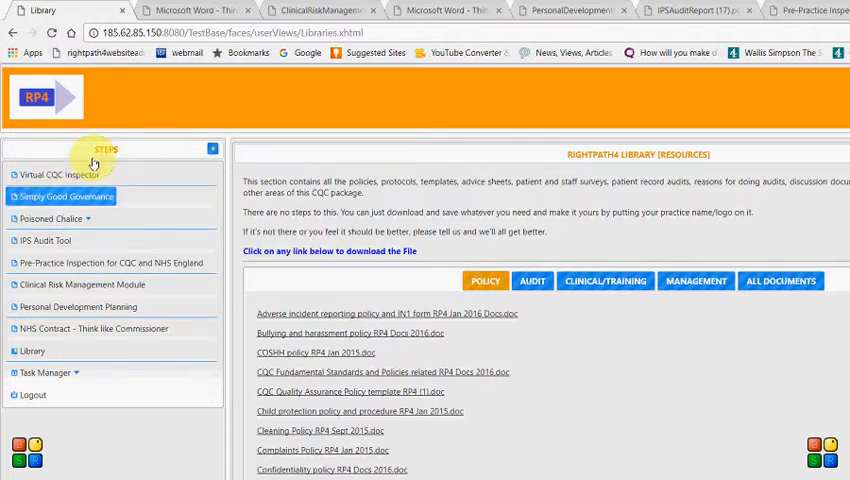
left_click(52, 218)
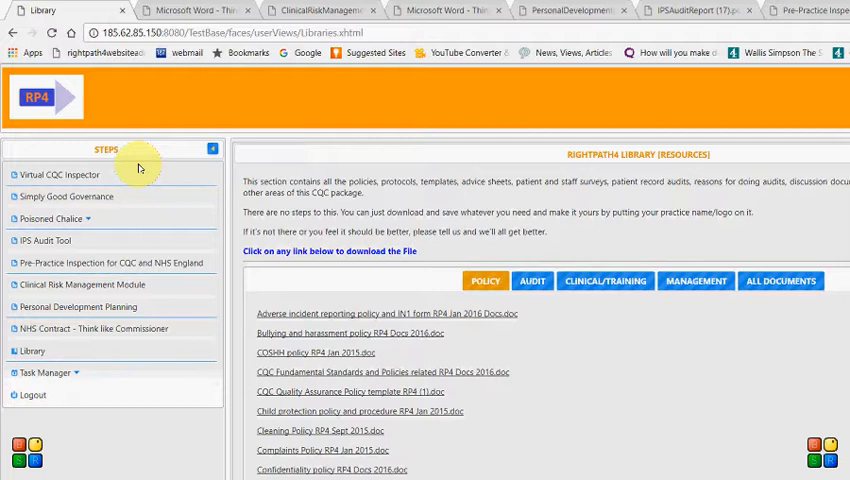
mouse_move(216, 130)
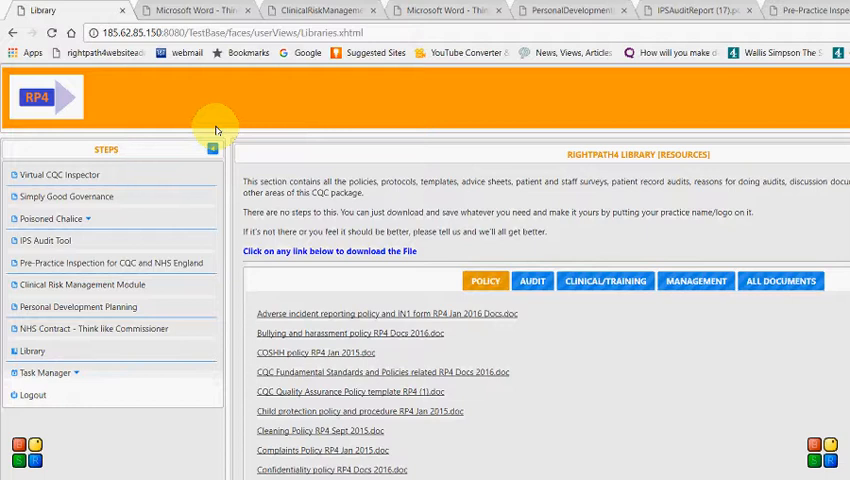
mouse_move(240, 143)
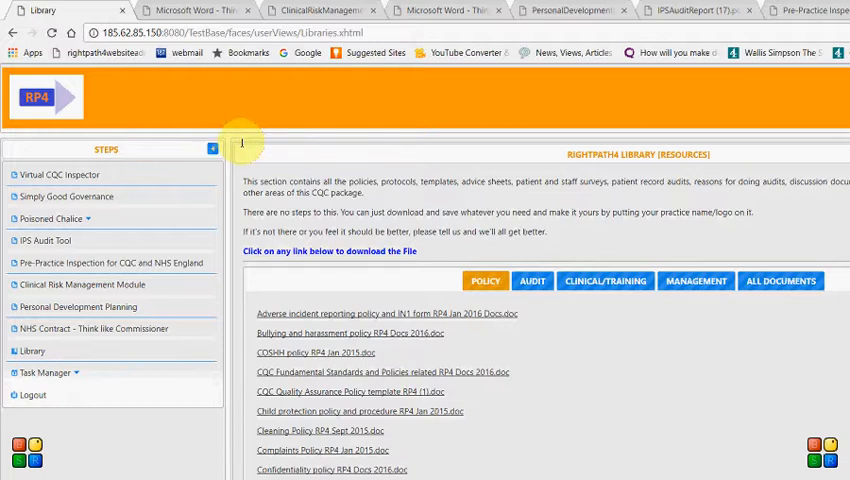
mouse_move(285, 180)
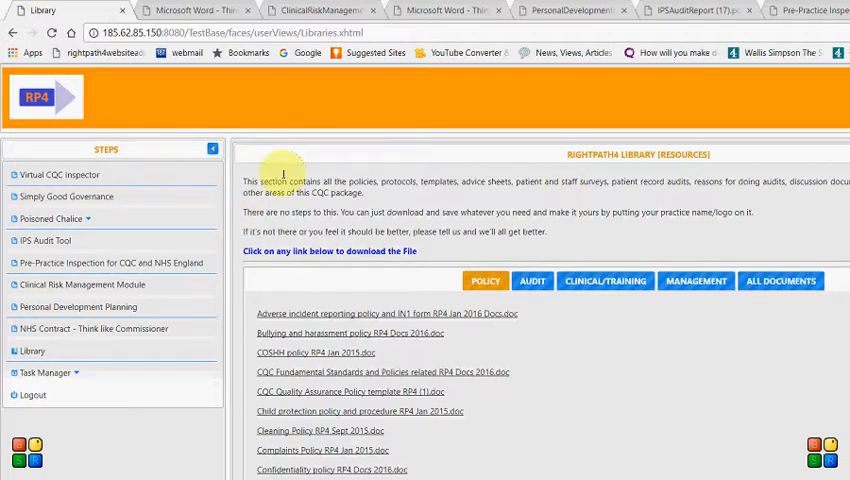
mouse_move(293, 166)
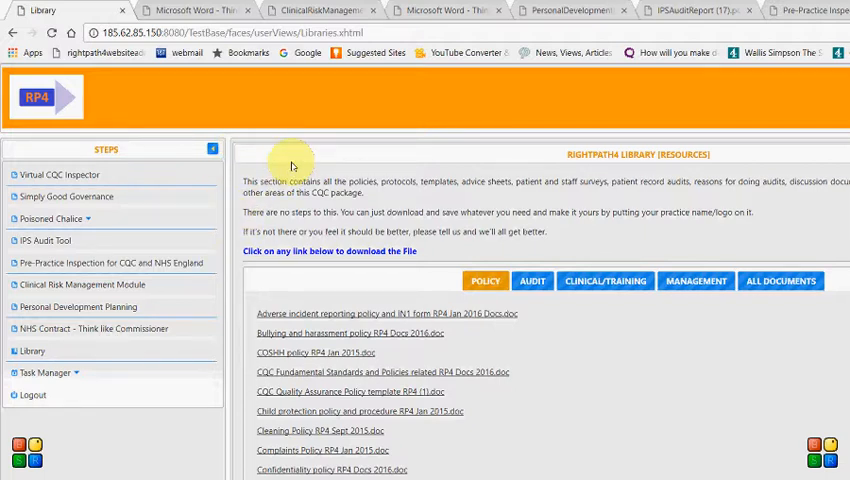
mouse_move(308, 147)
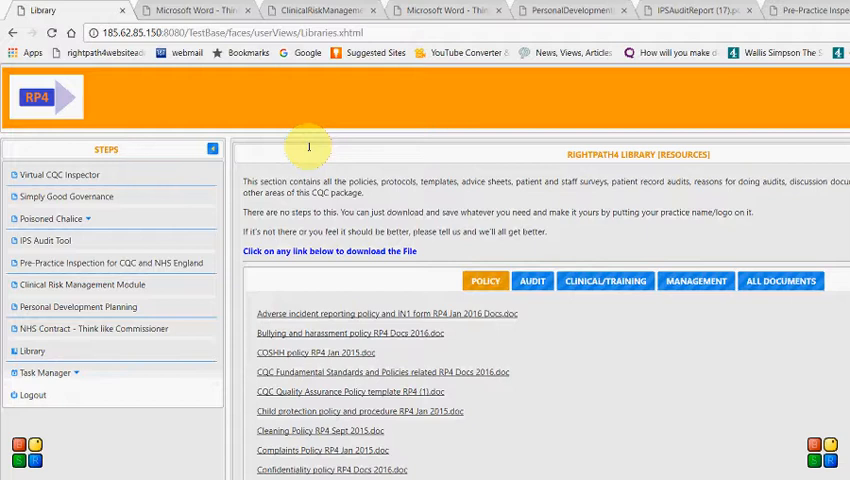
mouse_move(325, 135)
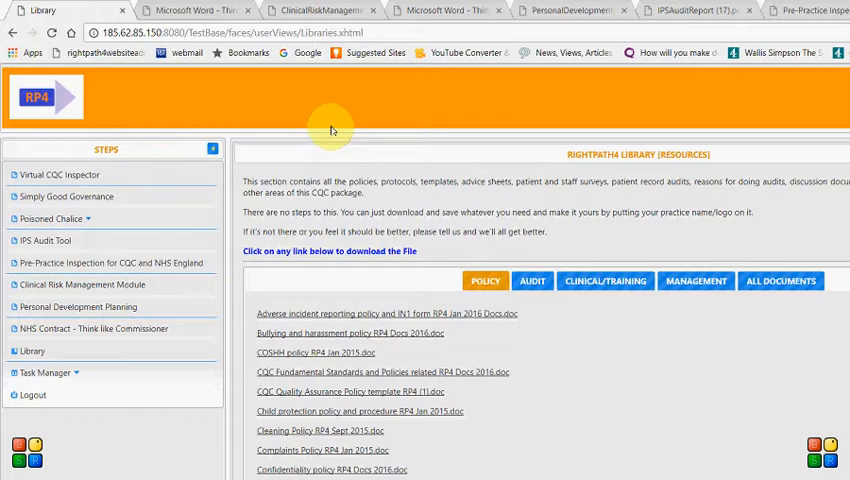
mouse_move(52, 357)
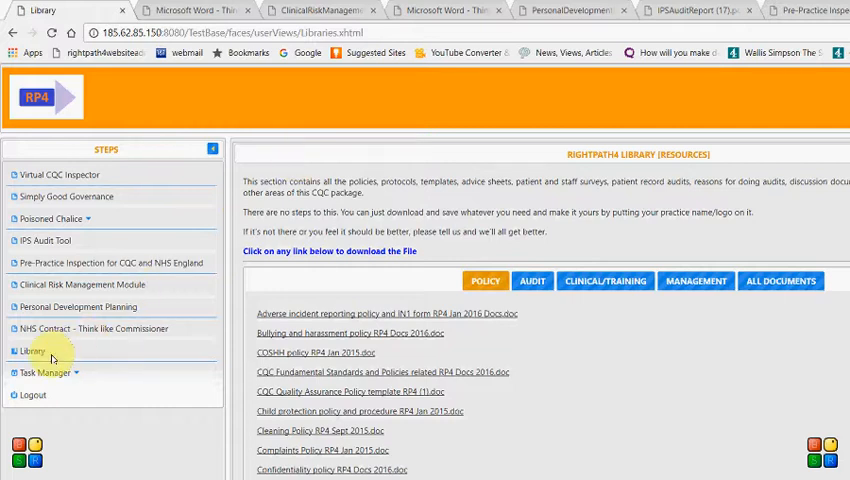